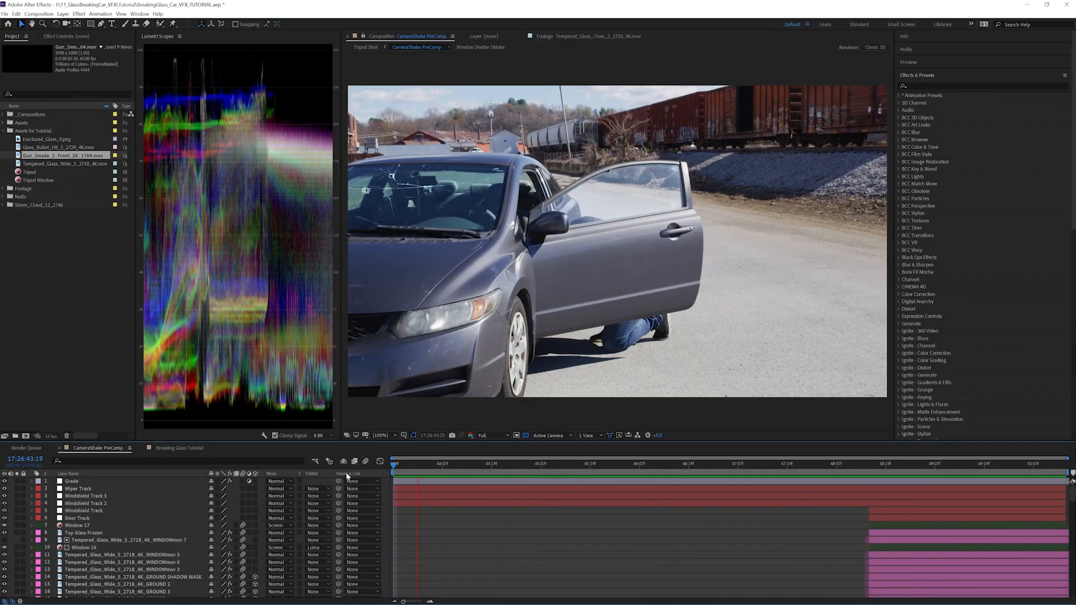
Switch to the Breaking Glass Tutorial composition and preview the Tripod Window footage.
{"action": "left_click", "coordinate": [179, 448]}
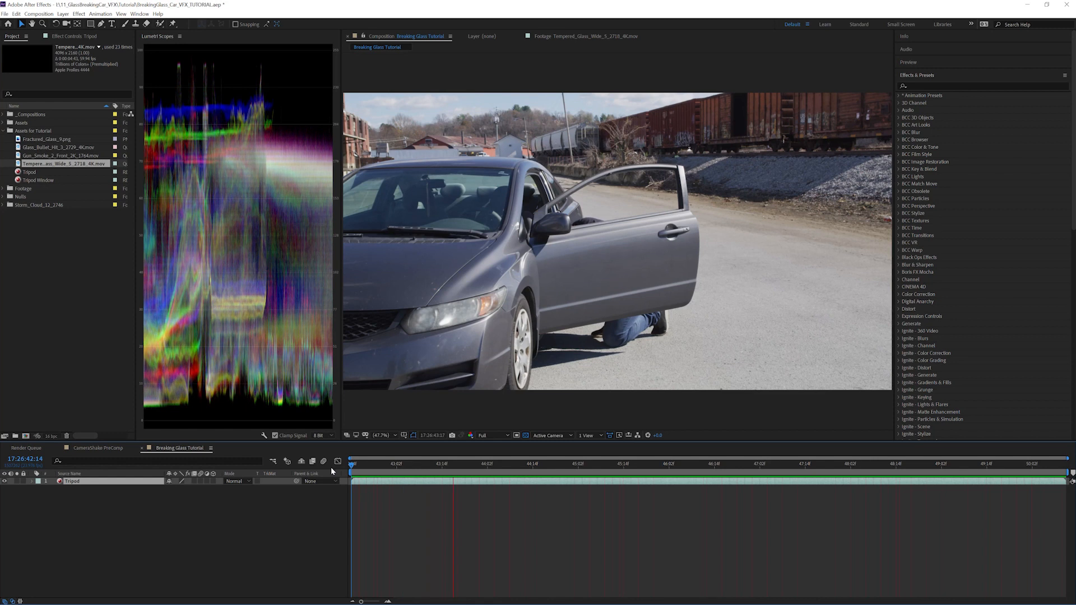
{"action": "left_click", "coordinate": [631, 464]}
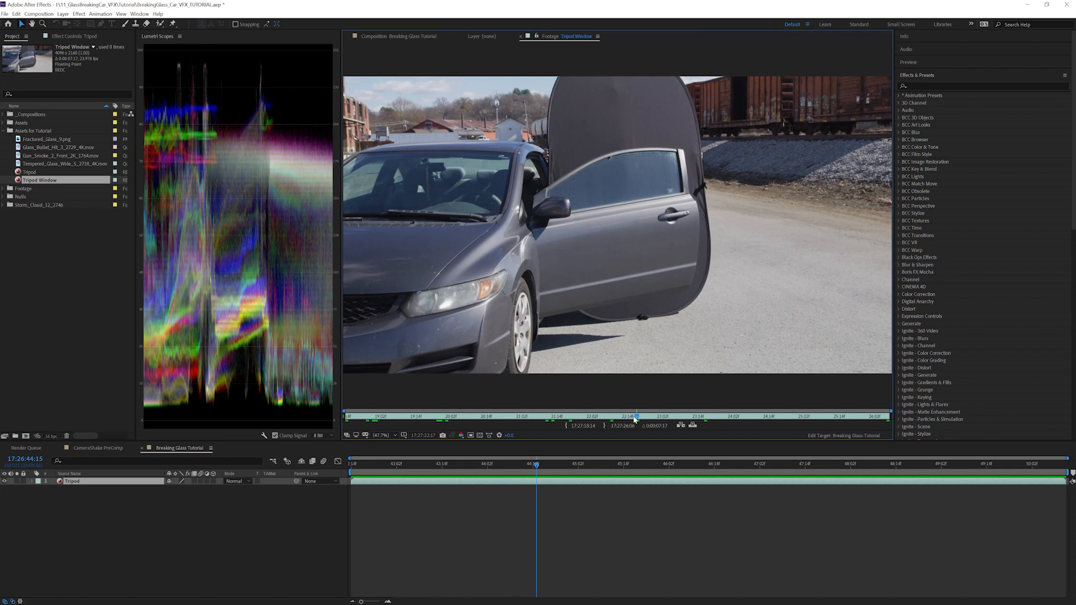
Preview the Tempered Glass Wide and Glass Bullet Hit clips, then return to CameraShake PreComp.
{"action": "double_click", "coordinate": [61, 155]}
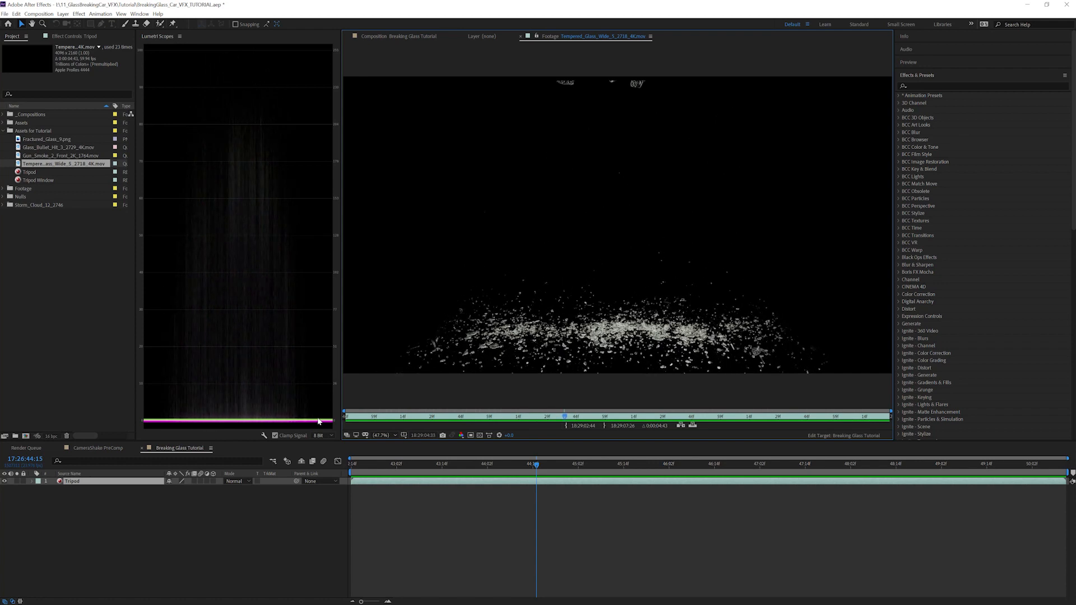
{"action": "left_click", "coordinate": [58, 147]}
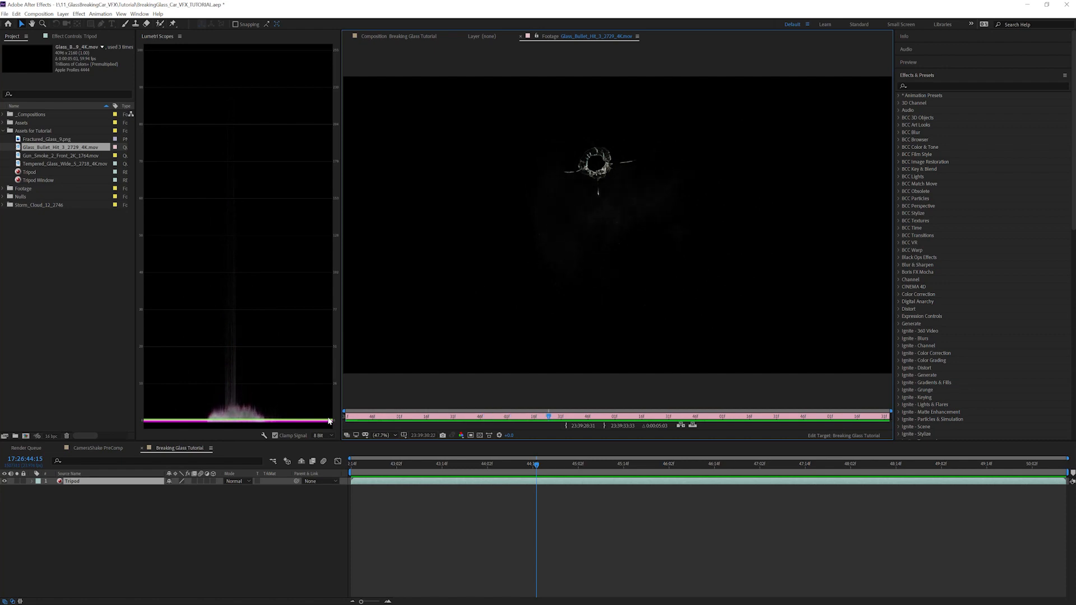
{"action": "left_click", "coordinate": [47, 139]}
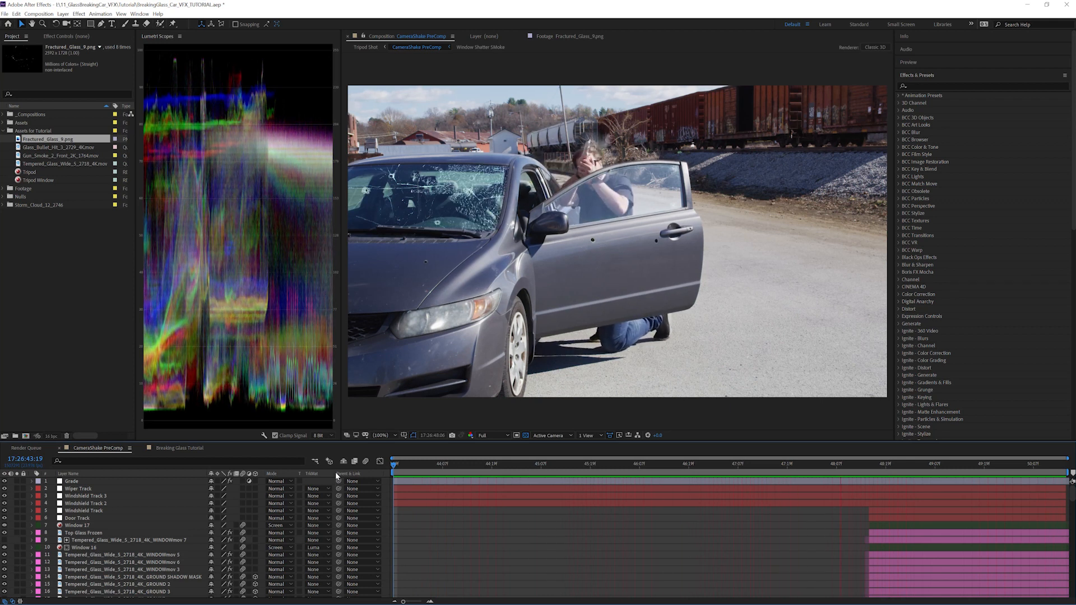
Mask Tripod Window to the door glass and blend it over Tripod in Screen mode.
{"action": "left_click", "coordinate": [181, 449]}
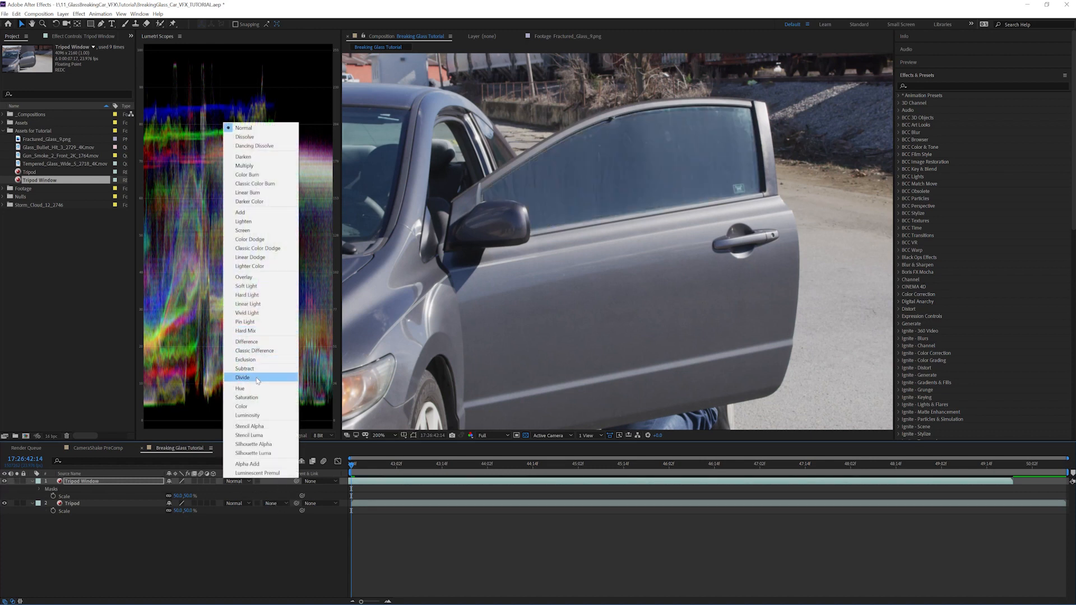
{"action": "left_click", "coordinate": [242, 230]}
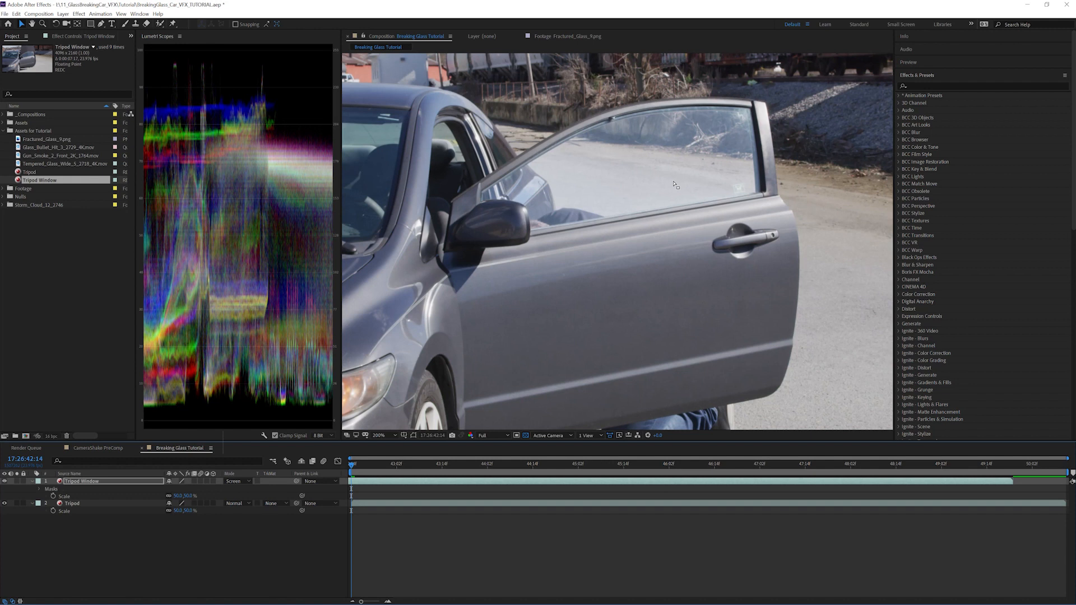
Add Curves to Tripod Window and raise the RGB, Green and Blue channel curves.
{"action": "left_click", "coordinate": [78, 14]}
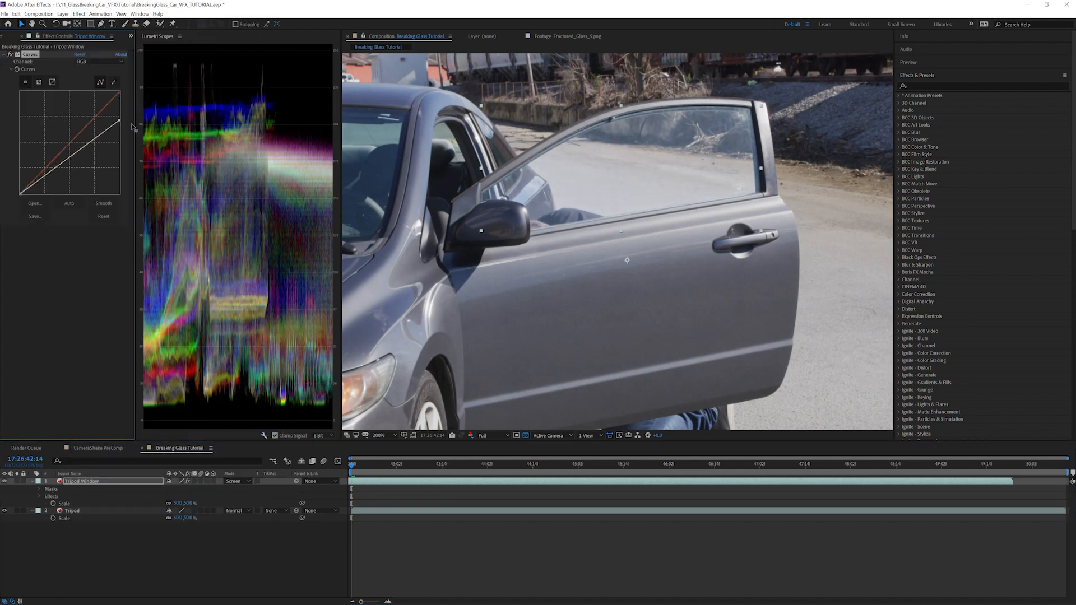
{"action": "left_click", "coordinate": [100, 61]}
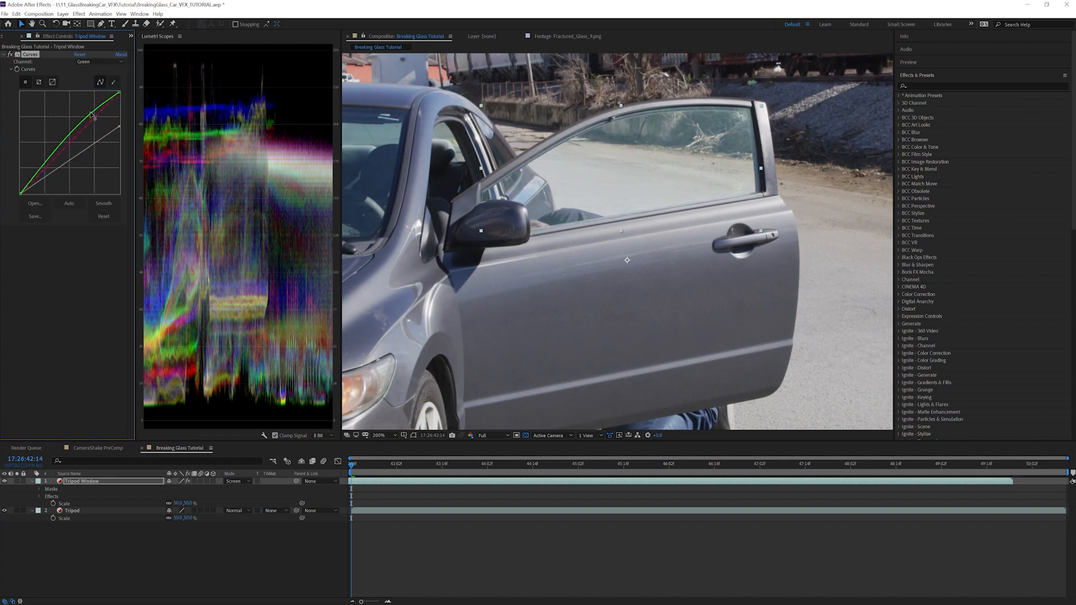
{"action": "left_click", "coordinate": [100, 62]}
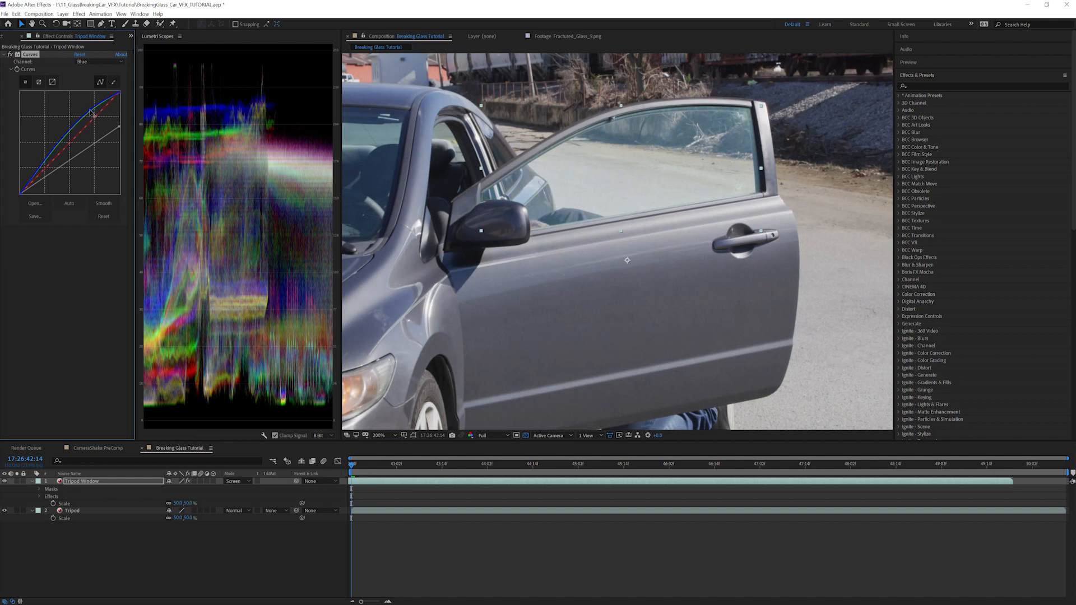
{"action": "left_click", "coordinate": [79, 14]}
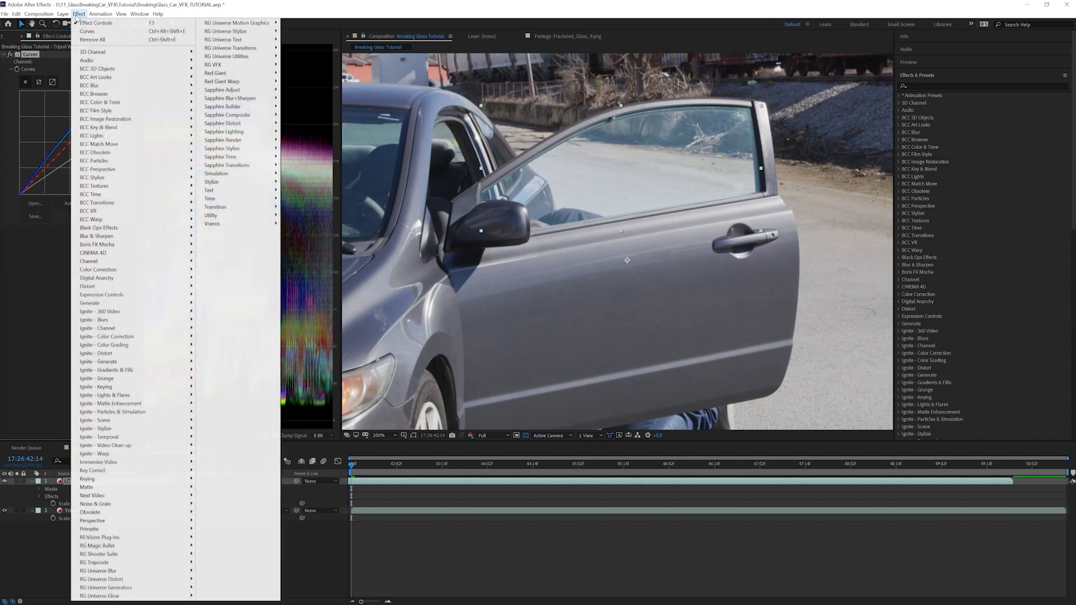
{"action": "mouse_move", "coordinate": [98, 269]}
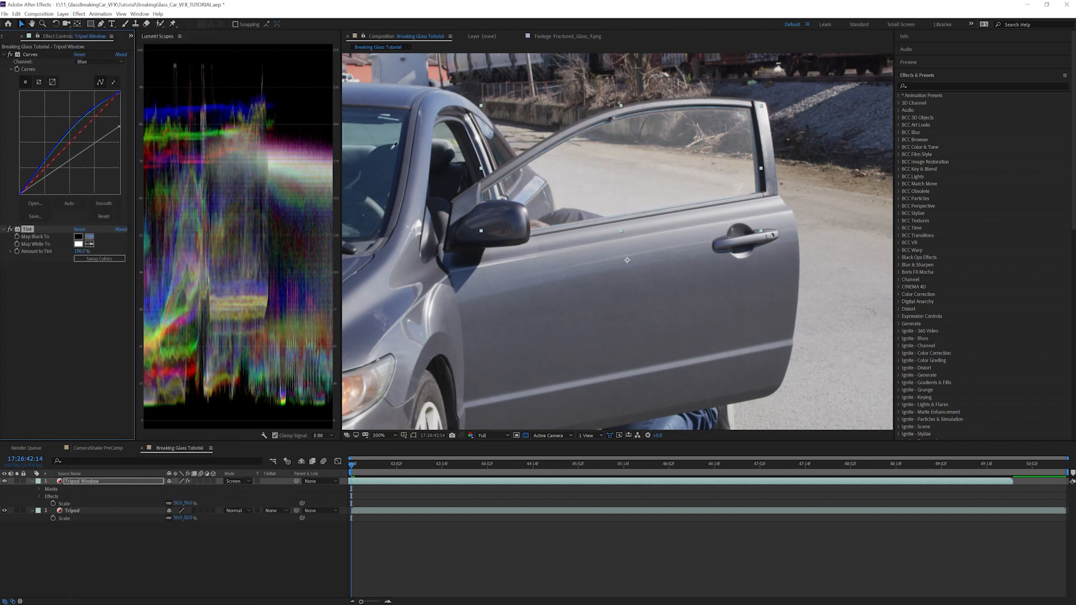
{"action": "mouse_move", "coordinate": [387, 120]}
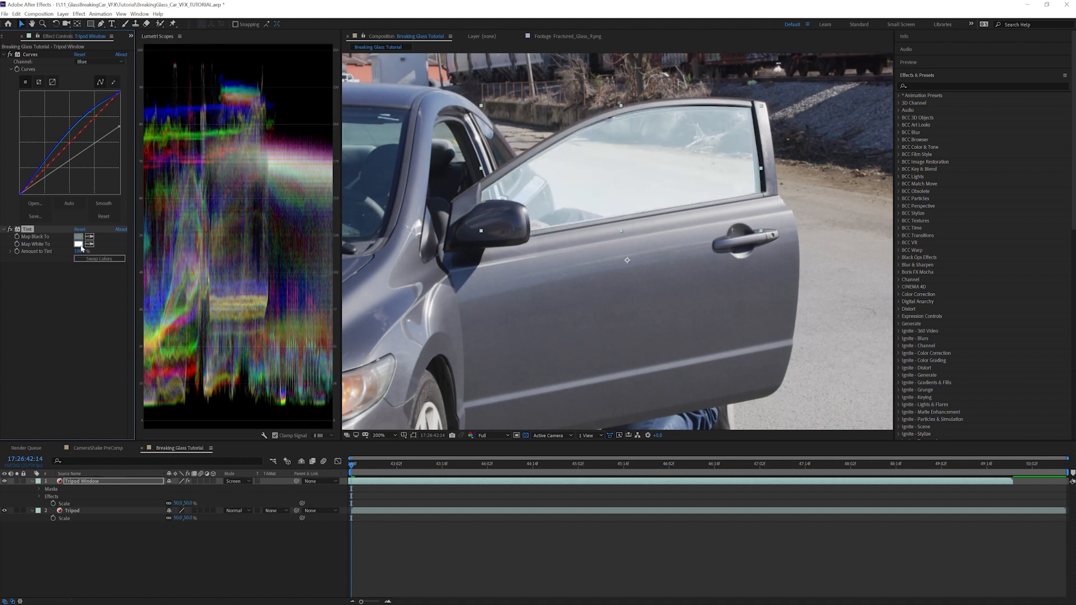
Set the Tint effect's Map White To colour to a light blue.
{"action": "left_click", "coordinate": [78, 245]}
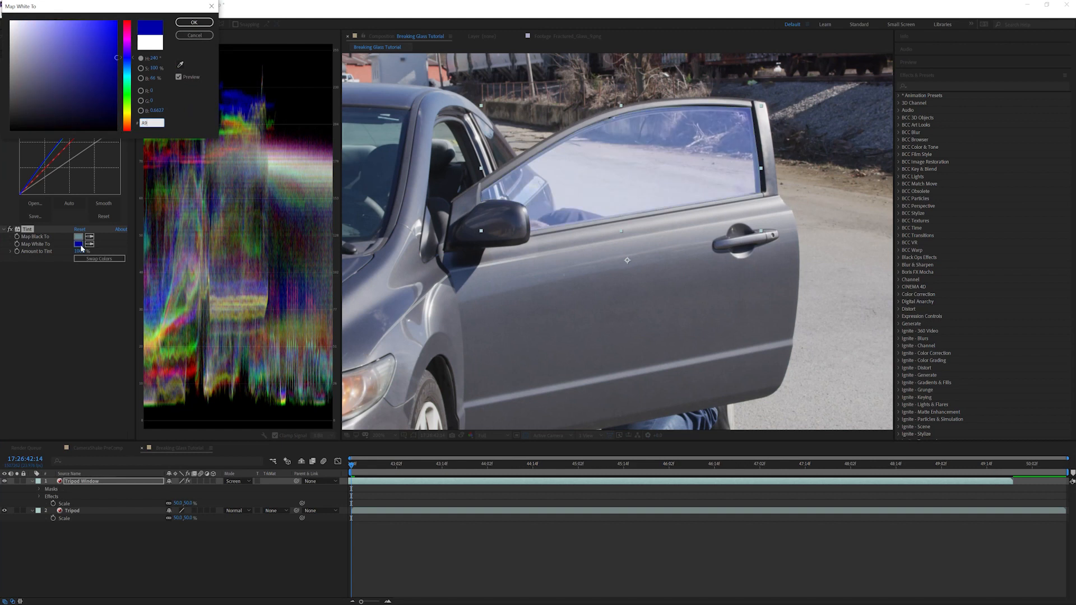
{"action": "left_click", "coordinate": [194, 22]}
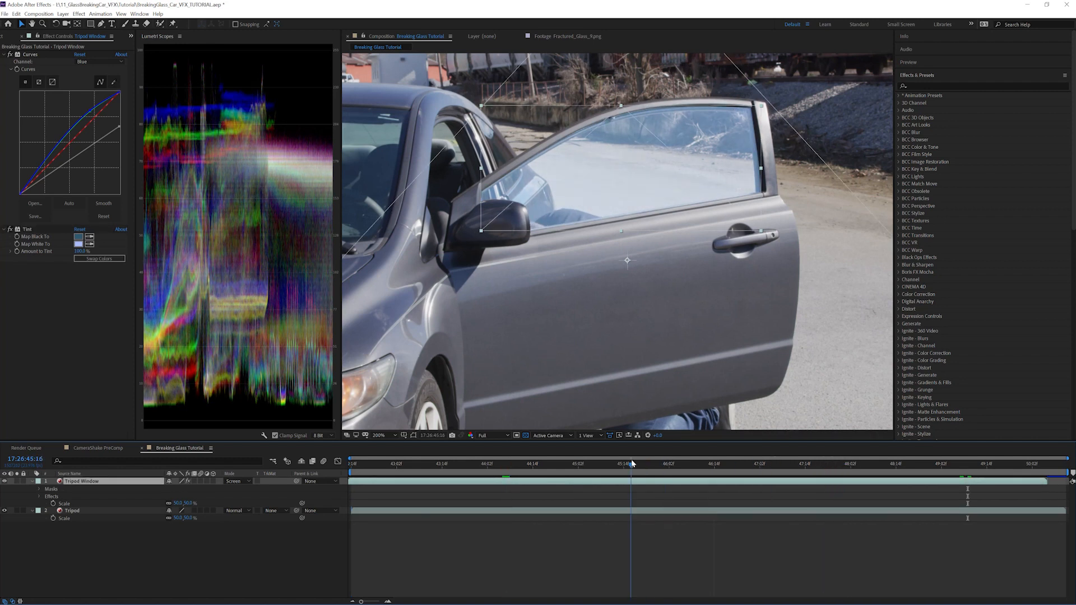
Apply Mocha Pro to the Tripod layer later in the shot and launch it.
{"action": "left_click", "coordinate": [866, 464]}
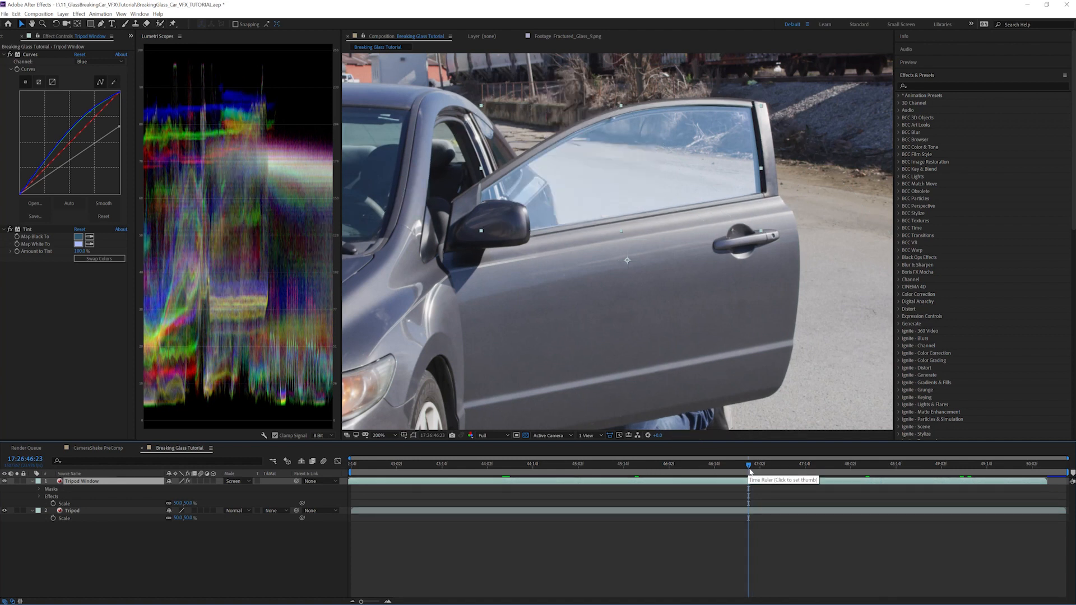
{"action": "mouse_move", "coordinate": [619, 239]}
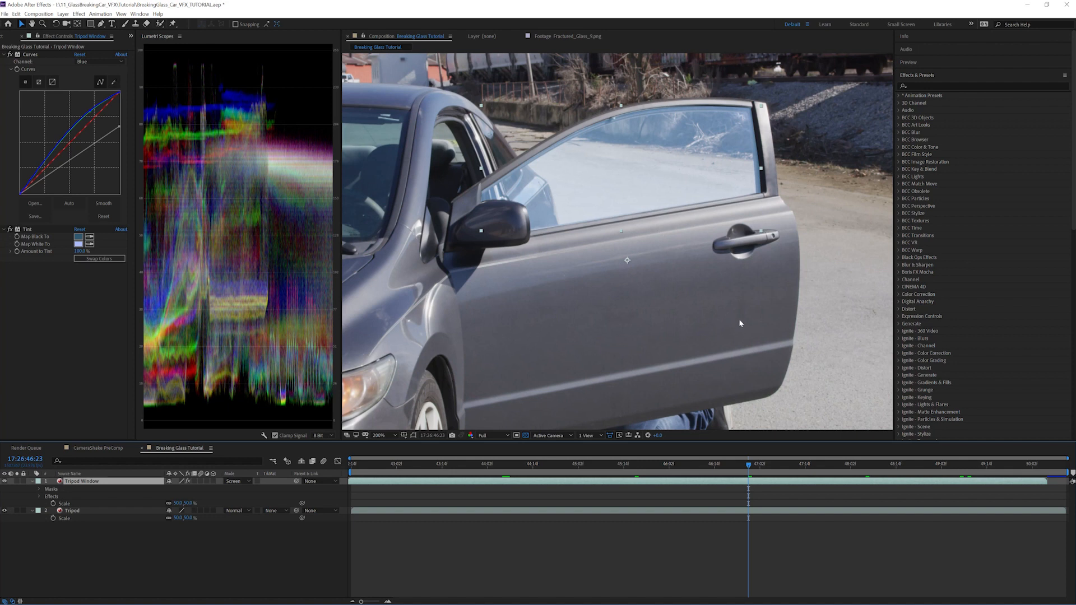
{"action": "left_click", "coordinate": [78, 13]}
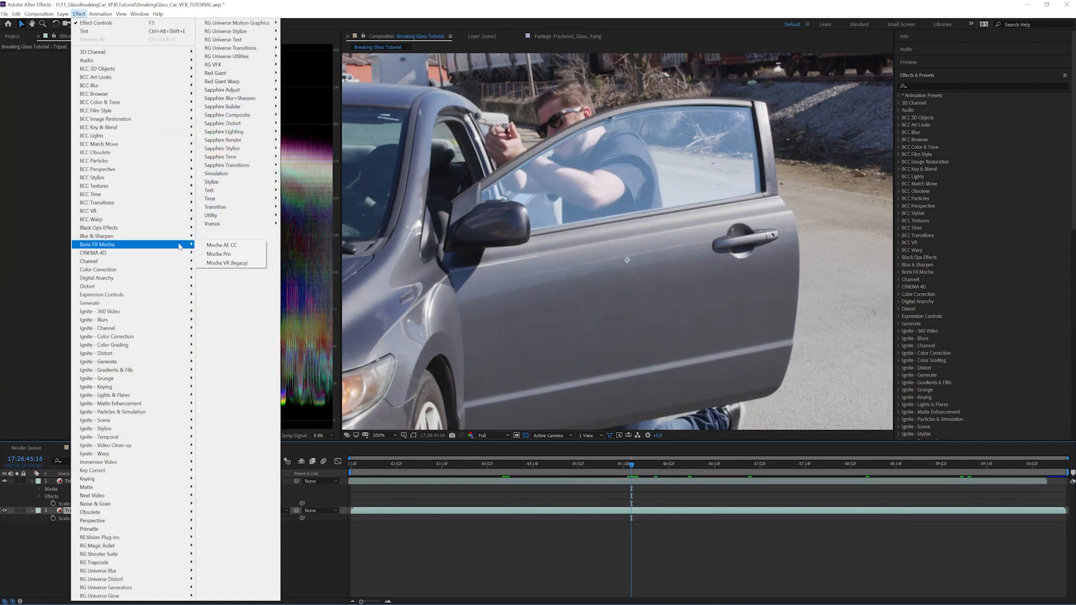
{"action": "left_click", "coordinate": [218, 254]}
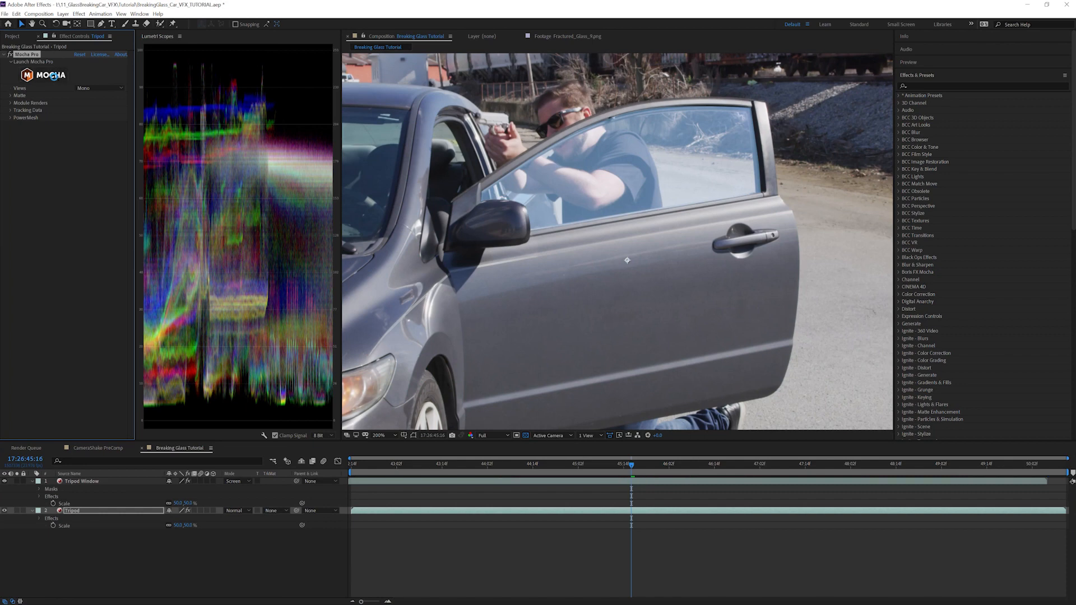
{"action": "left_click", "coordinate": [30, 62]}
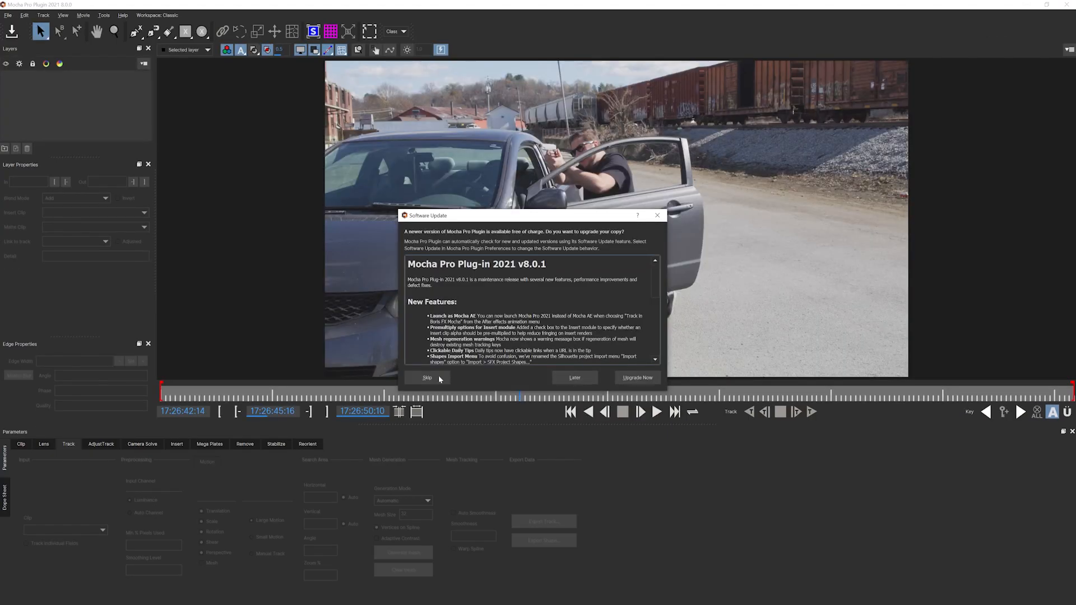
Skip the update prompt and track the door X-spline forwards through the clip.
{"action": "left_click", "coordinate": [427, 378]}
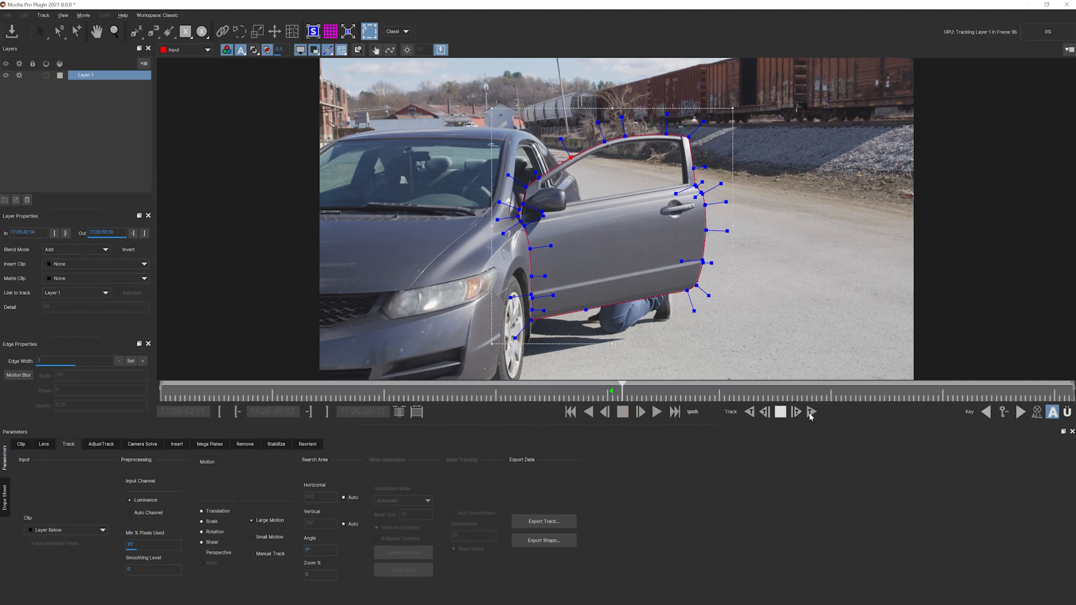
{"action": "left_click", "coordinate": [797, 411]}
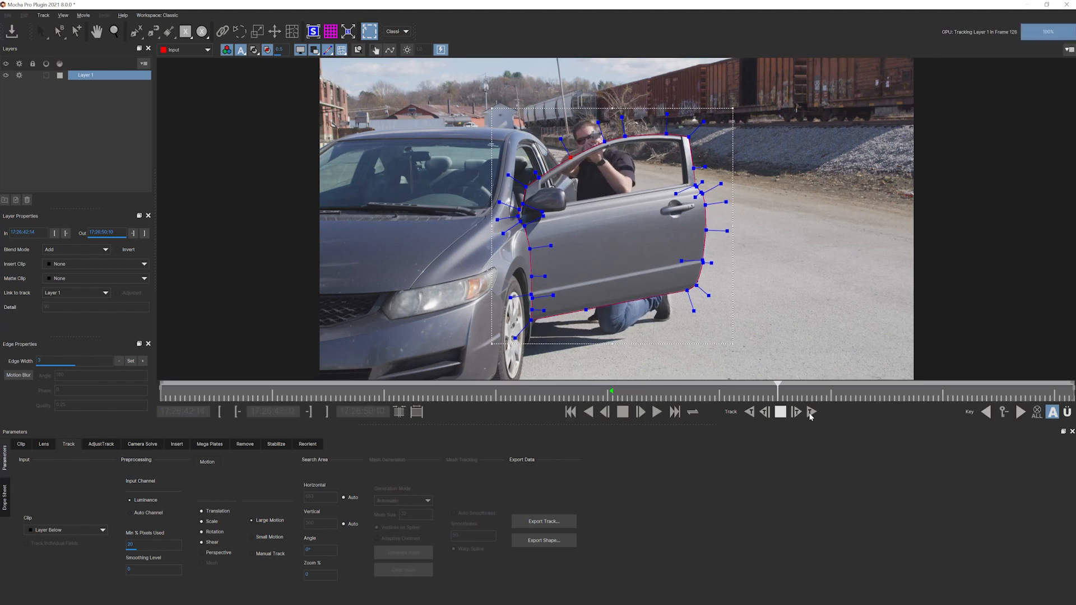
{"action": "left_click", "coordinate": [811, 412]}
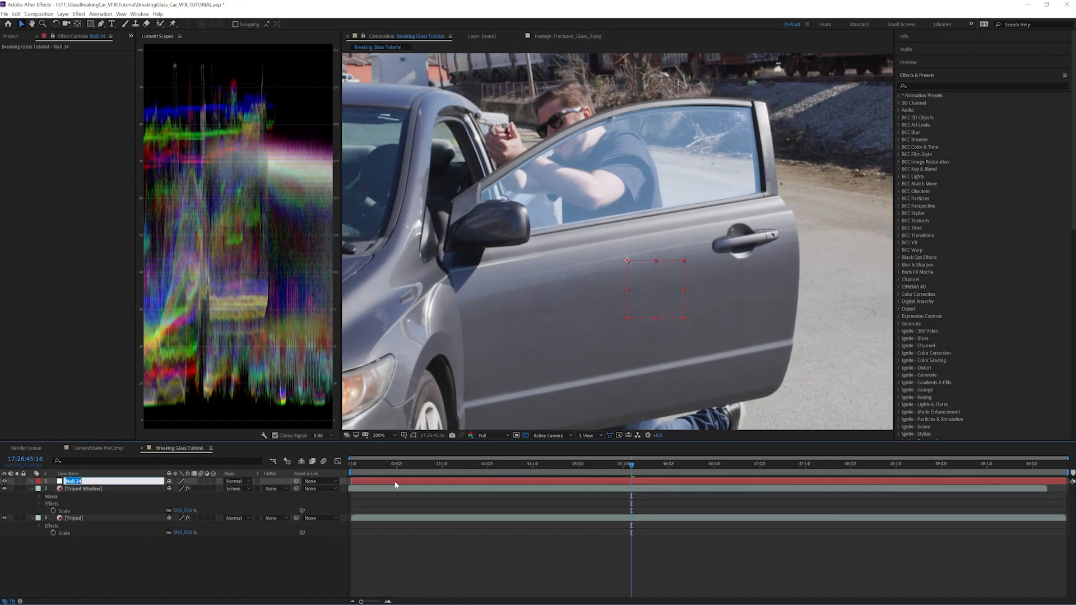
Name the null Door Track, create track data from the door track and export Transform to Door Track.
{"action": "type", "text": "Door Track"}
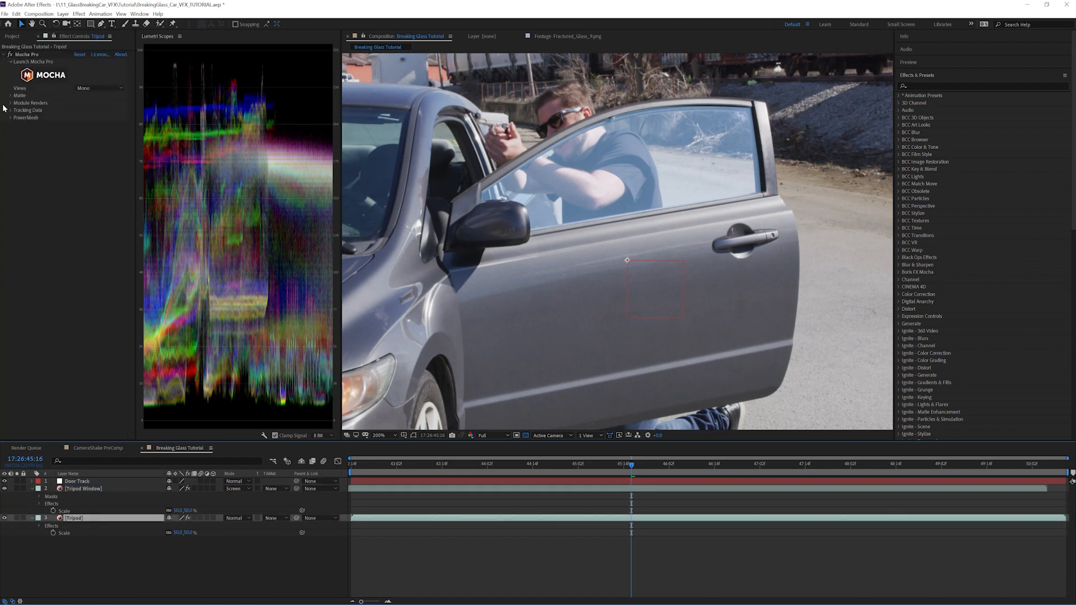
{"action": "left_click", "coordinate": [11, 110]}
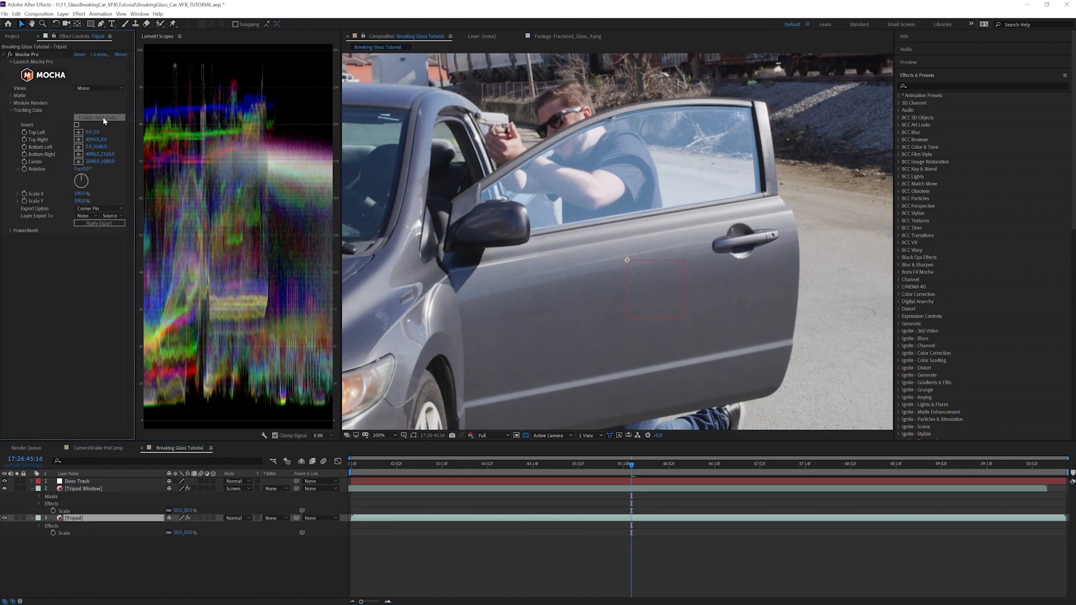
{"action": "left_click", "coordinate": [98, 117]}
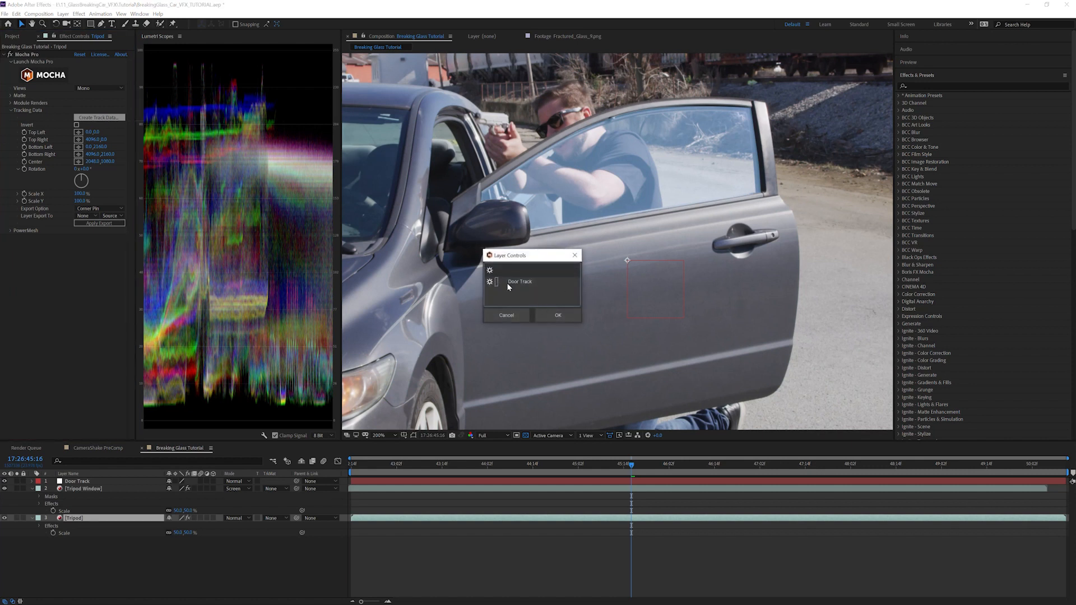
{"action": "left_click", "coordinate": [100, 209]}
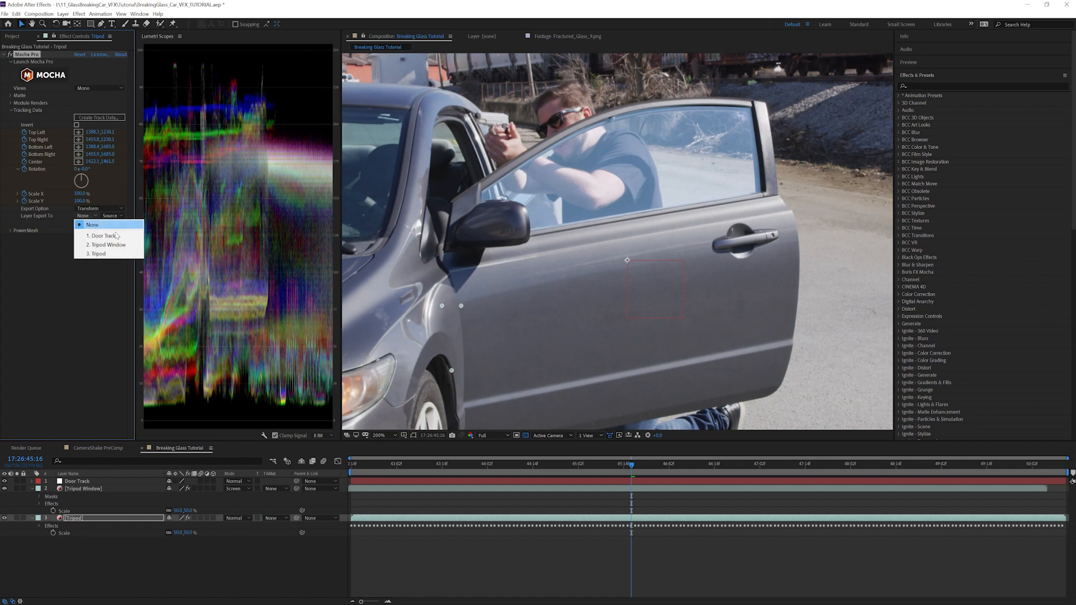
{"action": "left_click", "coordinate": [101, 235]}
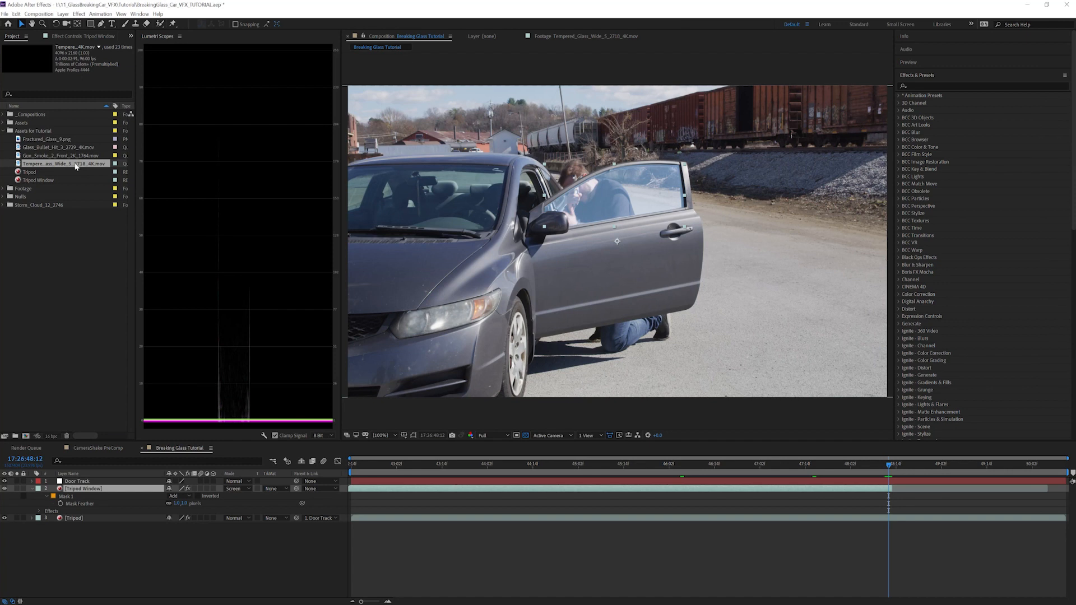
Reinterpret the Tempered Glass Wide footage to conform at 96 fps.
{"action": "double_click", "coordinate": [58, 164]}
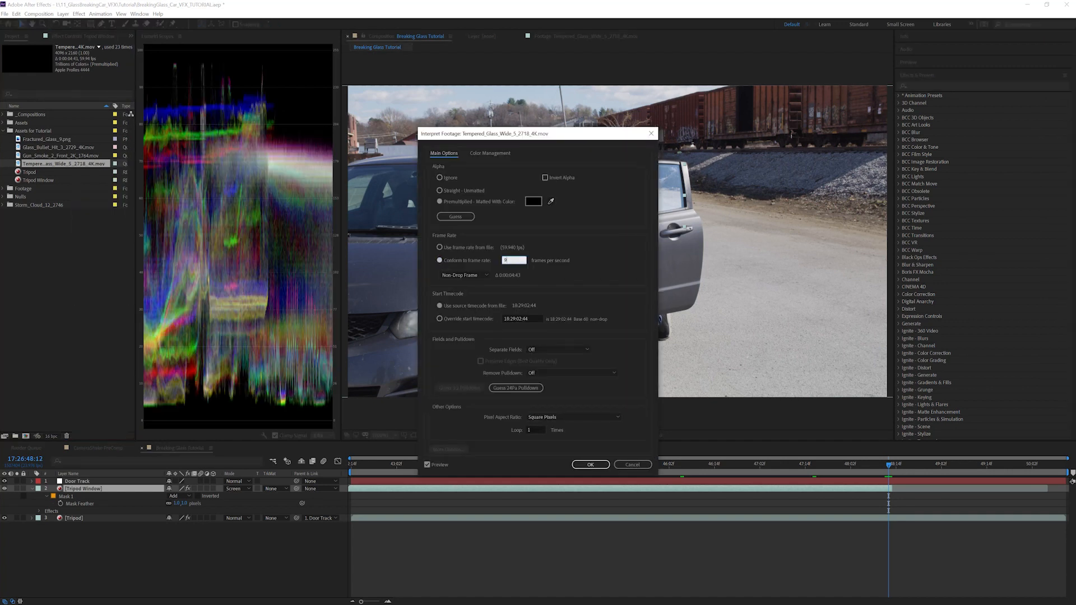
{"action": "type", "text": "96"}
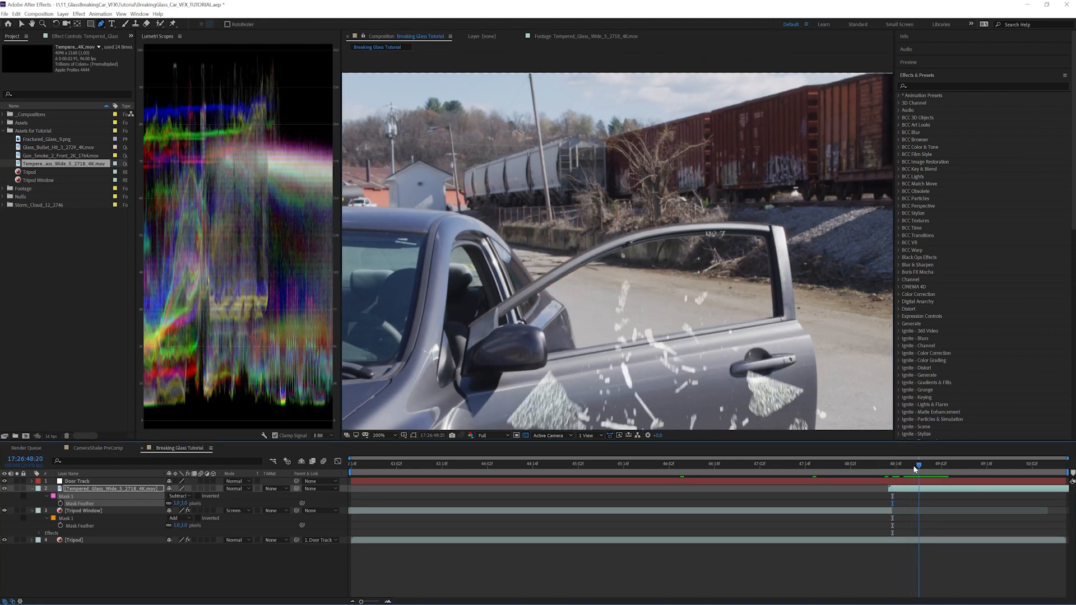
Parent the glass layer to Door Track and split it into masked WINDOW and FALLING layers.
{"action": "left_click", "coordinate": [321, 488]}
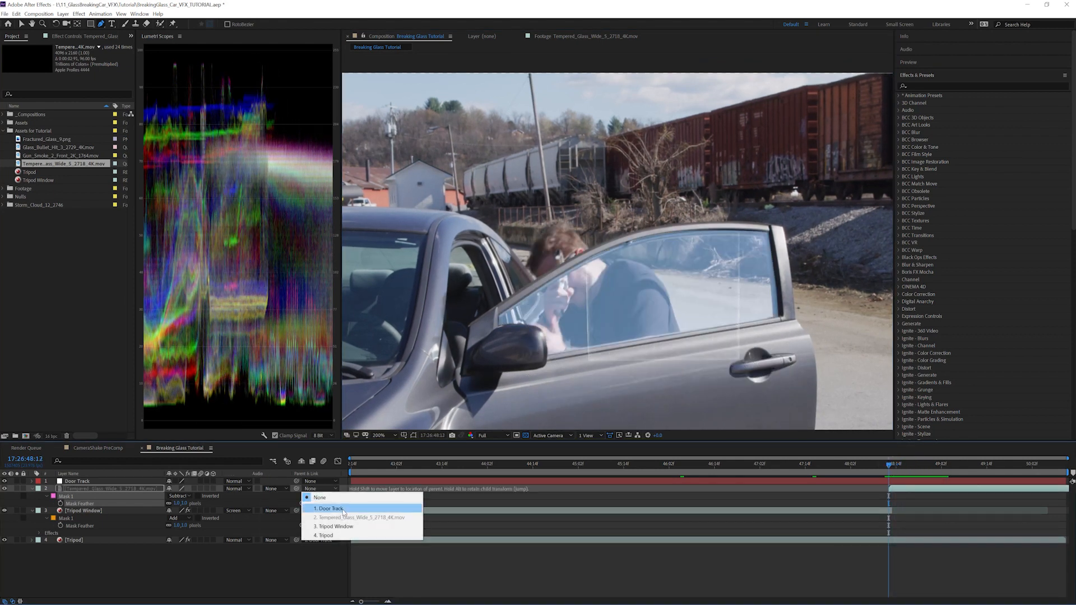
{"action": "left_click", "coordinate": [329, 508]}
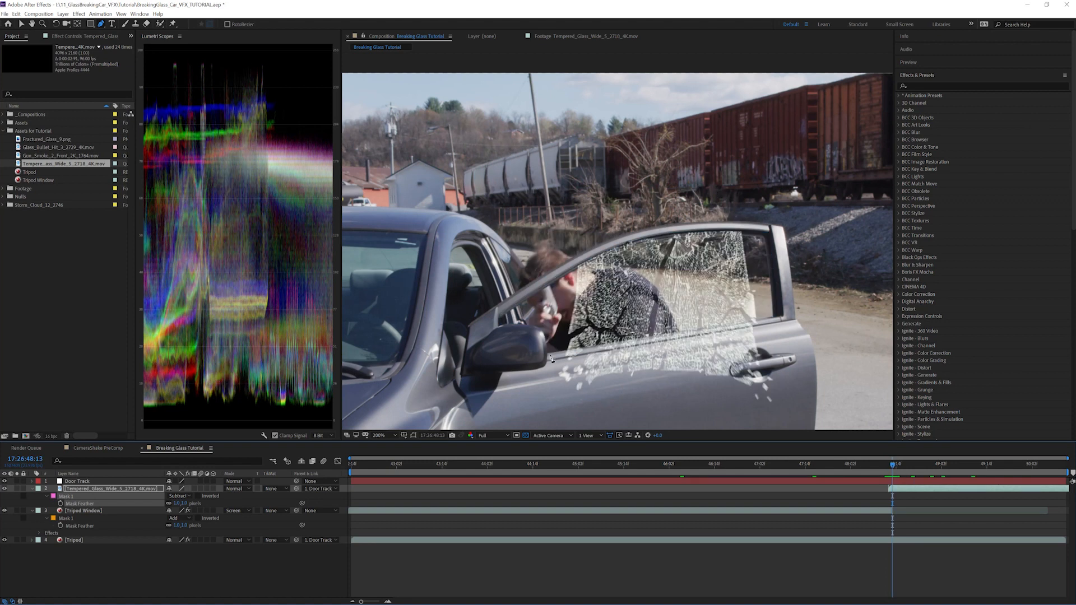
{"action": "mouse_move", "coordinate": [698, 316]}
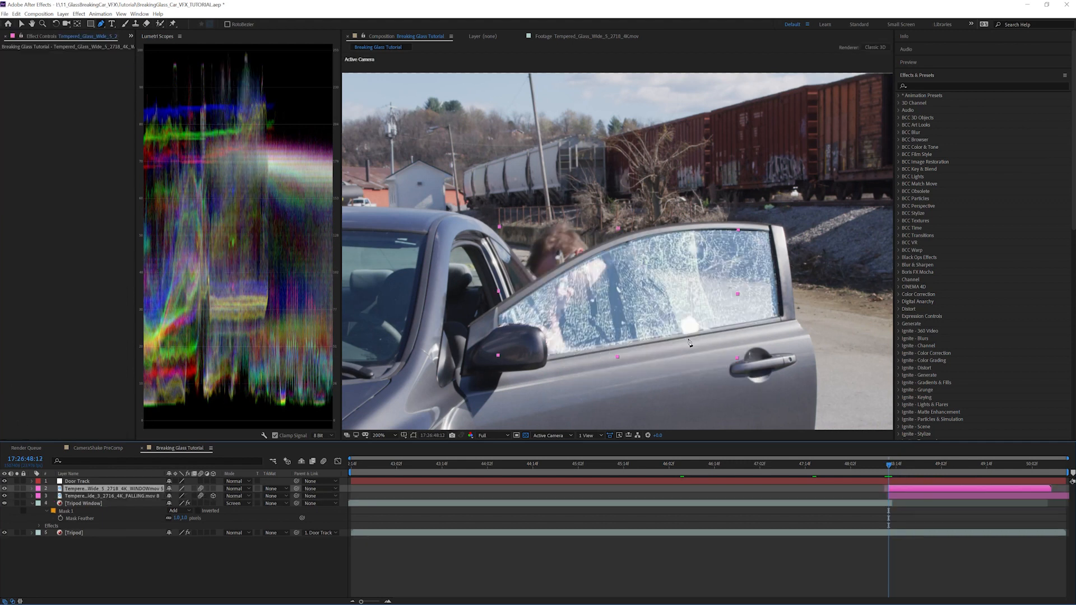
{"action": "left_click", "coordinate": [389, 435]}
{"action": "type", "text": "rsmb"}
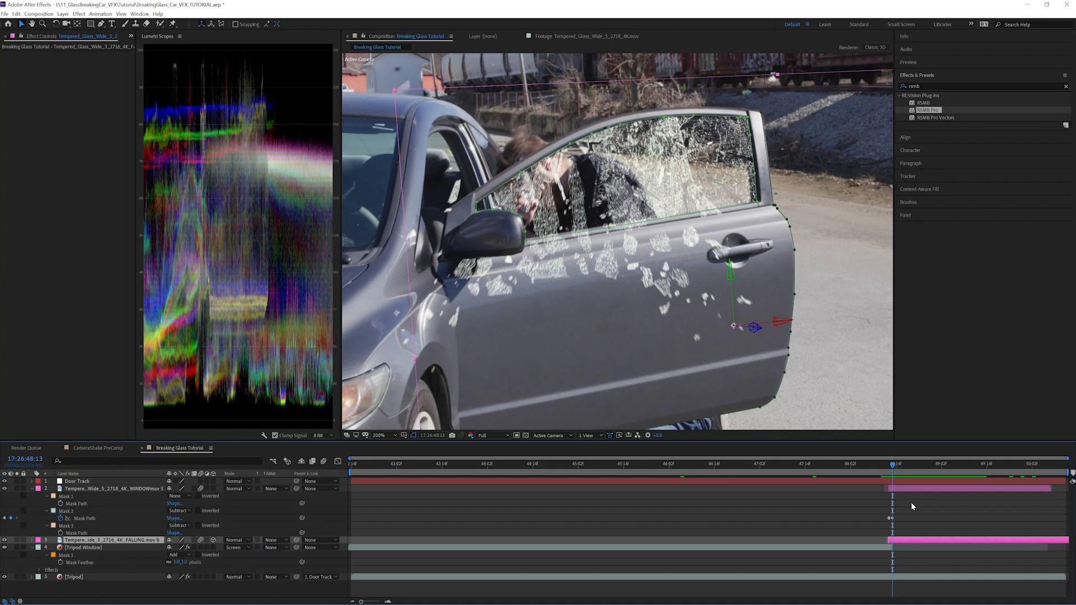
{"action": "left_click_drag", "start_coordinate": [894, 464], "coordinate": [915, 464]}
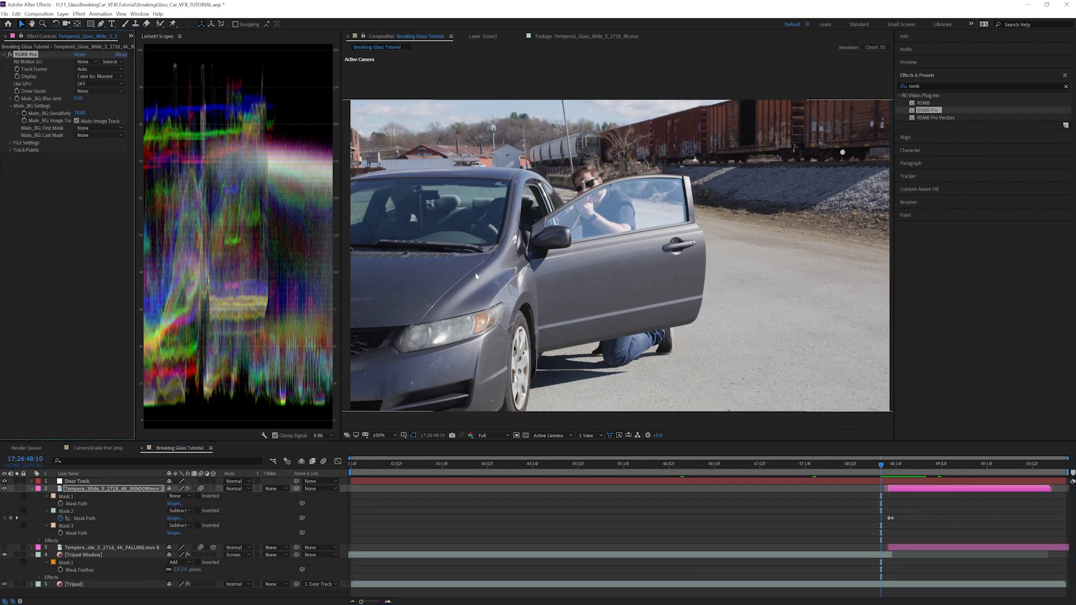
Apply RSMB Pro motion blur to the WINDOW glass layer and preview a later frame.
{"action": "left_click", "coordinate": [79, 99]}
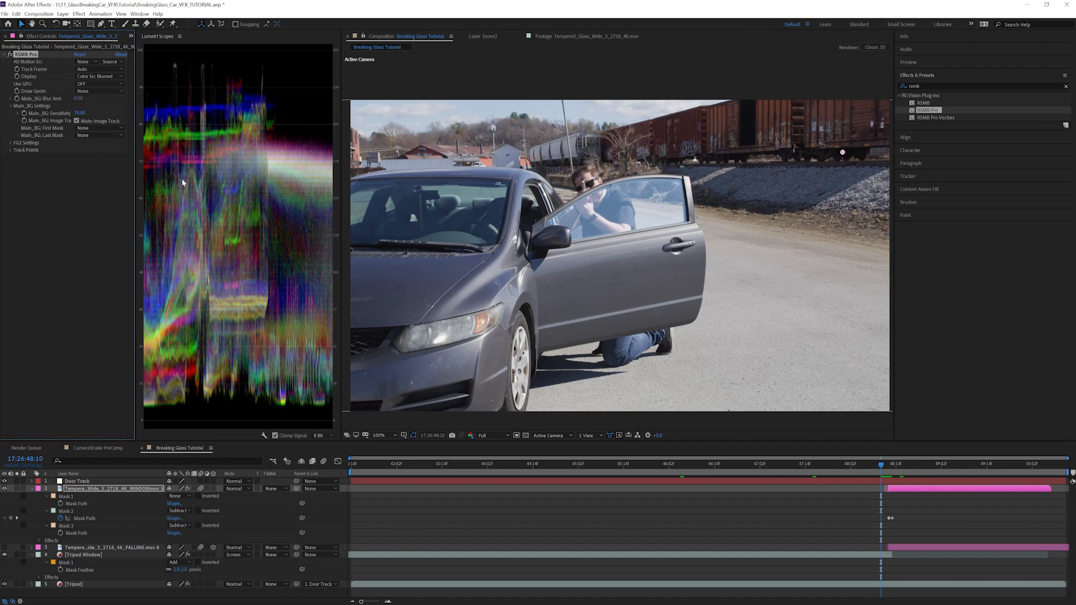
{"action": "left_click", "coordinate": [905, 464]}
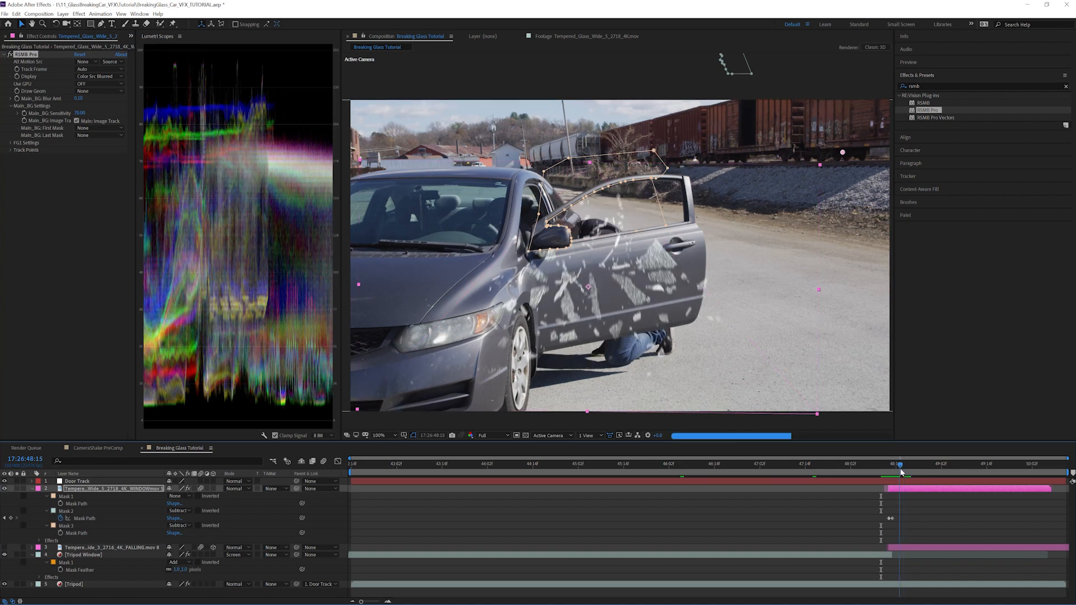
{"action": "left_click", "coordinate": [78, 13]}
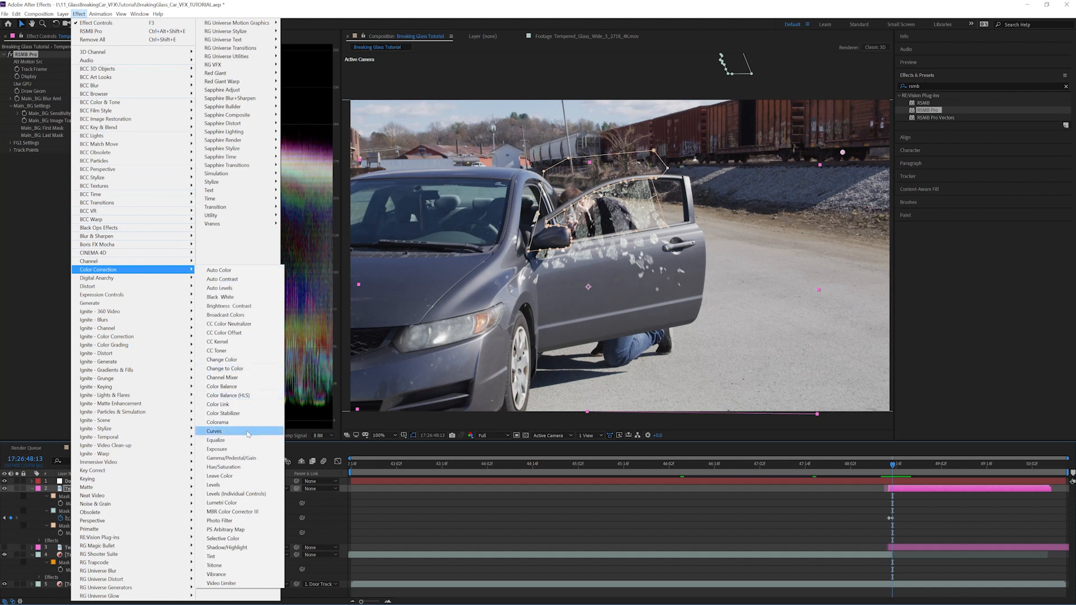
Add a Curves effect to the glass layer and edit its Alpha channel curve.
{"action": "left_click", "coordinate": [215, 431]}
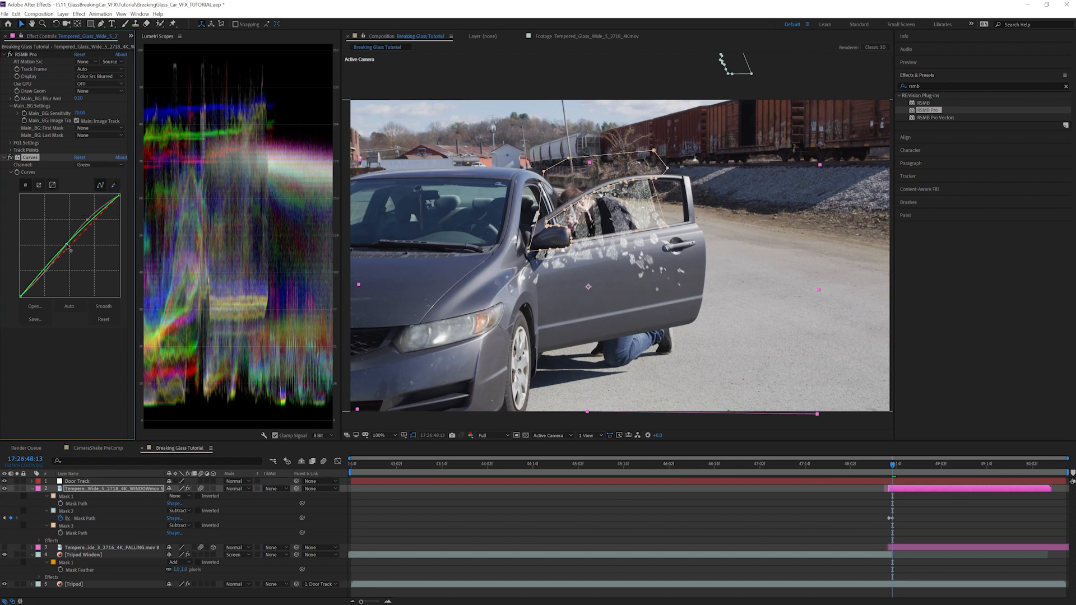
{"action": "left_click", "coordinate": [99, 164]}
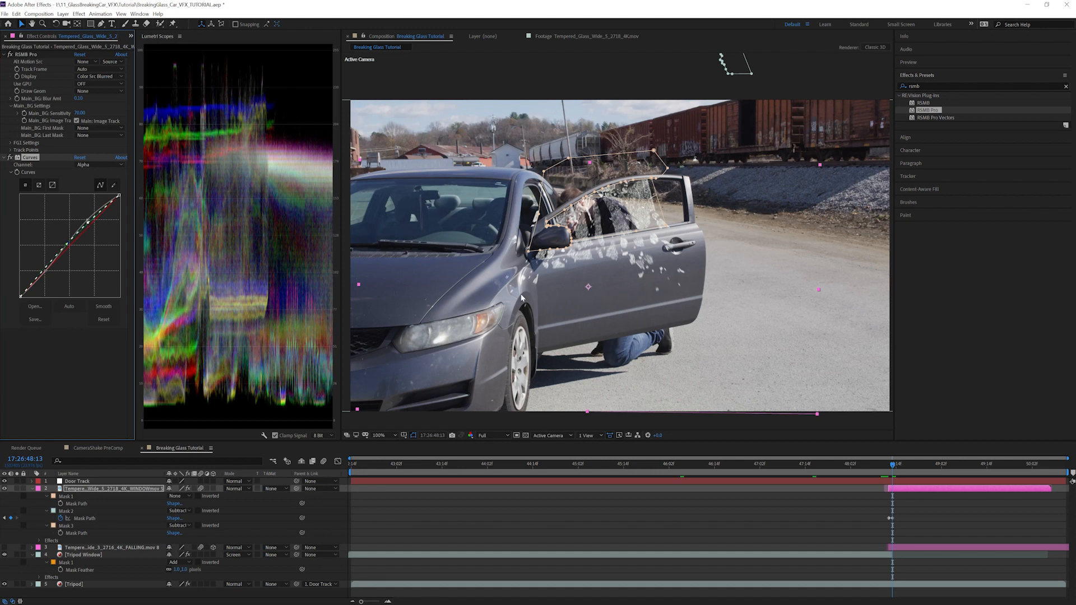
{"action": "left_click", "coordinate": [79, 13]}
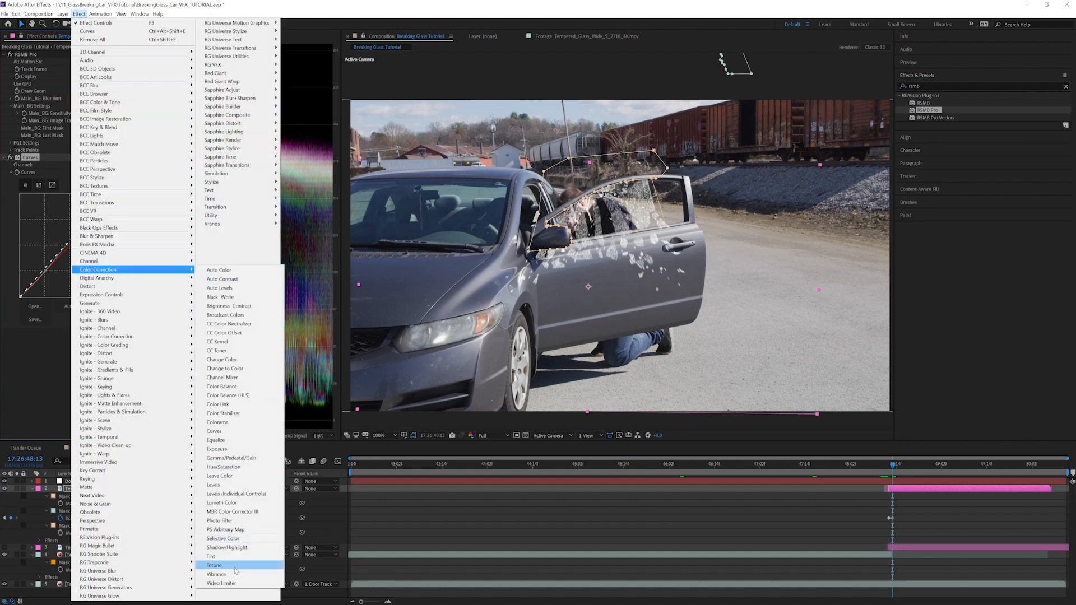
Add a Tint effect mapping the glass layer's whites to a pale blue.
{"action": "left_click", "coordinate": [213, 565]}
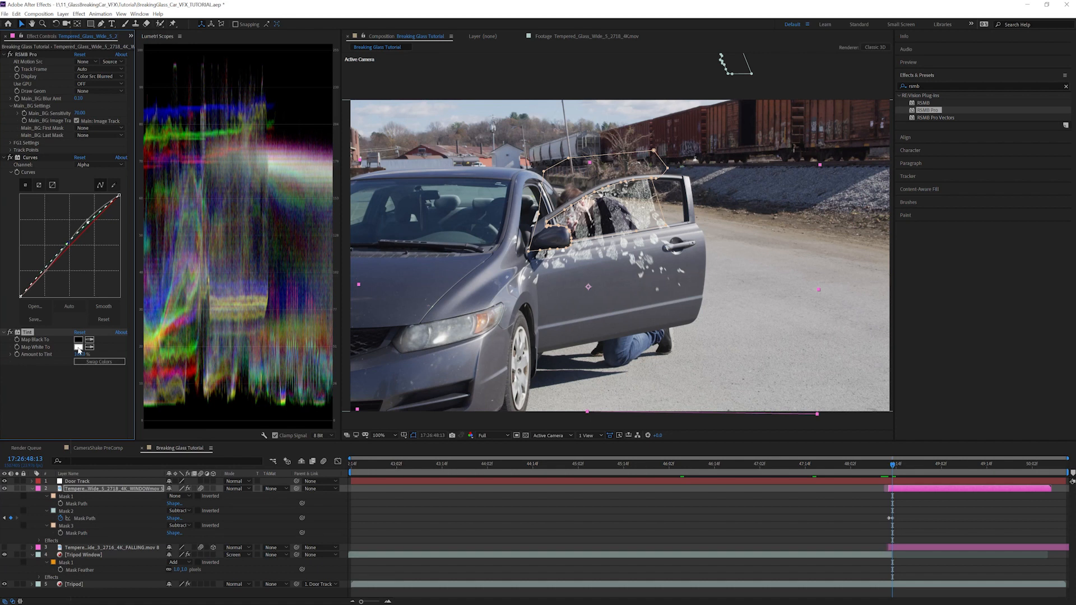
{"action": "left_click", "coordinate": [79, 348]}
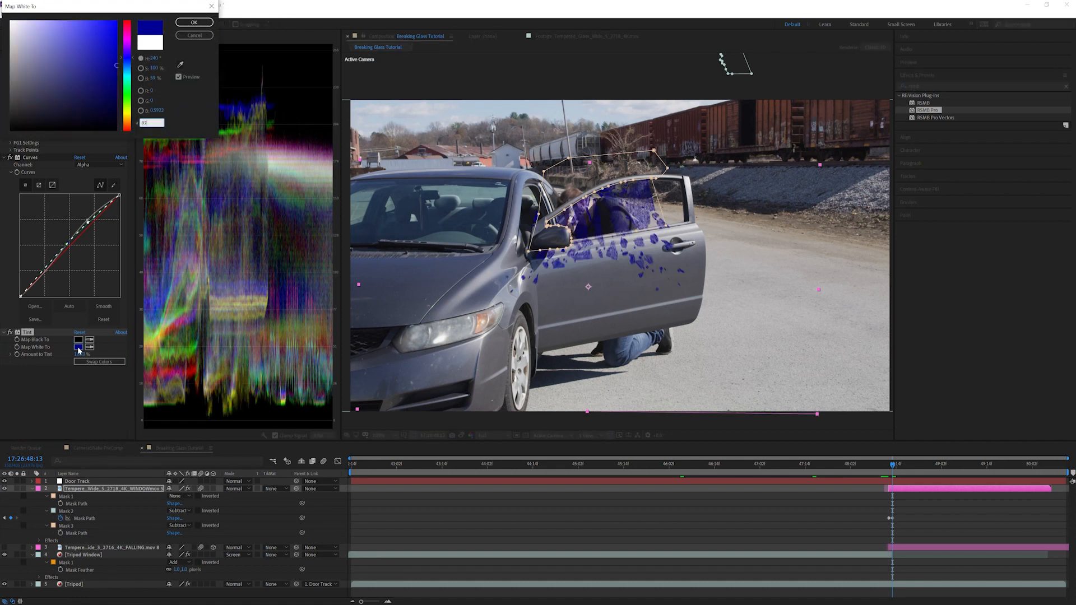
{"action": "left_click", "coordinate": [194, 23]}
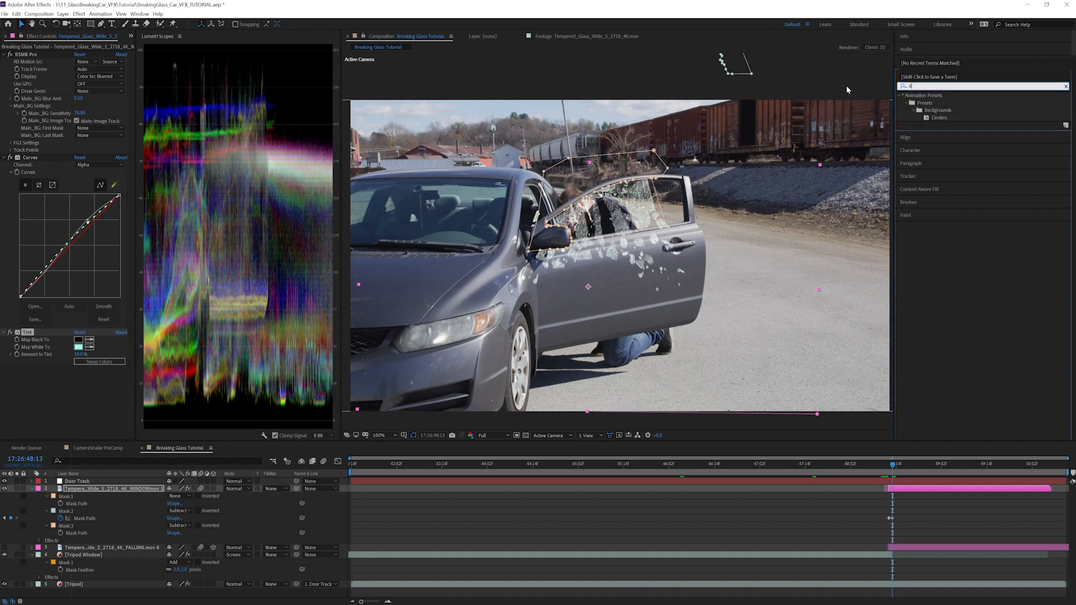
Add a Drop Shadow to the glass layer with a pale cyan shadow colour.
{"action": "type", "text": "drop sh"}
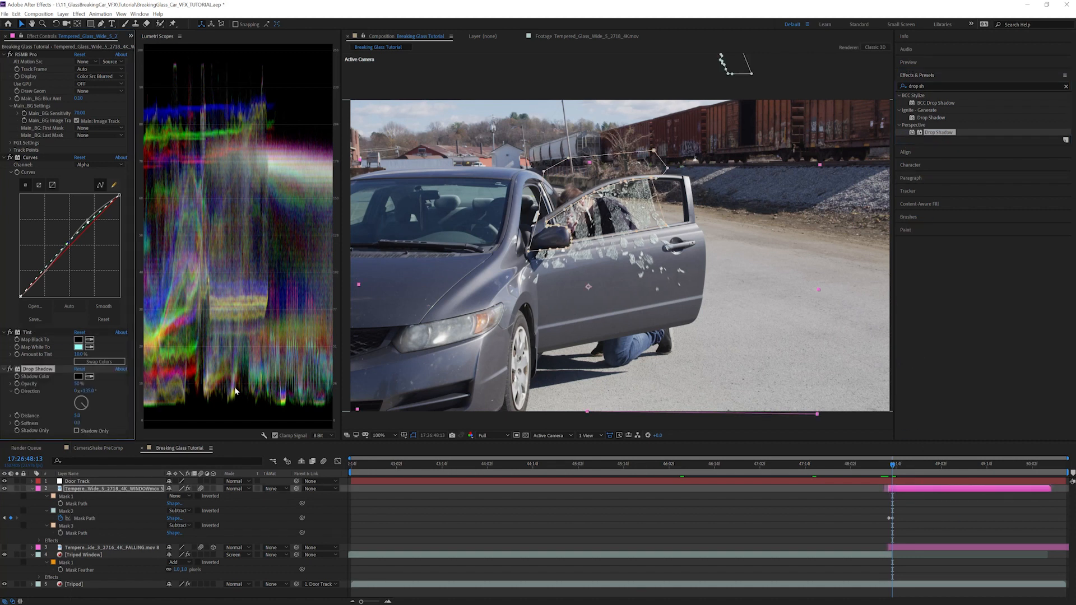
{"action": "left_click", "coordinate": [78, 377]}
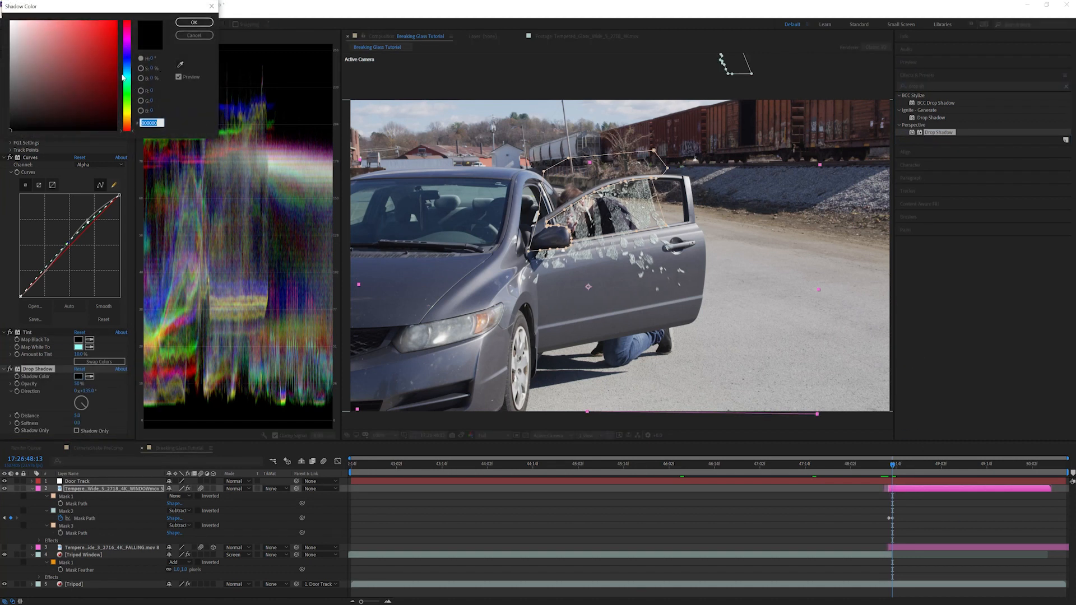
{"action": "left_click", "coordinate": [108, 72]}
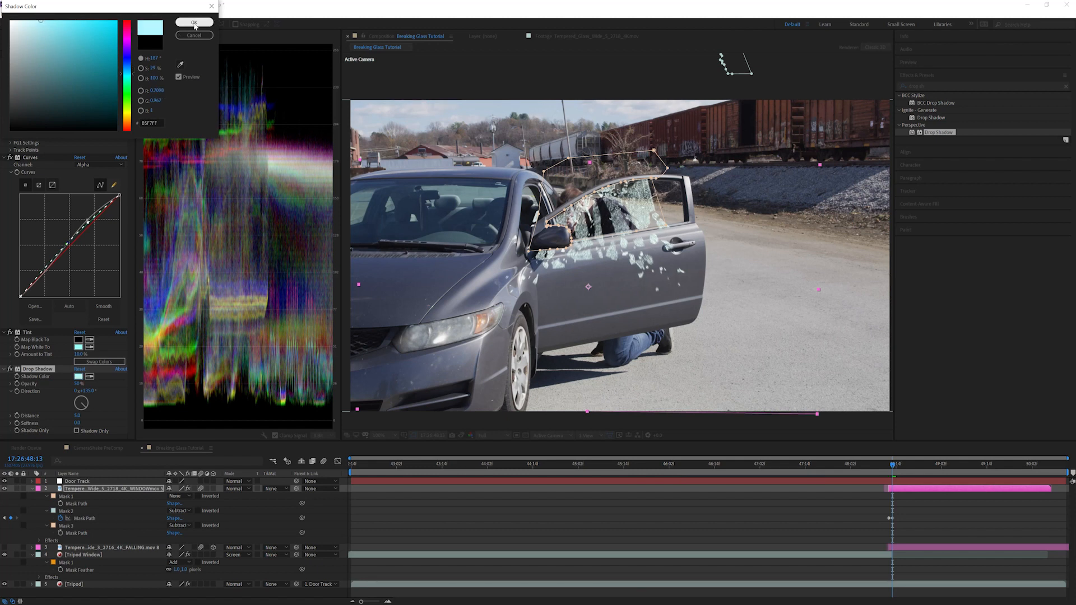
{"action": "left_click", "coordinate": [194, 23]}
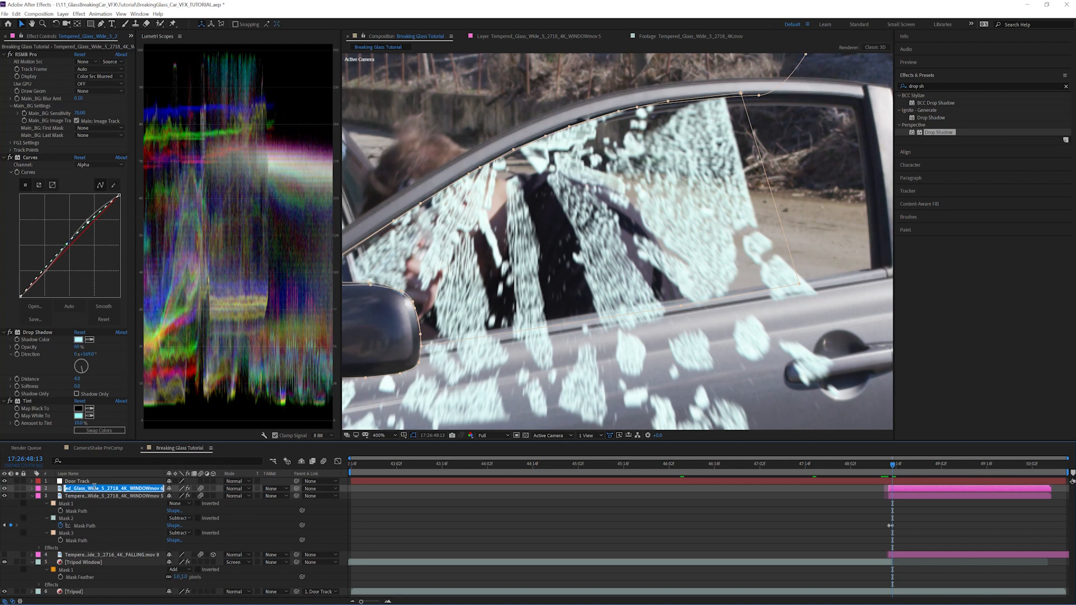
Rename the duplicate Tempered Glass Wide 5 Base Color and add a Fill effect beneath its Tint.
{"action": "type", "text": "Tempered Glass Wide"}
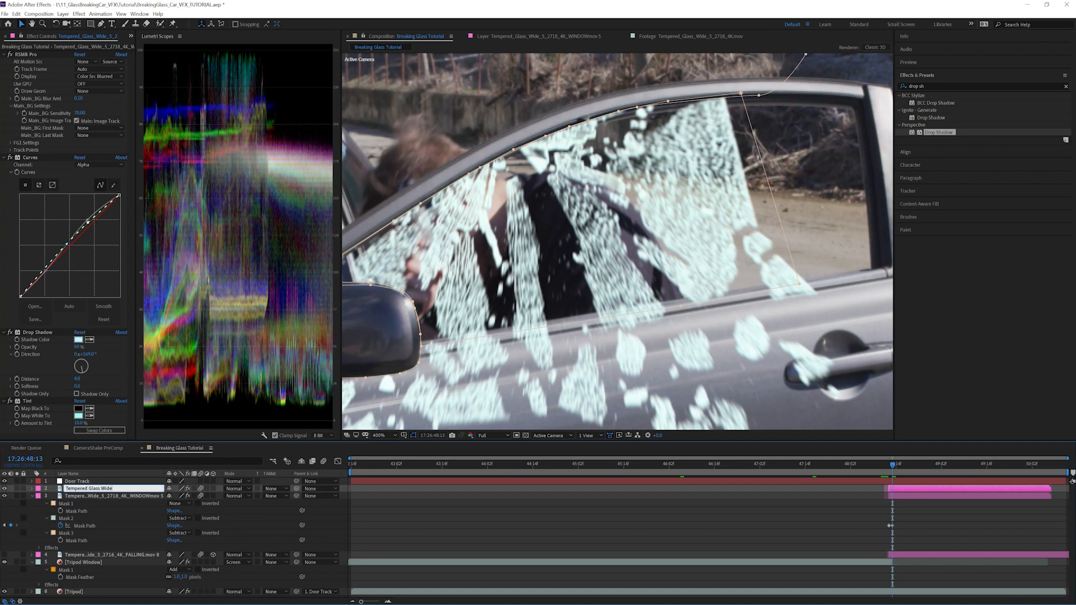
{"action": "left_click", "coordinate": [78, 13]}
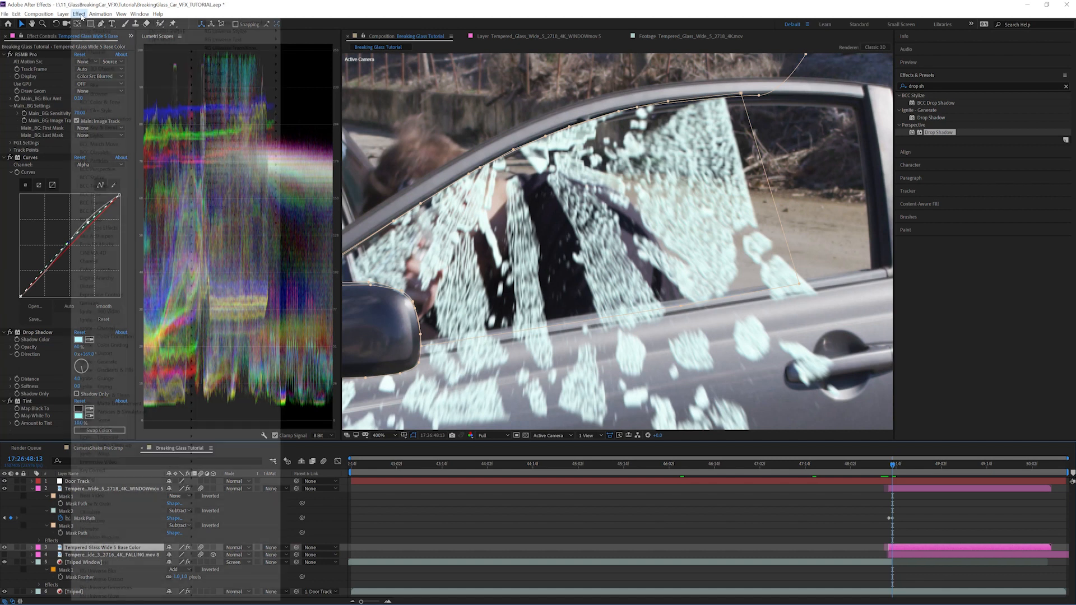
{"action": "left_click", "coordinate": [79, 13]}
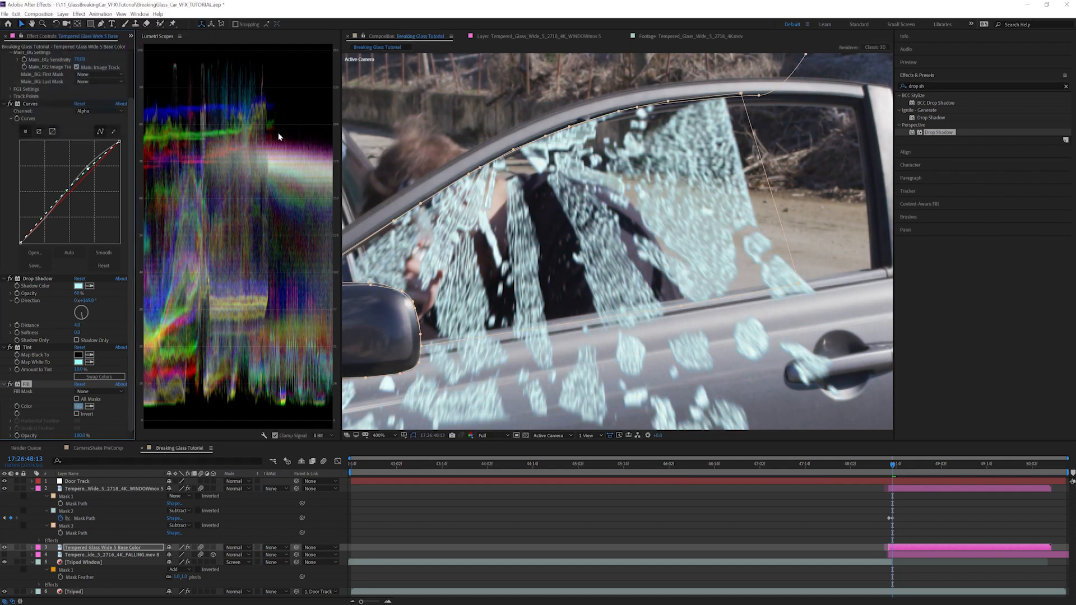
{"action": "left_click", "coordinate": [78, 13]}
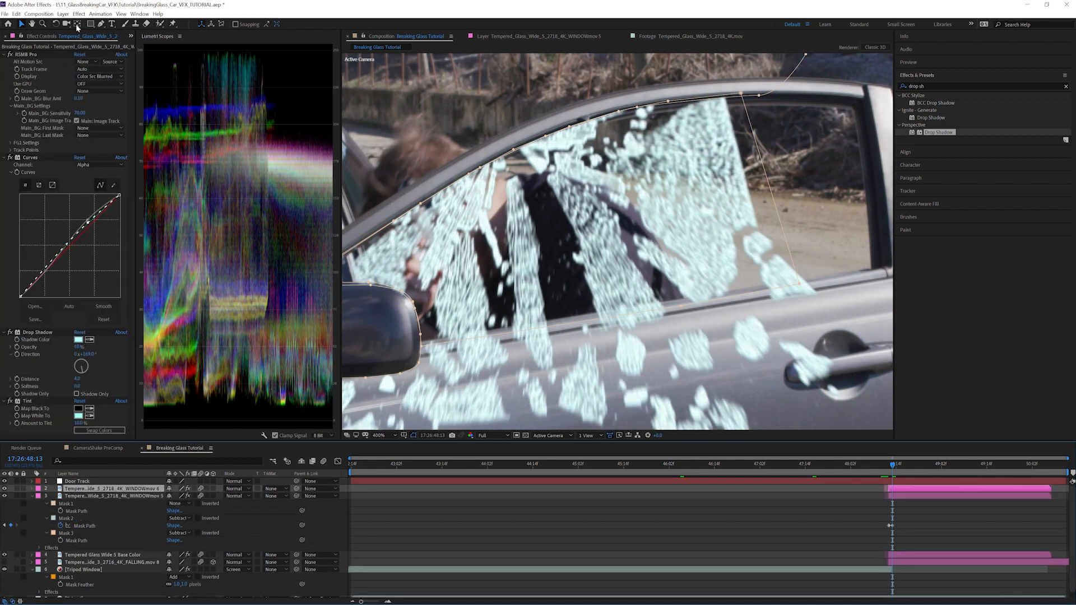
Brighten the screened Reflection copy with Curves and Tint colour-correction effects.
{"action": "left_click", "coordinate": [78, 14]}
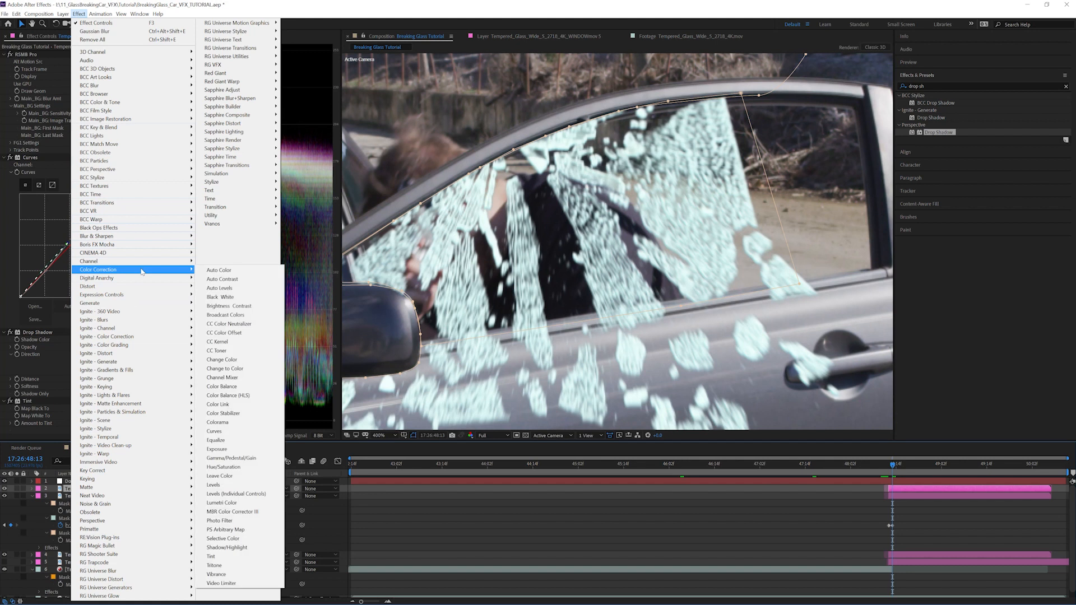
{"action": "left_click", "coordinate": [216, 450]}
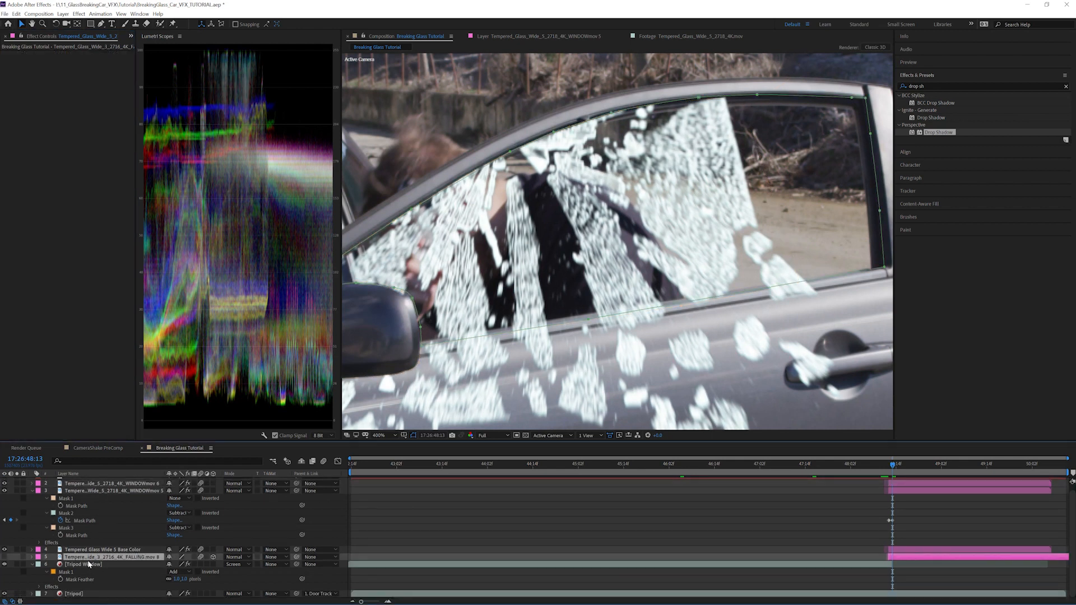
{"action": "left_click", "coordinate": [82, 564]}
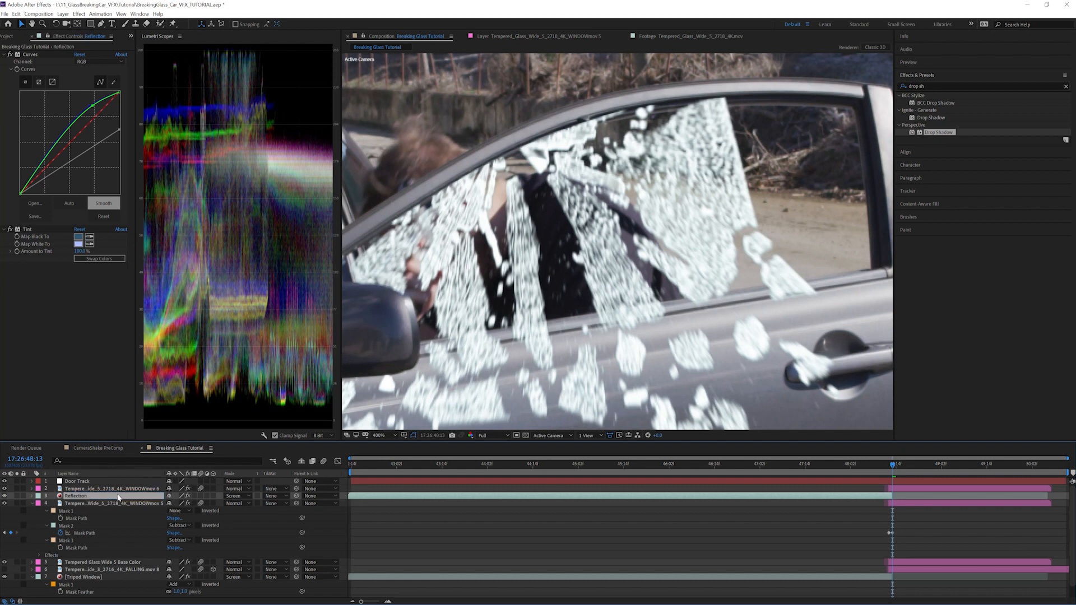
{"action": "left_click", "coordinate": [272, 496]}
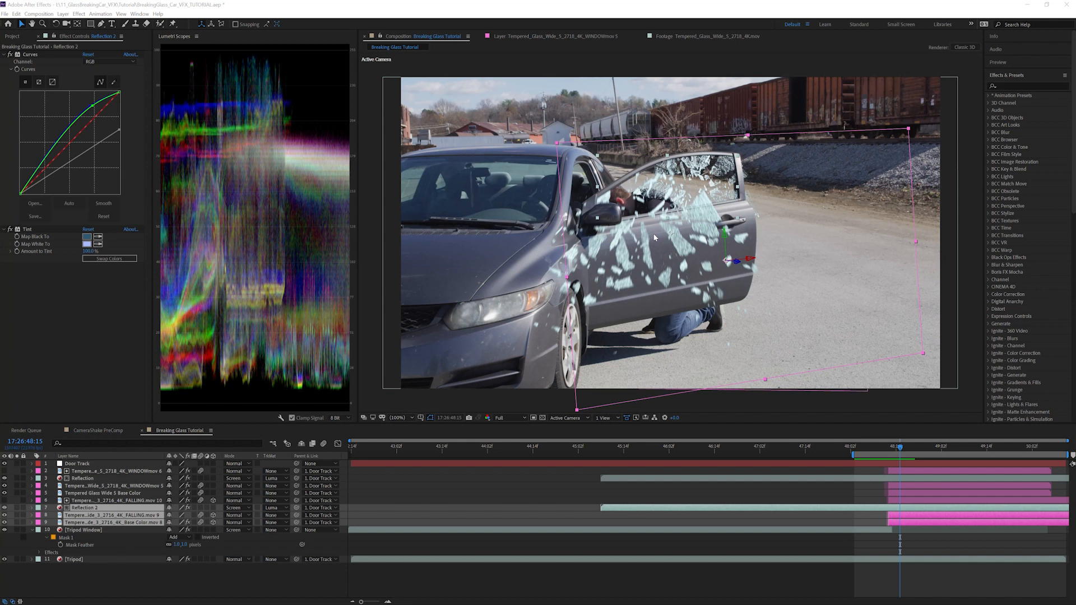
{"action": "mouse_move", "coordinate": [314, 431]}
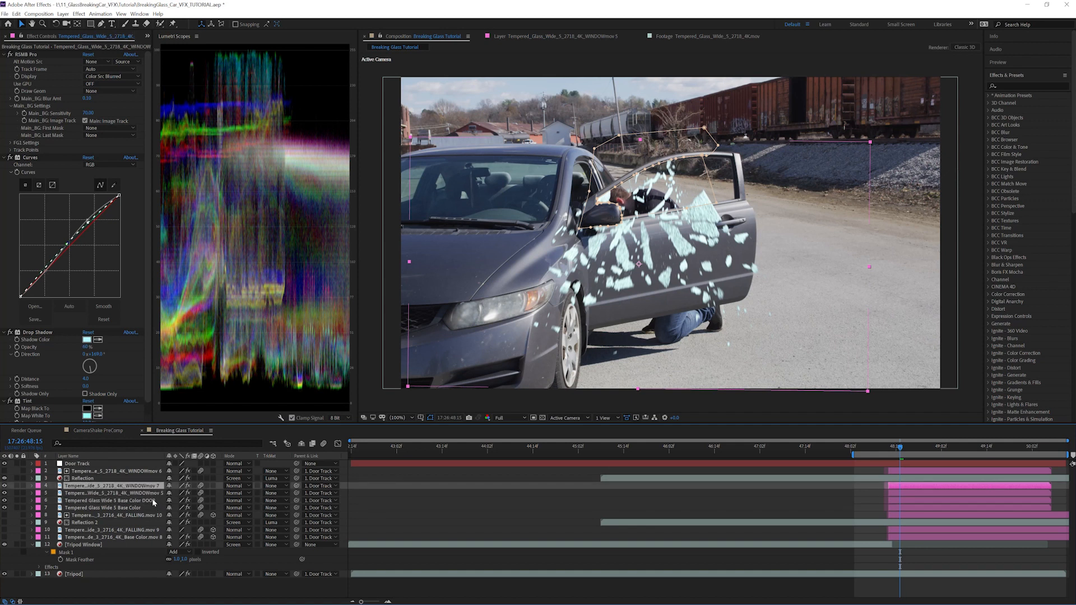
Rename the copied glass layer for the door.
{"action": "double_click", "coordinate": [110, 494]}
{"action": "type", "text": "drop sh"}
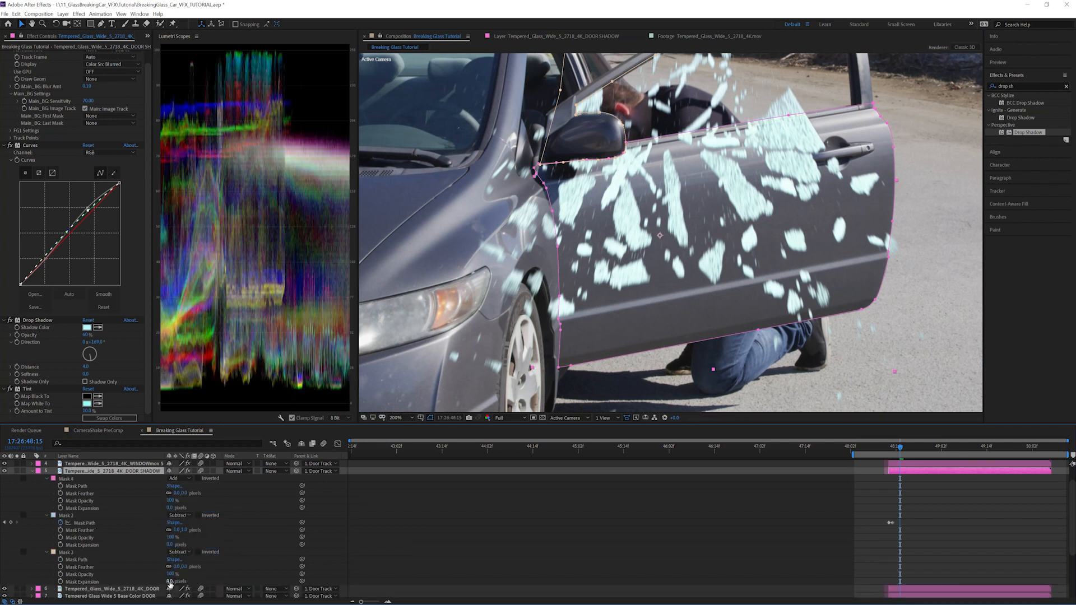
Collapse the DOOR SHADOW layer's mask properties after masking the door panel.
{"action": "left_click", "coordinate": [173, 507]}
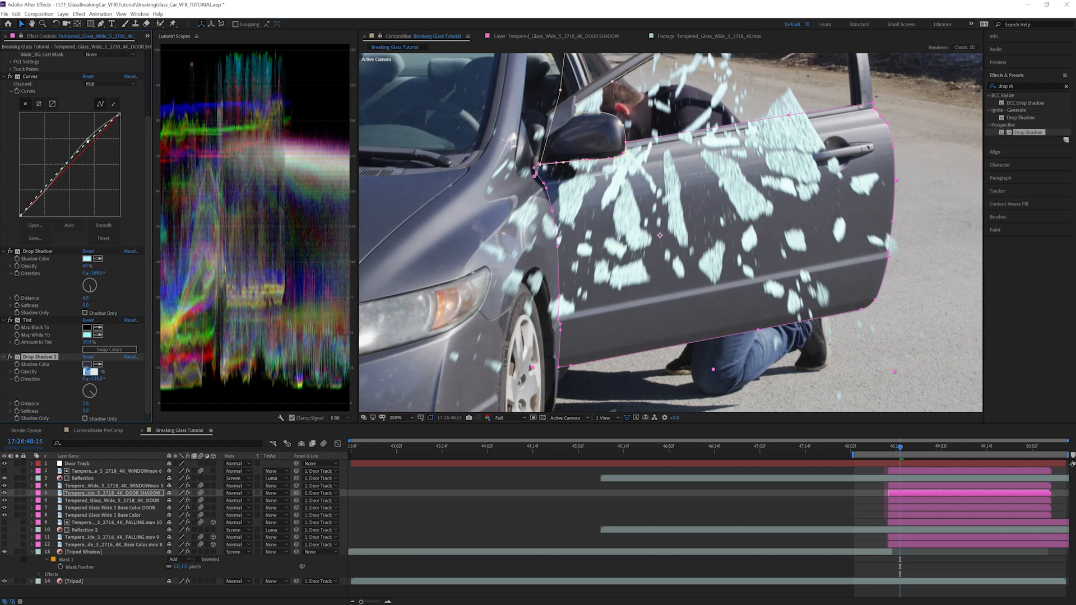
Tune Drop Shadow 2 with value 25 and a new direction, toggling it off to compare.
{"action": "type", "text": "25 %"}
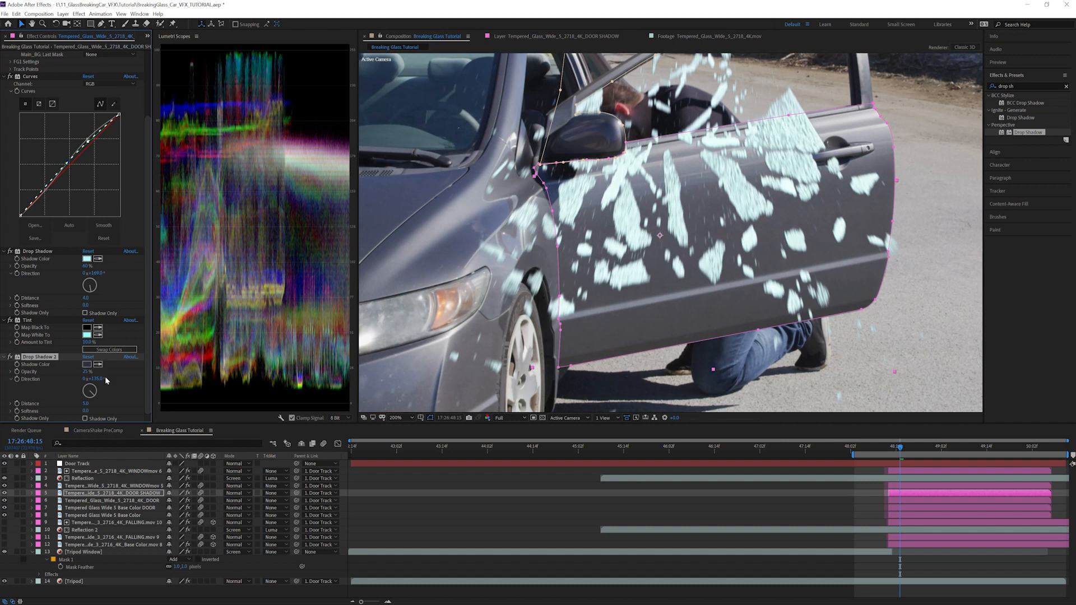
{"action": "left_click", "coordinate": [91, 379]}
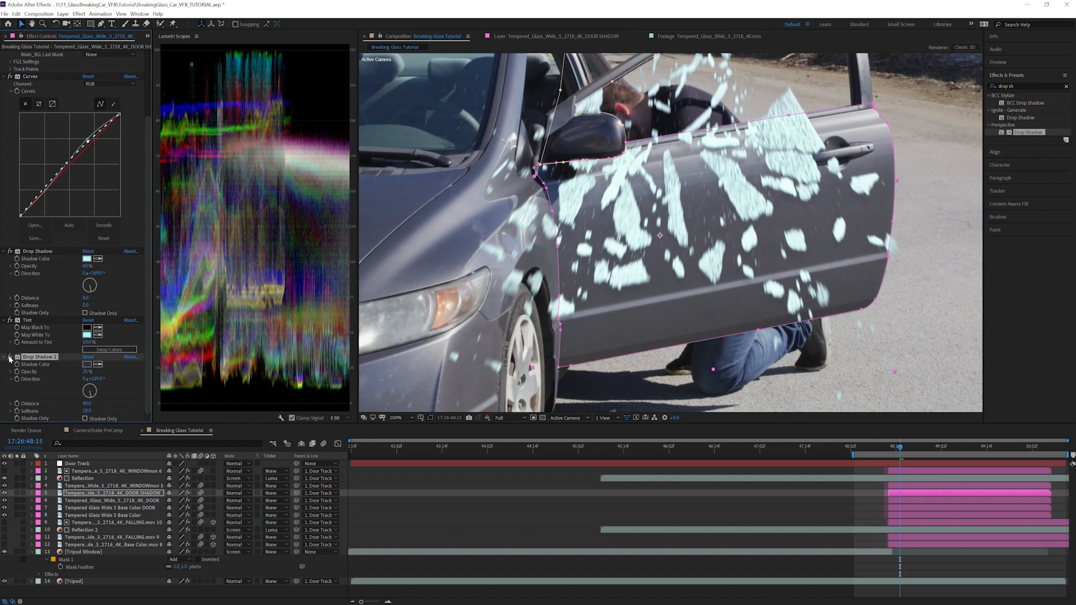
{"action": "left_click", "coordinate": [973, 457]}
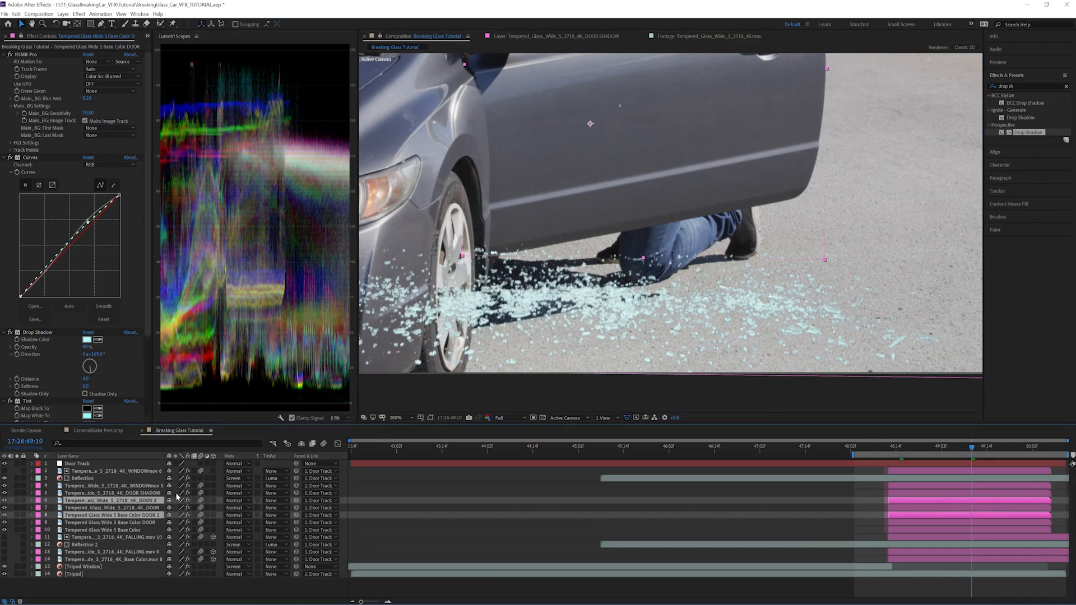
Rename the copied door glass layer GROUND GLASS and select it for remasking.
{"action": "left_click", "coordinate": [110, 500]}
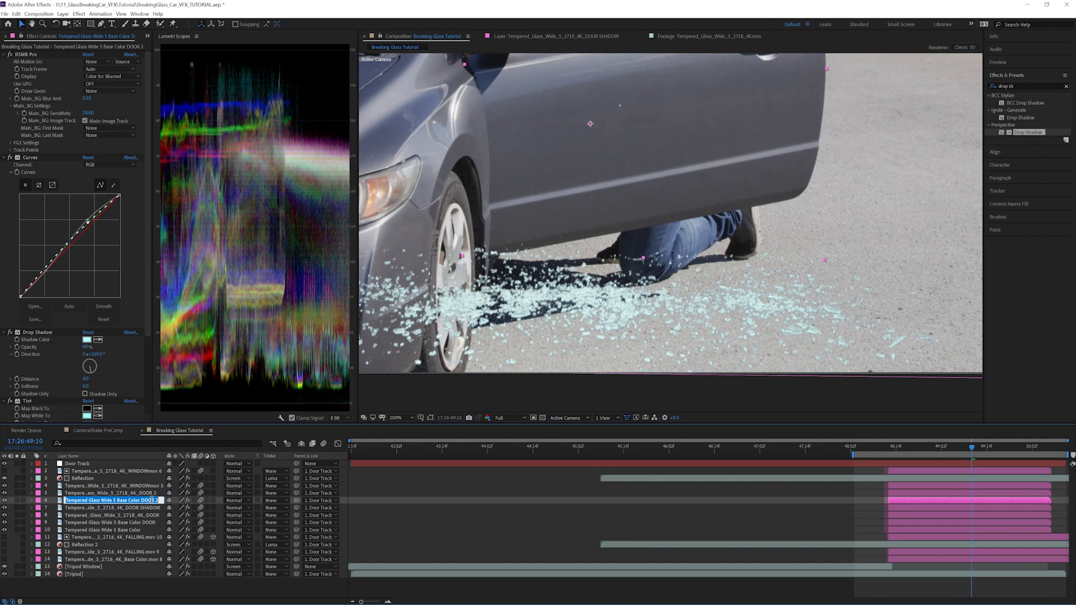
{"action": "left_click", "coordinate": [110, 493]}
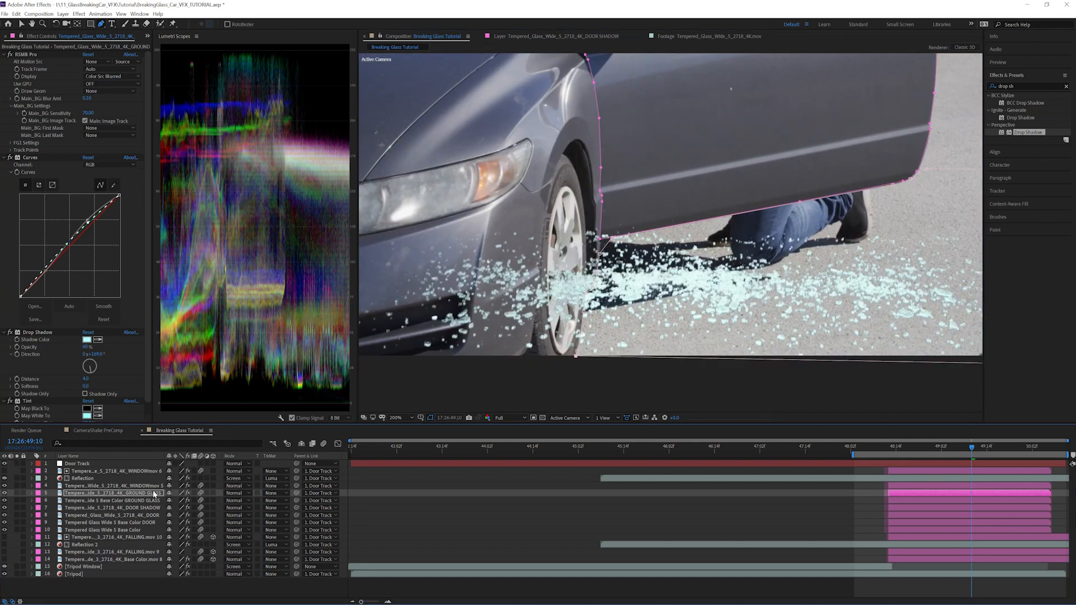
{"action": "left_click", "coordinate": [31, 494]}
{"action": "type", "text": " CONTACT SHADOW"}
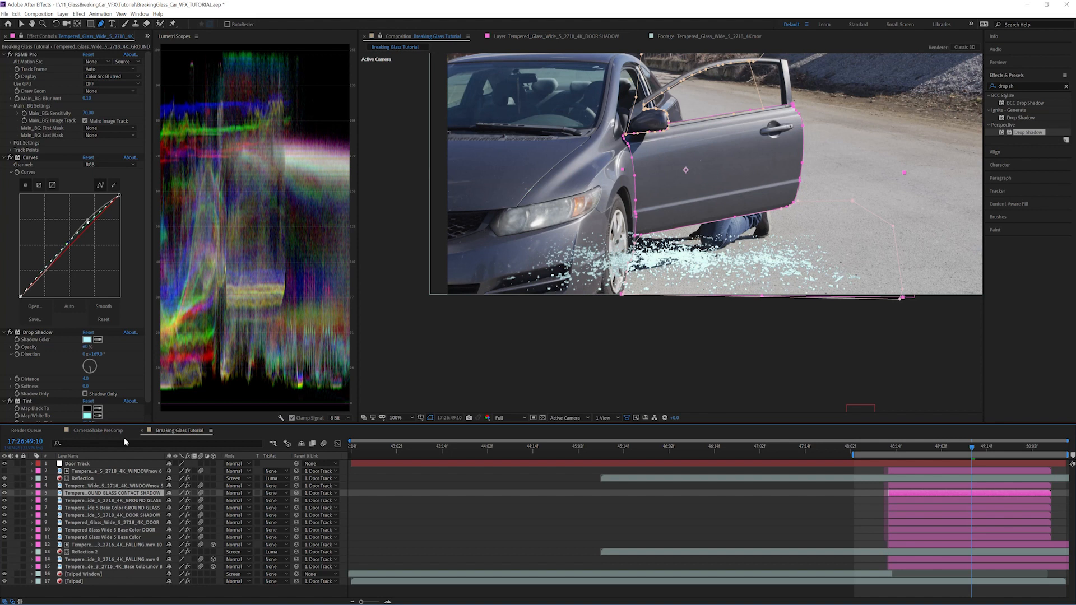
{"action": "mouse_move", "coordinate": [1030, 141]}
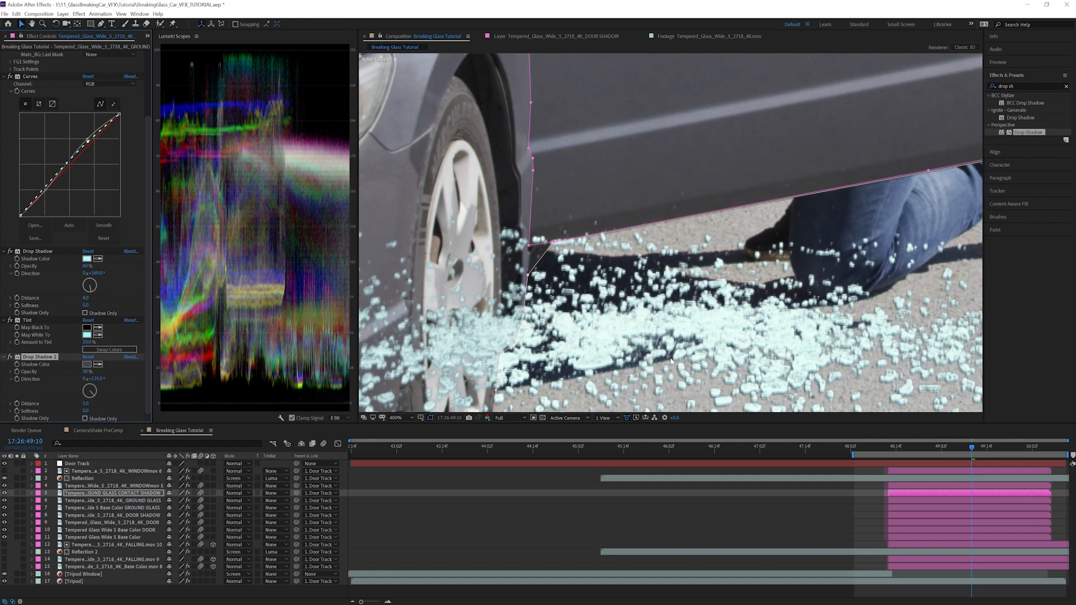
Adjust the GROUND GLASS CONTACT SHADOW layer's Drop Shadow 2 settings.
{"action": "left_click", "coordinate": [88, 371]}
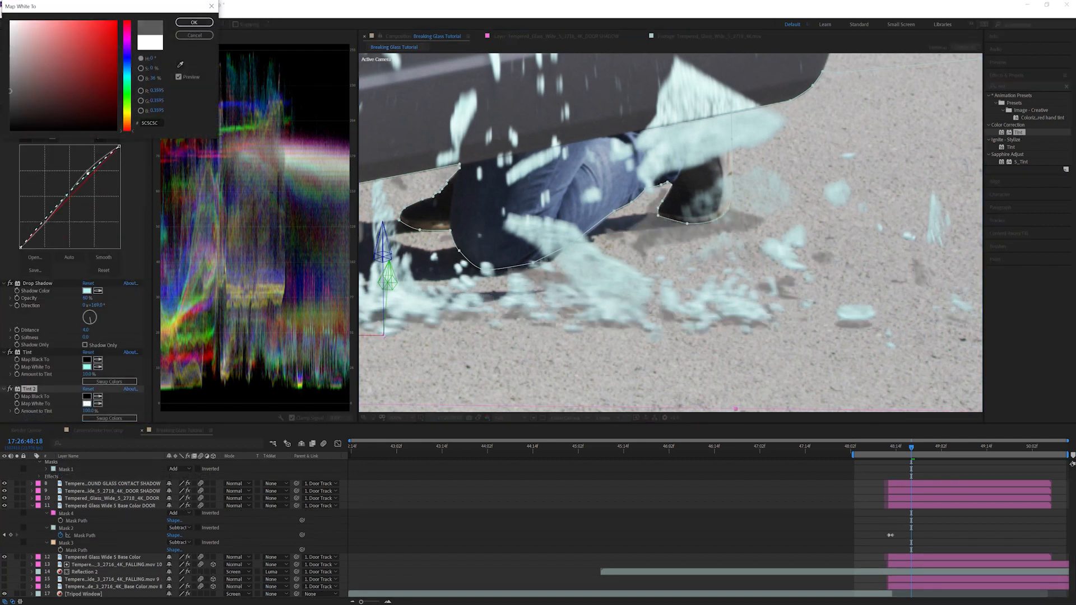
Confirm the grey Map White To tint and lower the GROUND GLASS FALLING SHADOWS layer's opacity.
{"action": "left_click", "coordinate": [193, 23]}
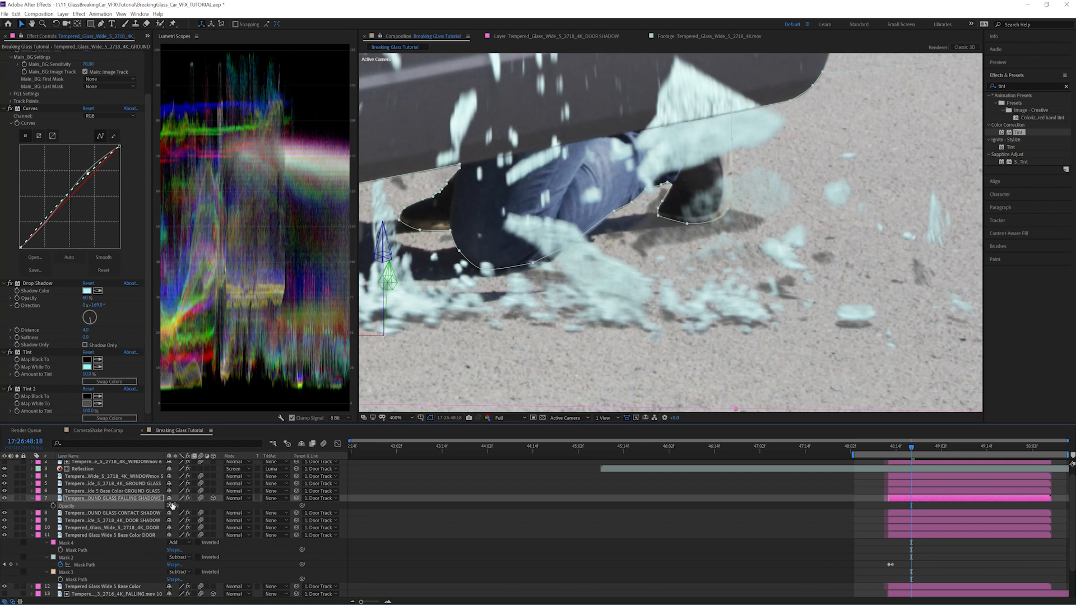
{"action": "left_click", "coordinate": [172, 505]}
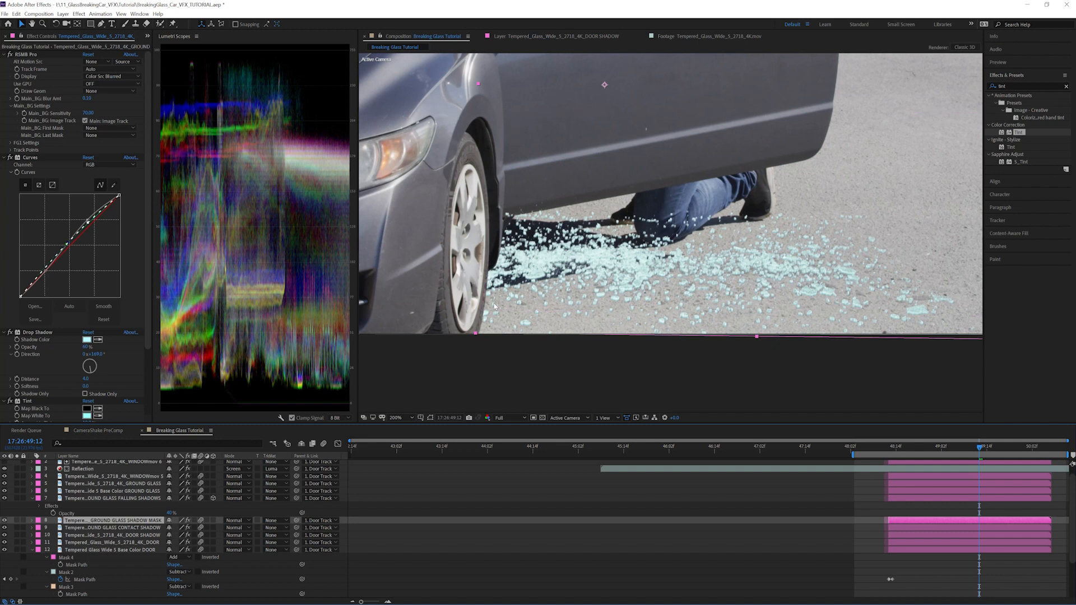
Select the GROUND GLASS SHADOW MASK layer and toggle its Exposure darkening off to compare.
{"action": "left_click", "coordinate": [29, 521]}
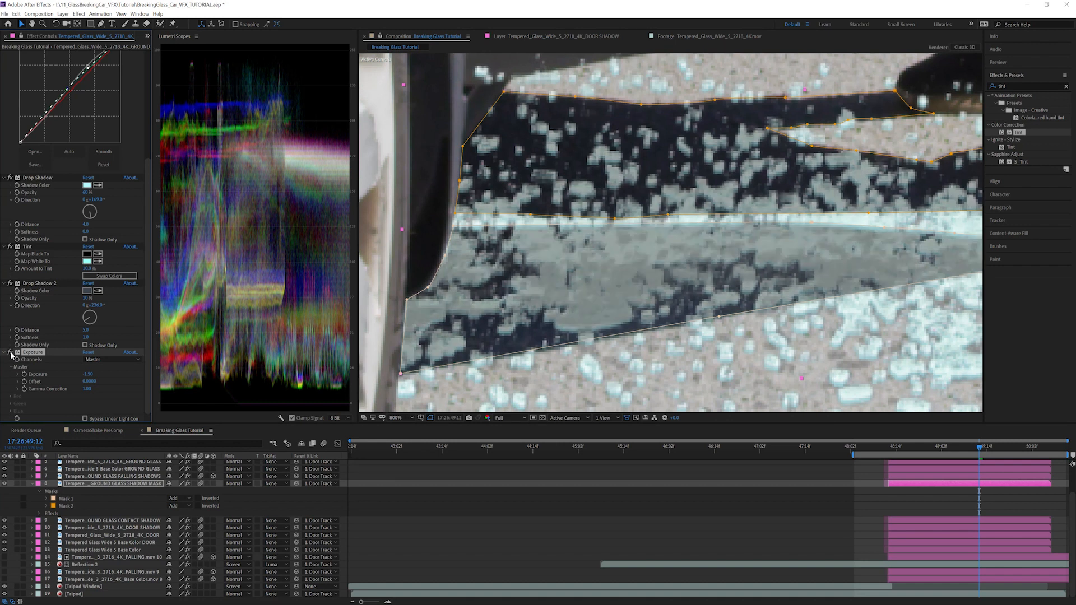
{"action": "left_click", "coordinate": [78, 14]}
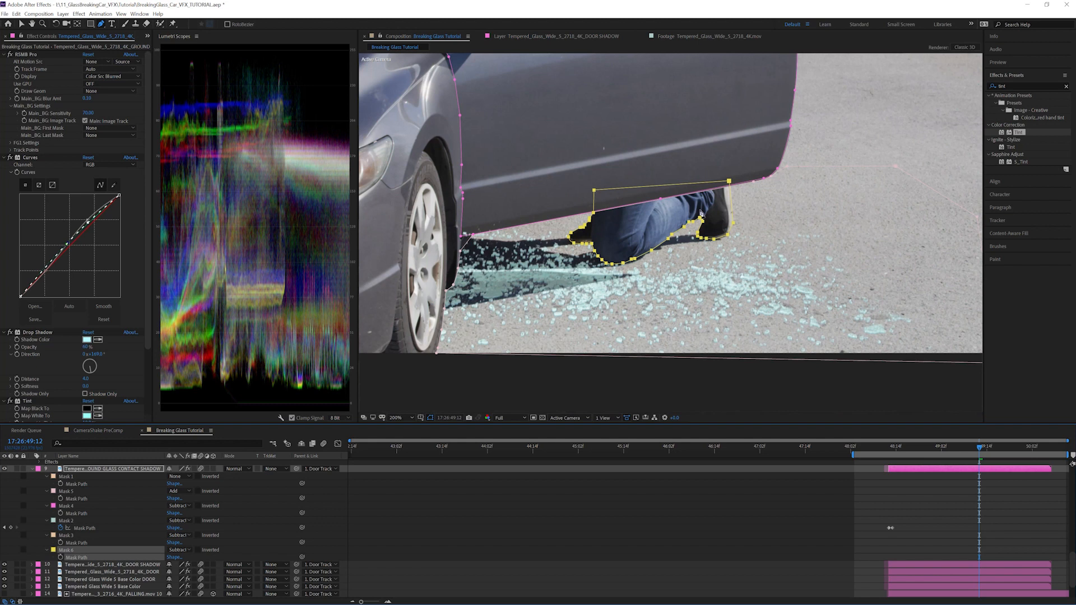
{"action": "mouse_move", "coordinate": [610, 252]}
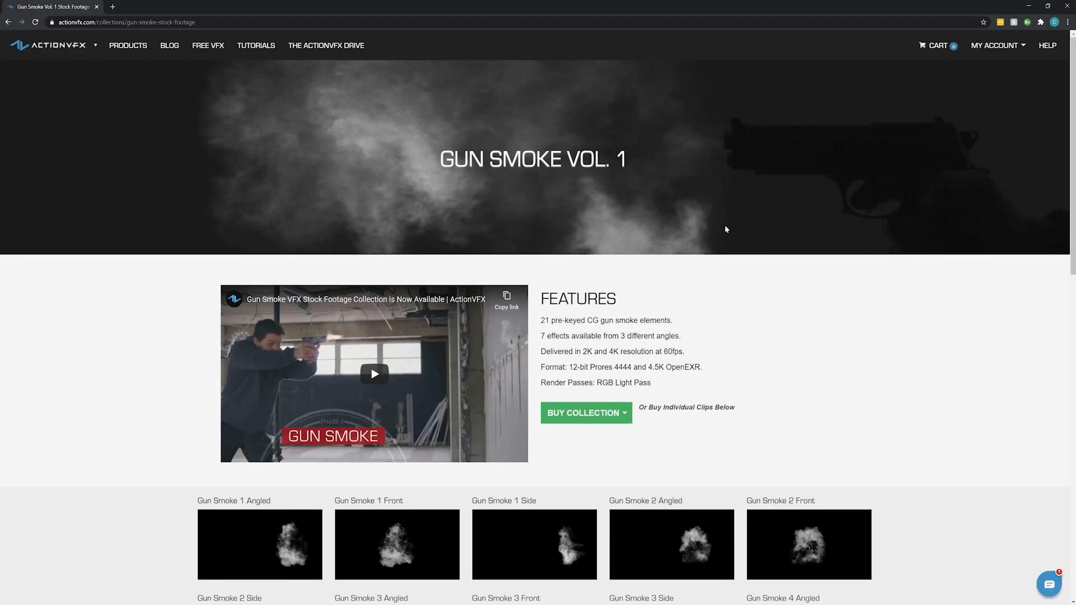
Scroll the Gun Smoke Vol. 1 collection page down to the individual clip grid.
{"action": "scroll", "scroll_direction": "down", "scroll_amount": 3}
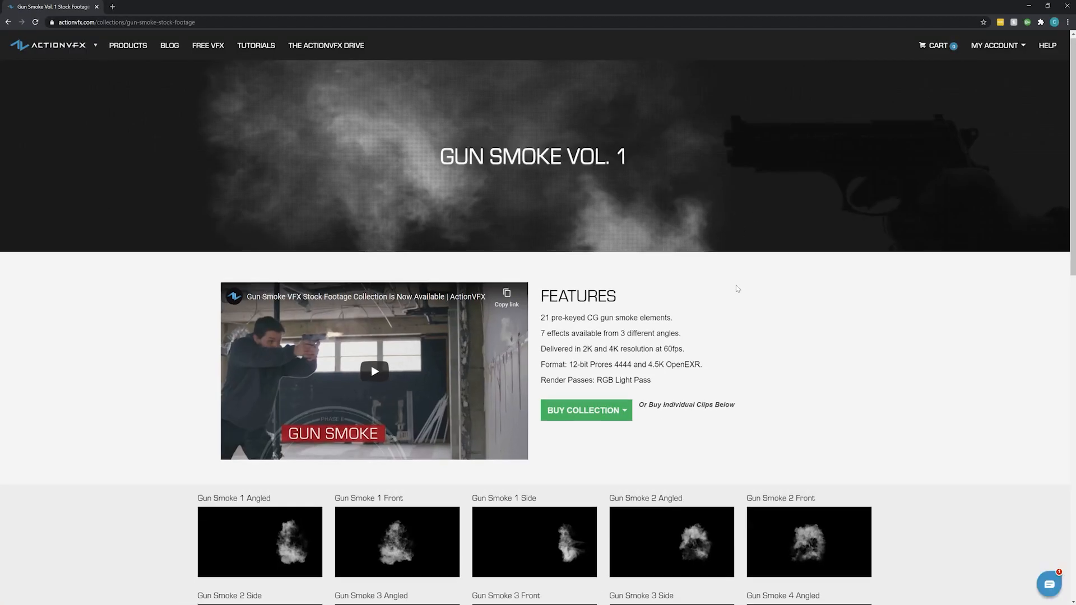
{"action": "scroll", "scroll_direction": "down", "scroll_amount": 3}
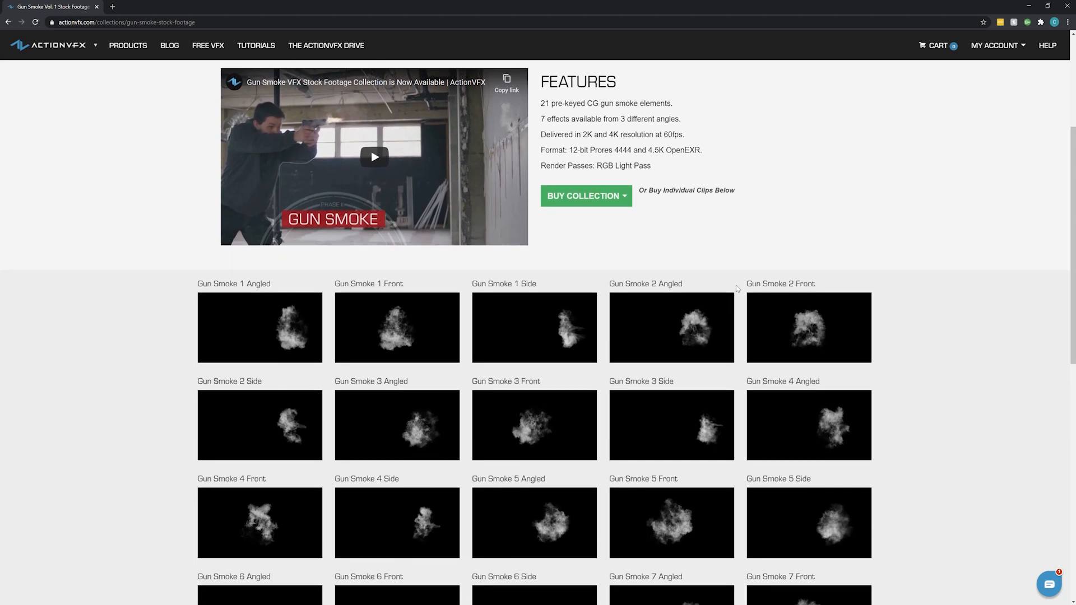
{"action": "scroll", "scroll_direction": "down", "scroll_amount": 3}
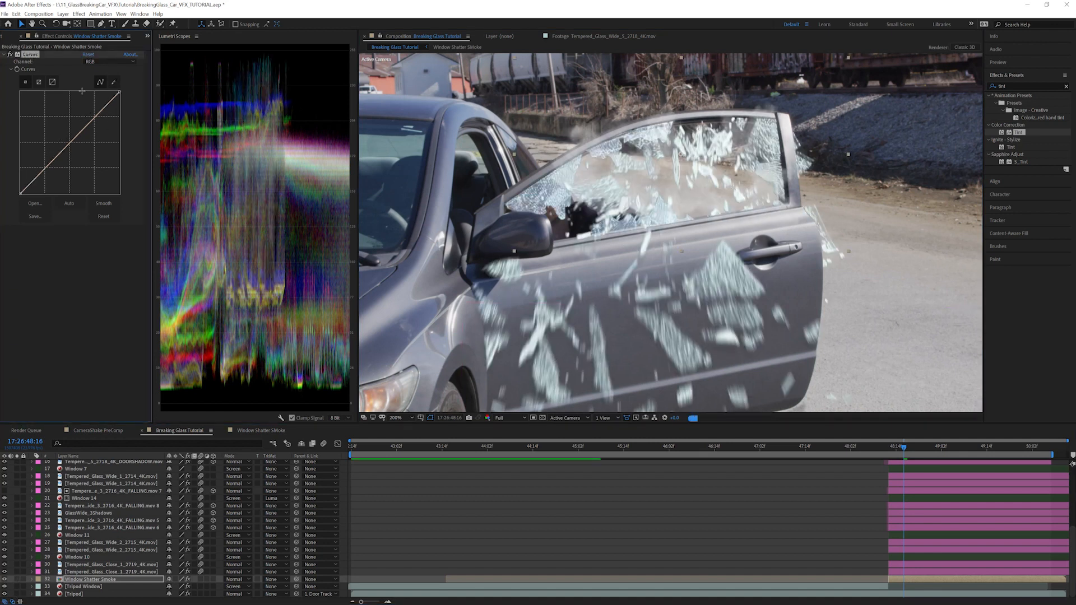
Bend the Window Shatter Smoke Curves on the Green, Red and Alpha channels in turn.
{"action": "left_click", "coordinate": [109, 62]}
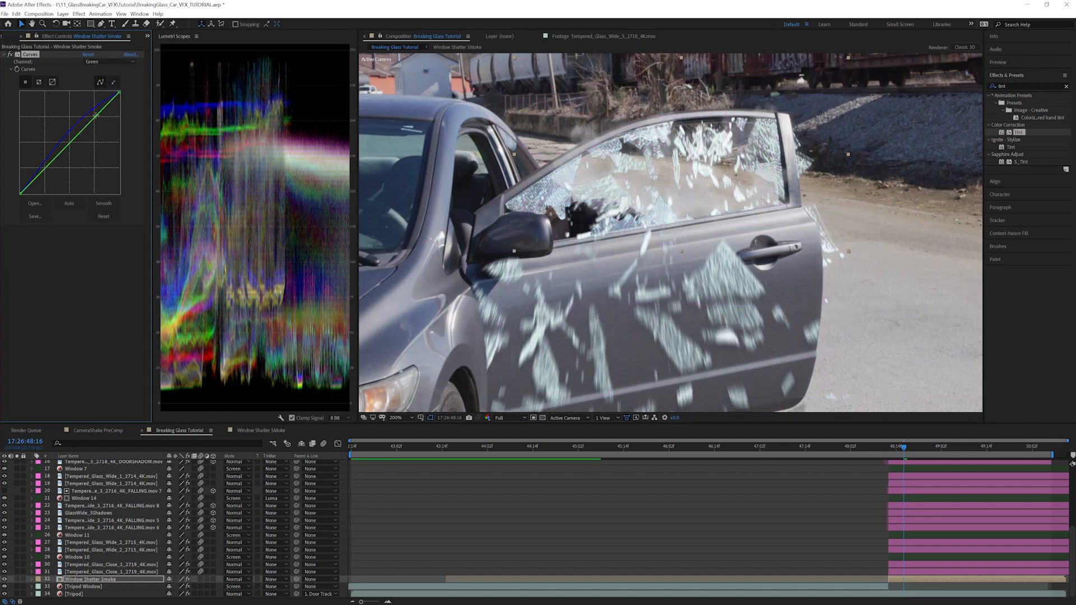
{"action": "left_click", "coordinate": [108, 62]}
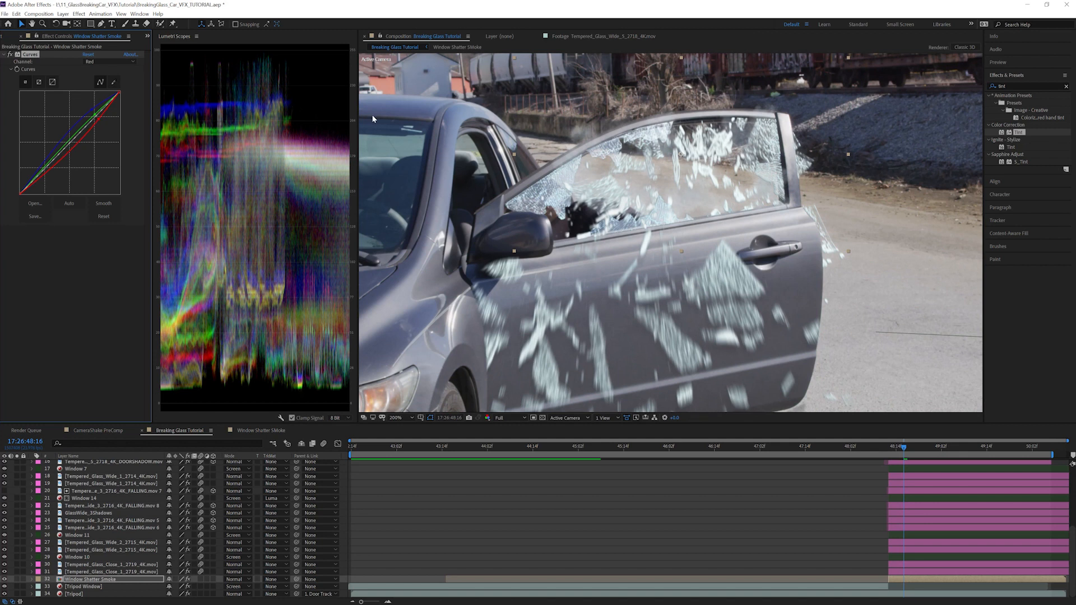
{"action": "left_click", "coordinate": [109, 62]}
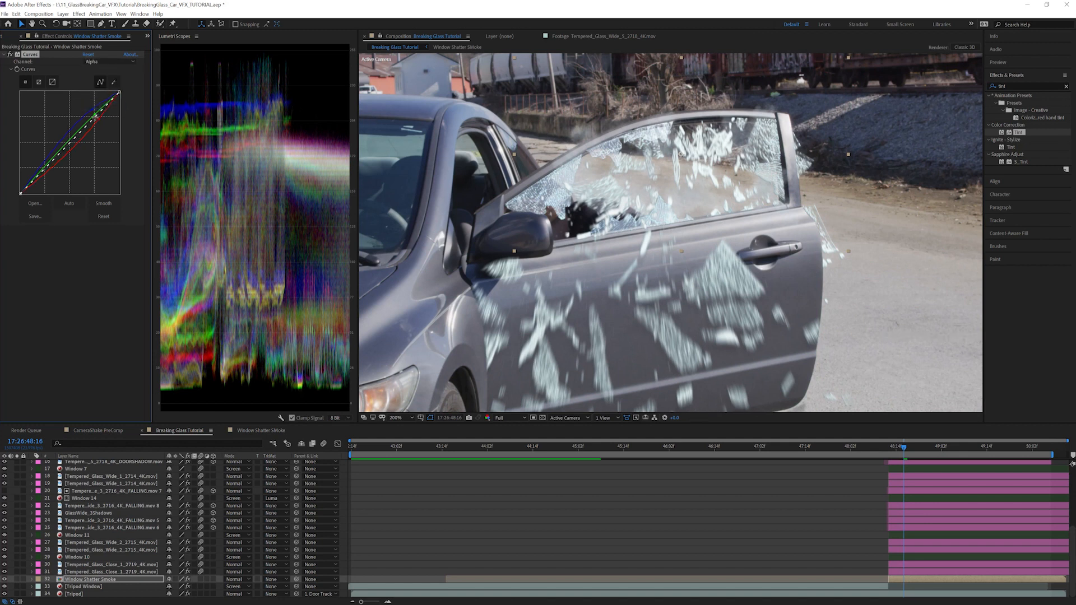
{"action": "left_click_drag", "start_coordinate": [92, 114], "coordinate": [92, 114]}
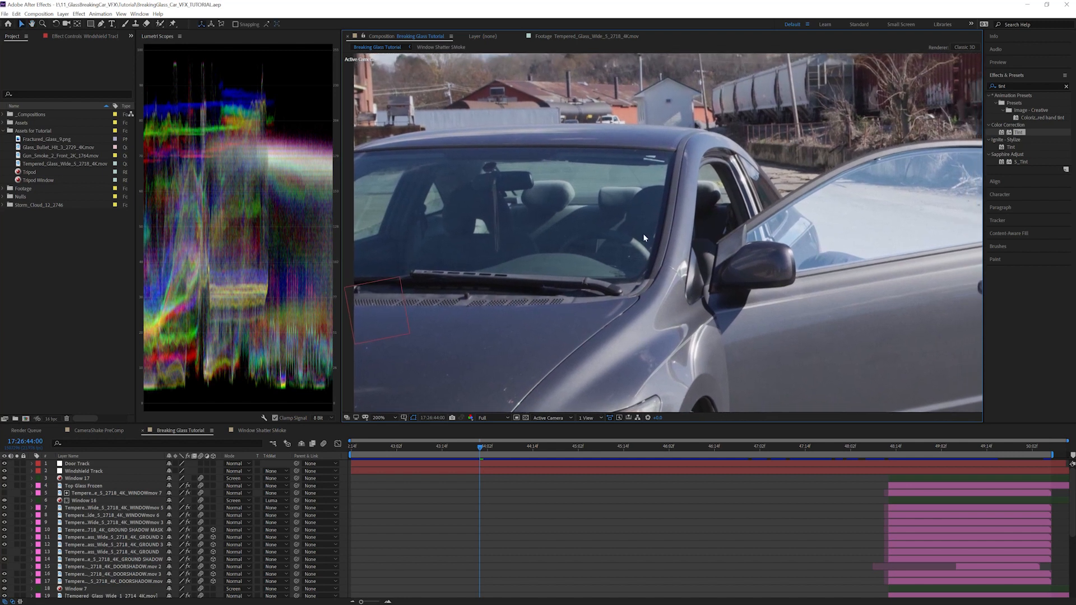
{"action": "mouse_move", "coordinate": [600, 188]}
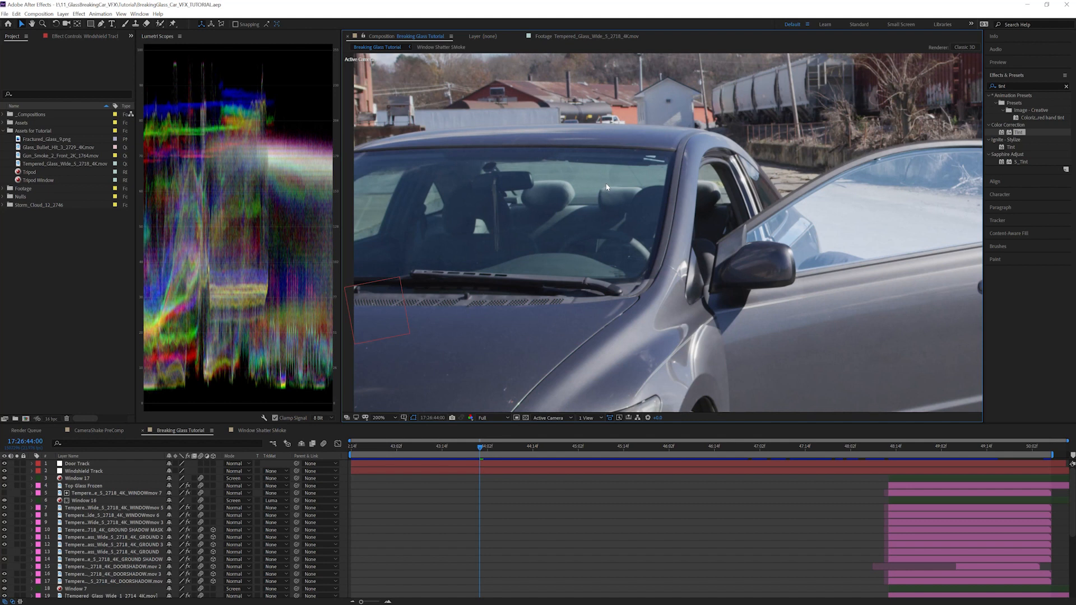
{"action": "mouse_move", "coordinate": [622, 164]}
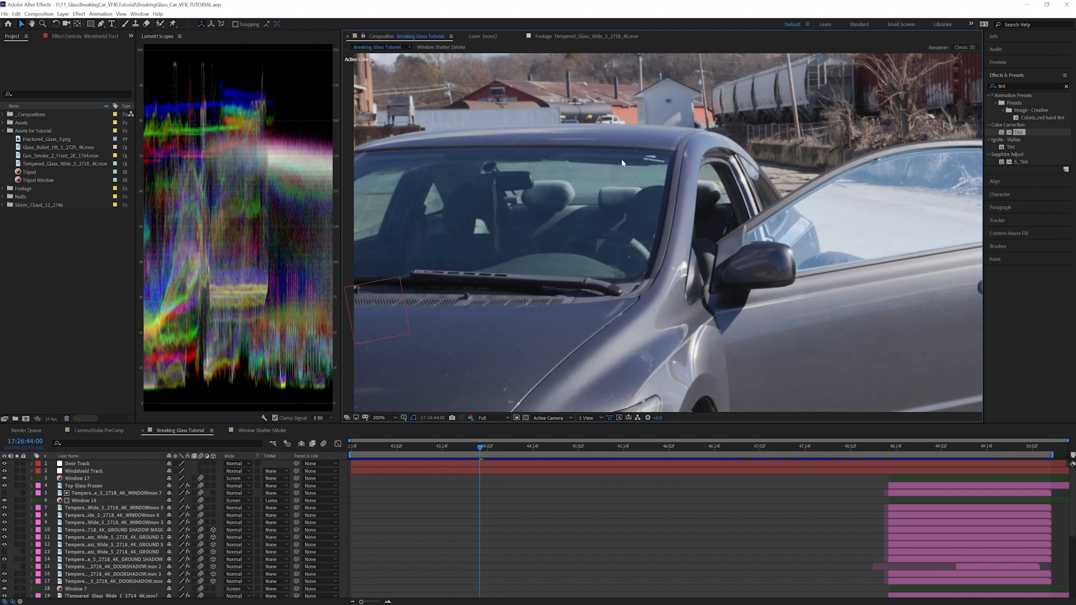
{"action": "mouse_move", "coordinate": [634, 175]}
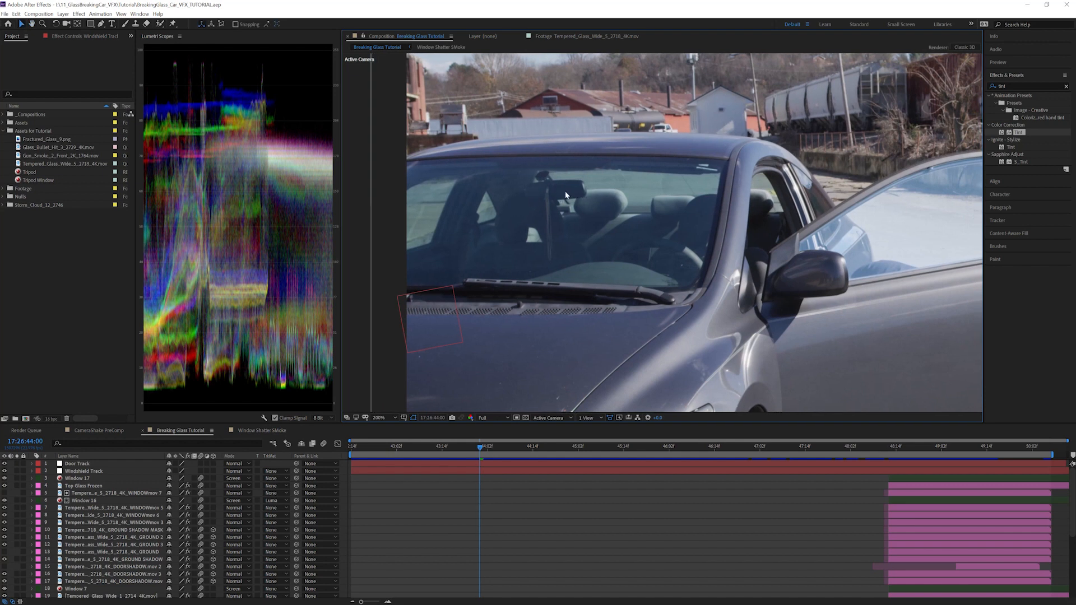
{"action": "mouse_move", "coordinate": [578, 196]}
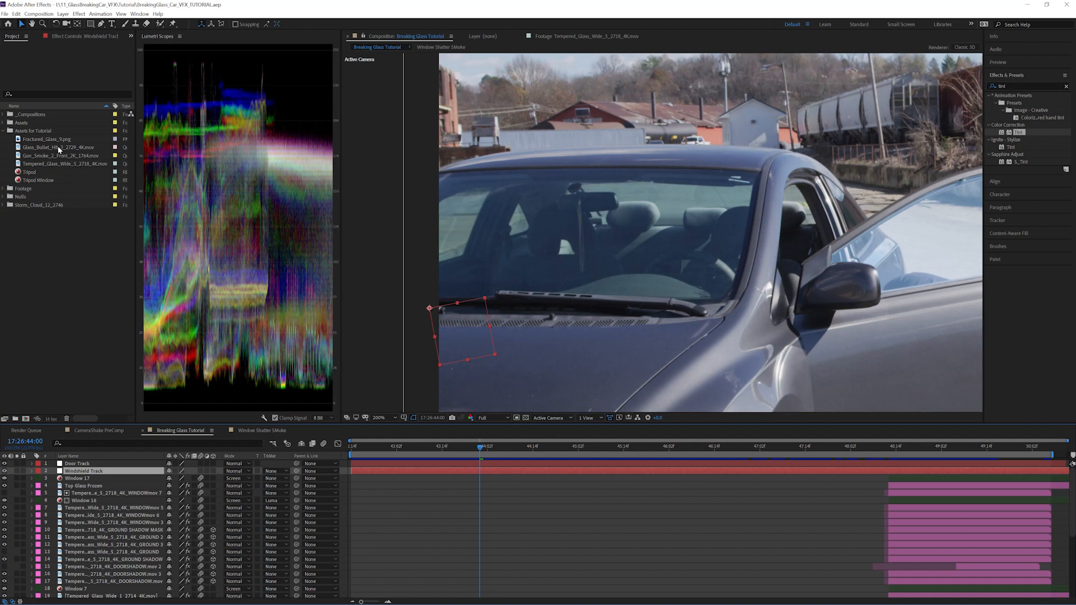
Conform the Glass_Bullet_Hit_3 clip's frame rate through Interpret Footage > Main.
{"action": "left_click", "coordinate": [63, 147]}
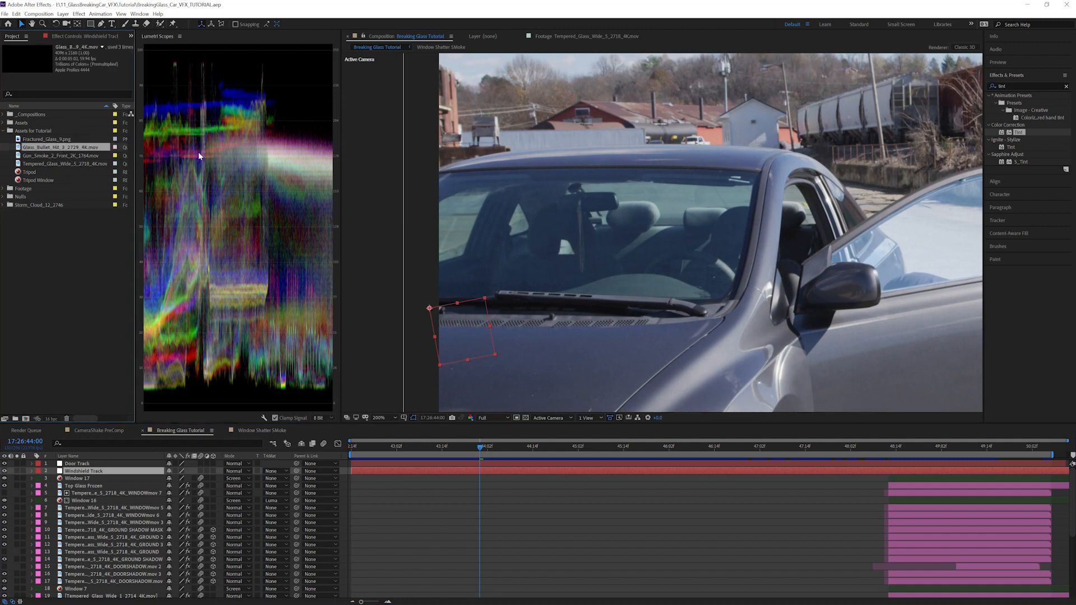
{"action": "right_click", "coordinate": [62, 147]}
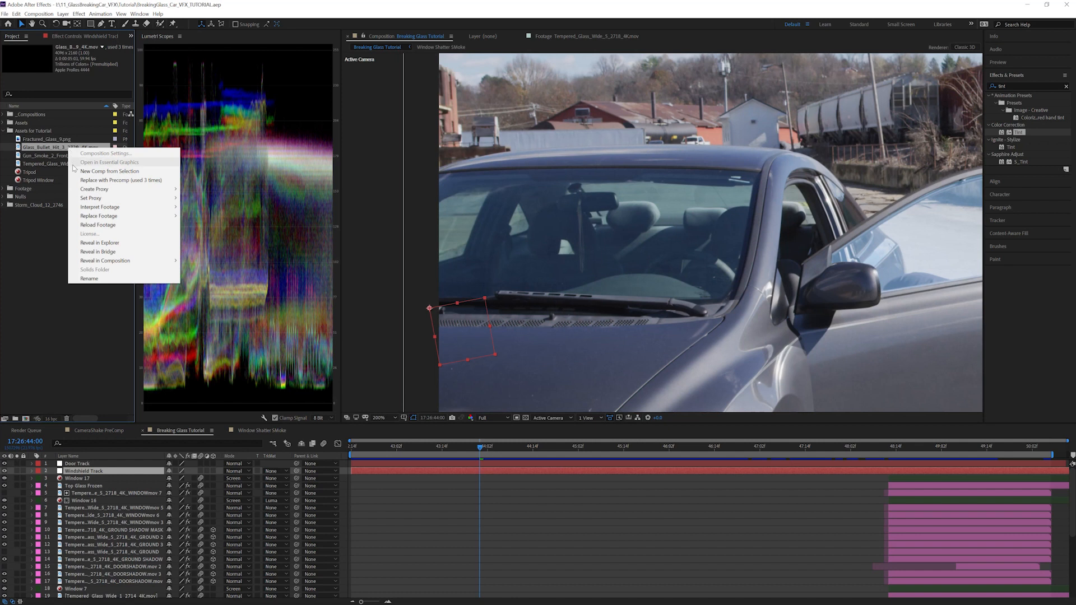
{"action": "left_click", "coordinate": [100, 207]}
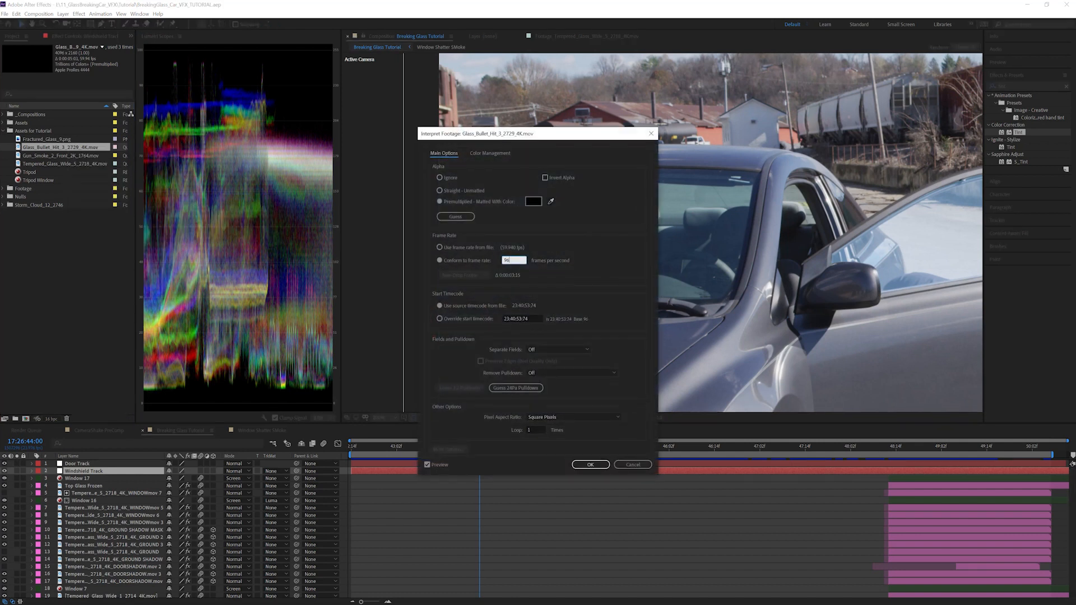
{"action": "left_click", "coordinate": [590, 465]}
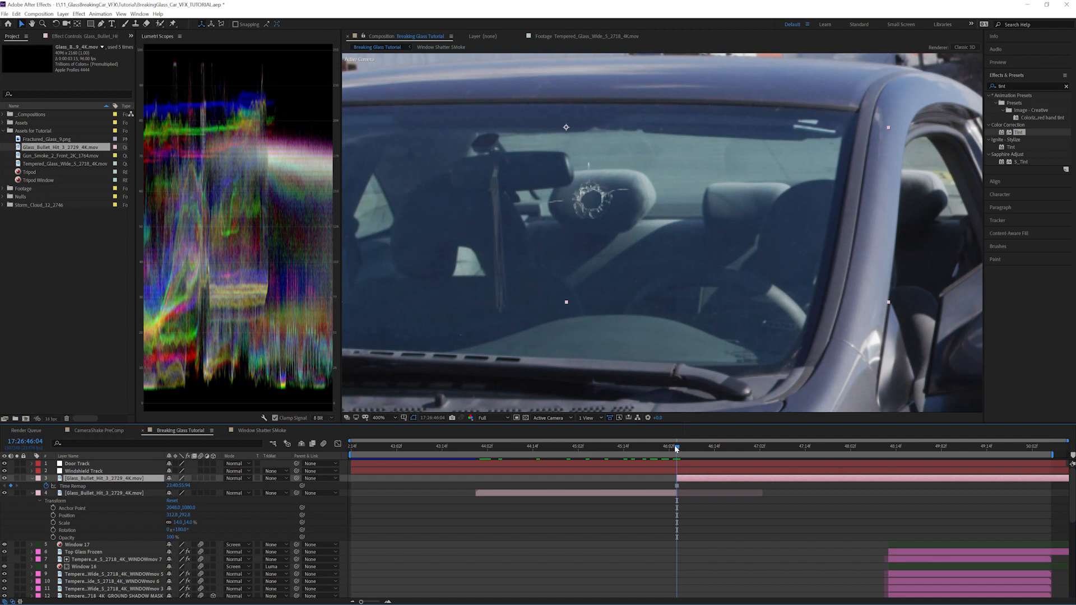
Parent the bullet-hit layer to Windshield Track and play back the hit on the glass.
{"action": "left_click", "coordinate": [482, 446]}
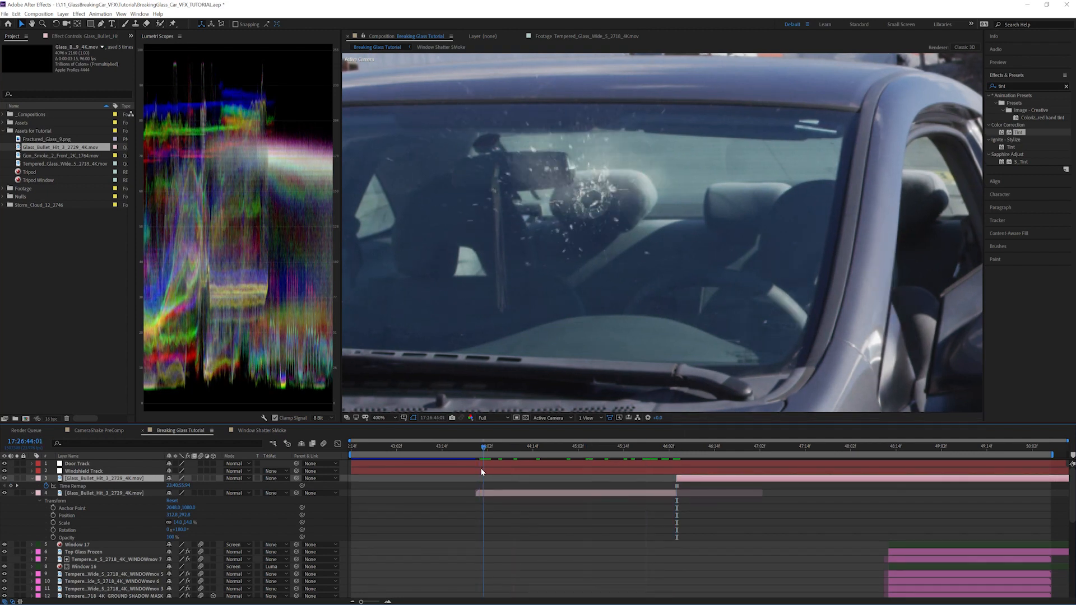
{"action": "left_click", "coordinate": [310, 494]}
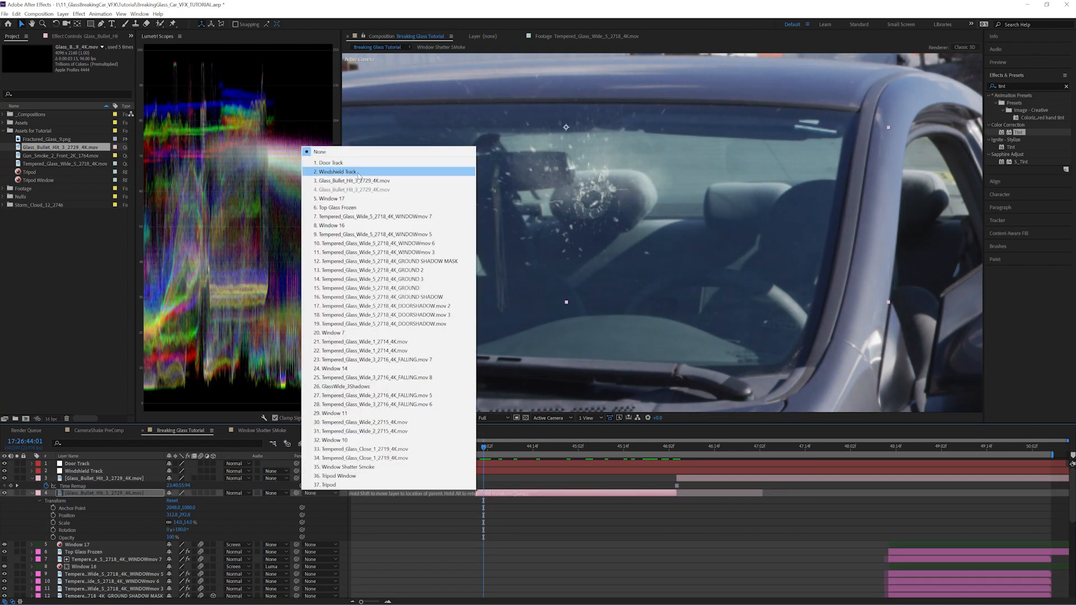
{"action": "left_click", "coordinate": [335, 171]}
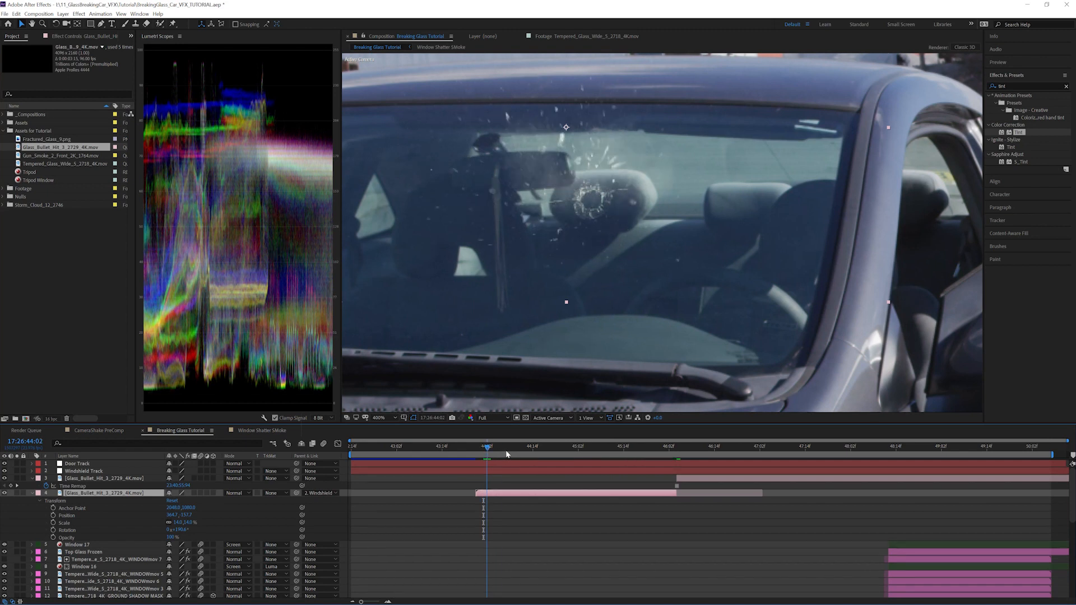
{"action": "left_click", "coordinate": [498, 457]}
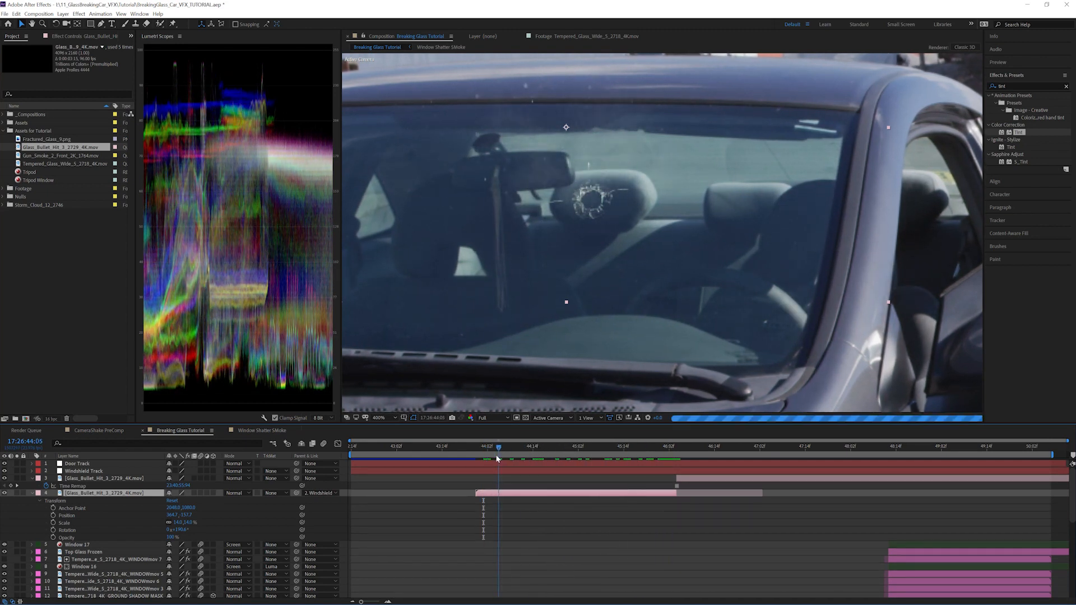
{"action": "left_click", "coordinate": [78, 13]}
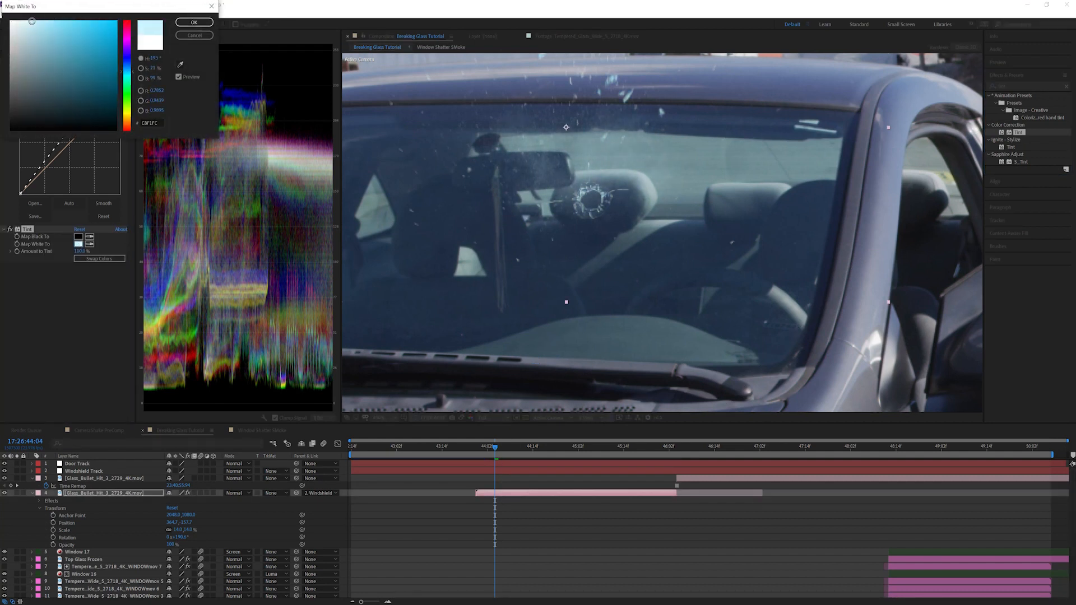
Confirm the pale blue Map White To tint on the bullet hit, then add Gaussian Blur.
{"action": "left_click", "coordinate": [194, 22]}
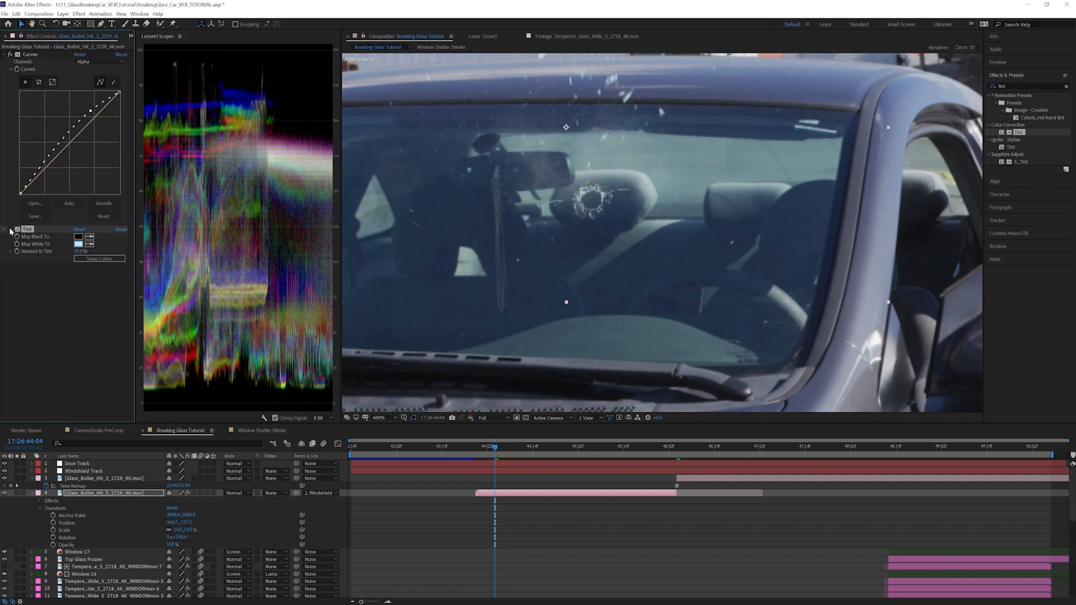
{"action": "left_click", "coordinate": [78, 14]}
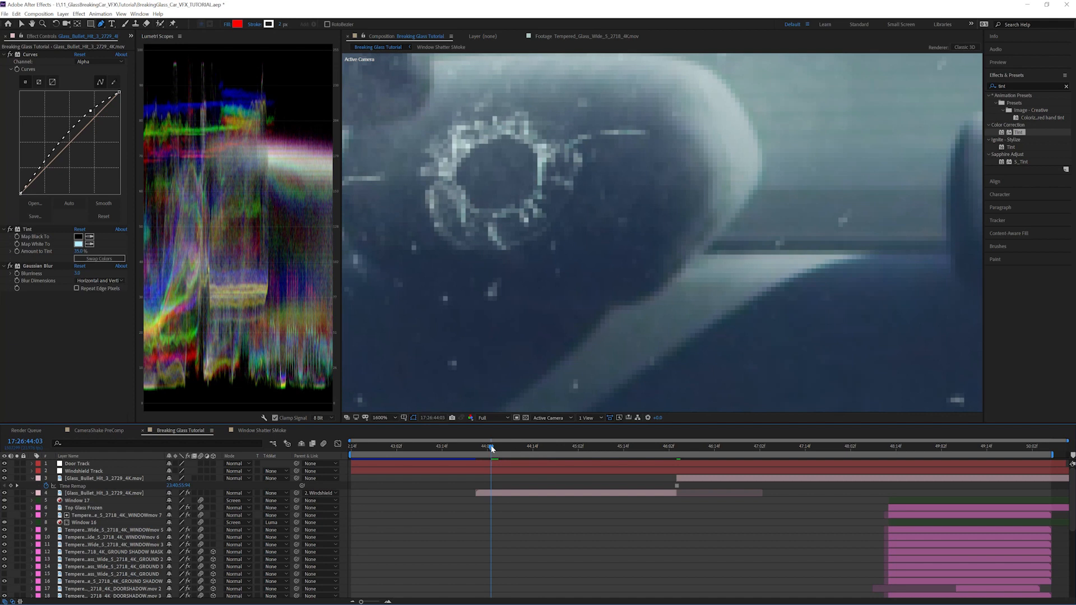
{"action": "mouse_move", "coordinate": [553, 168]}
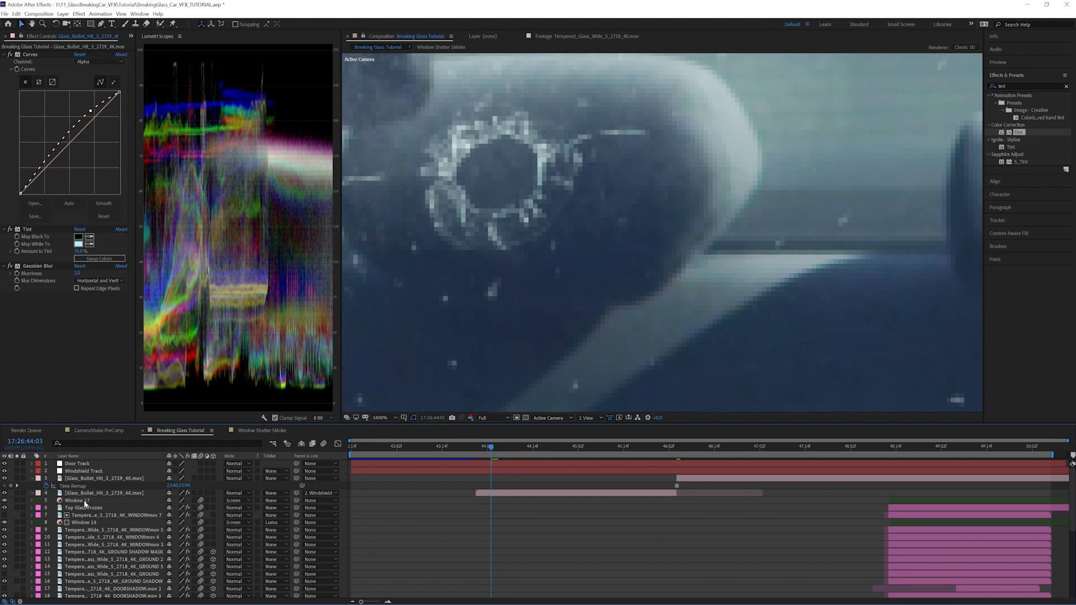
Create an adjustment layer for the bullet hole's dark centre and reach for an effect.
{"action": "left_click", "coordinate": [75, 500]}
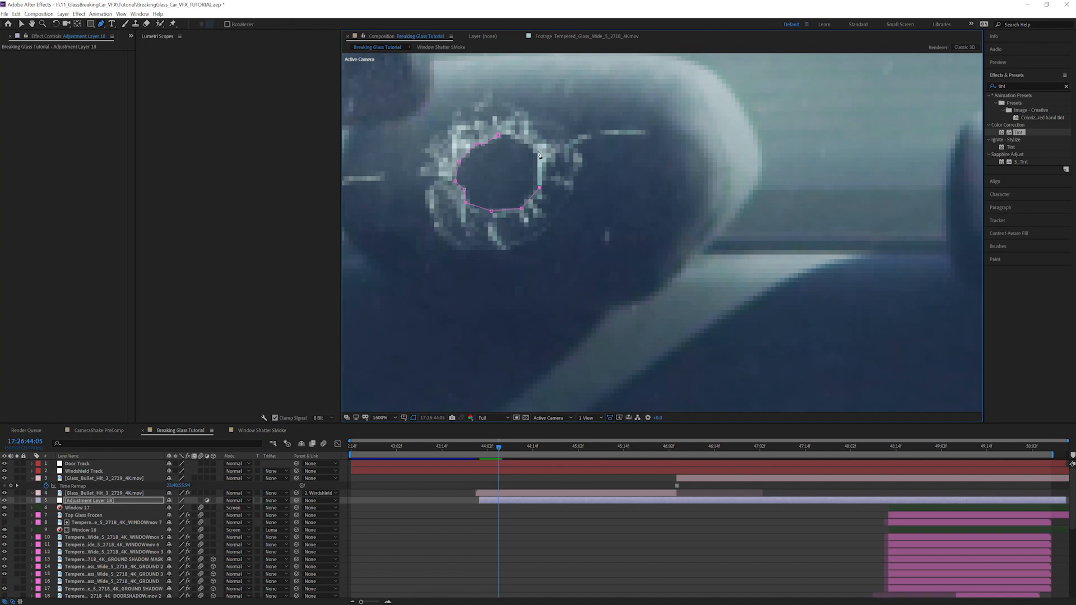
{"action": "left_click", "coordinate": [78, 13]}
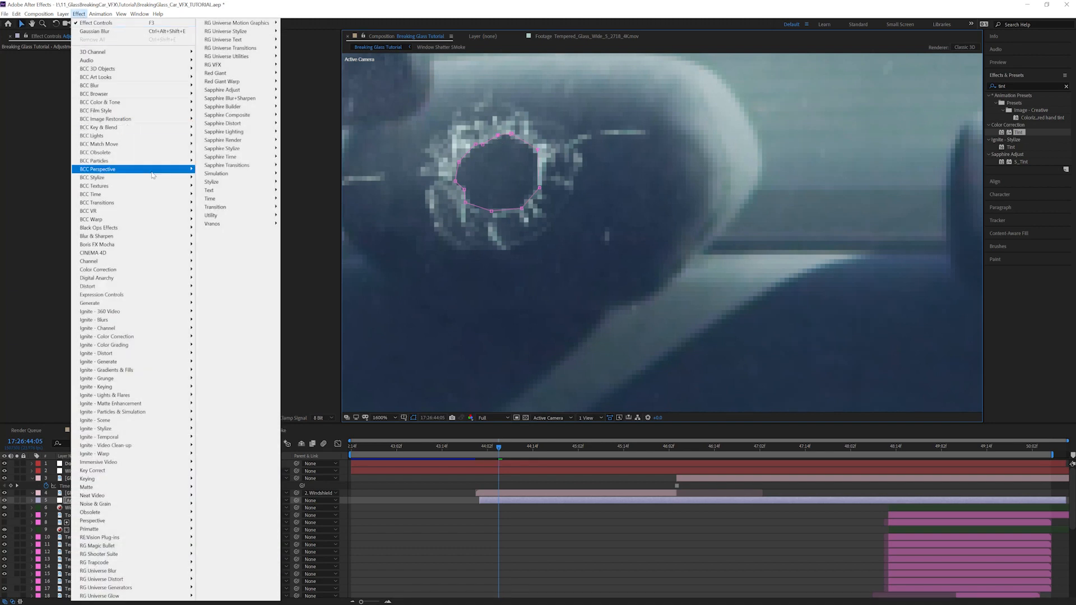
{"action": "mouse_move", "coordinate": [99, 269]}
{"action": "type", "text": "alpha from"}
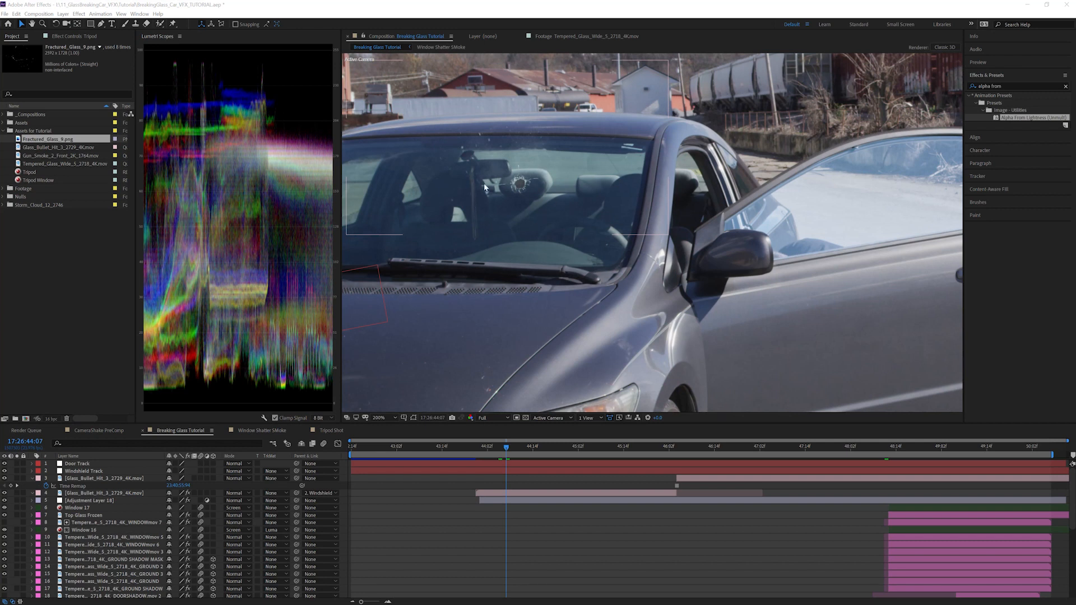
{"action": "mouse_move", "coordinate": [531, 201]}
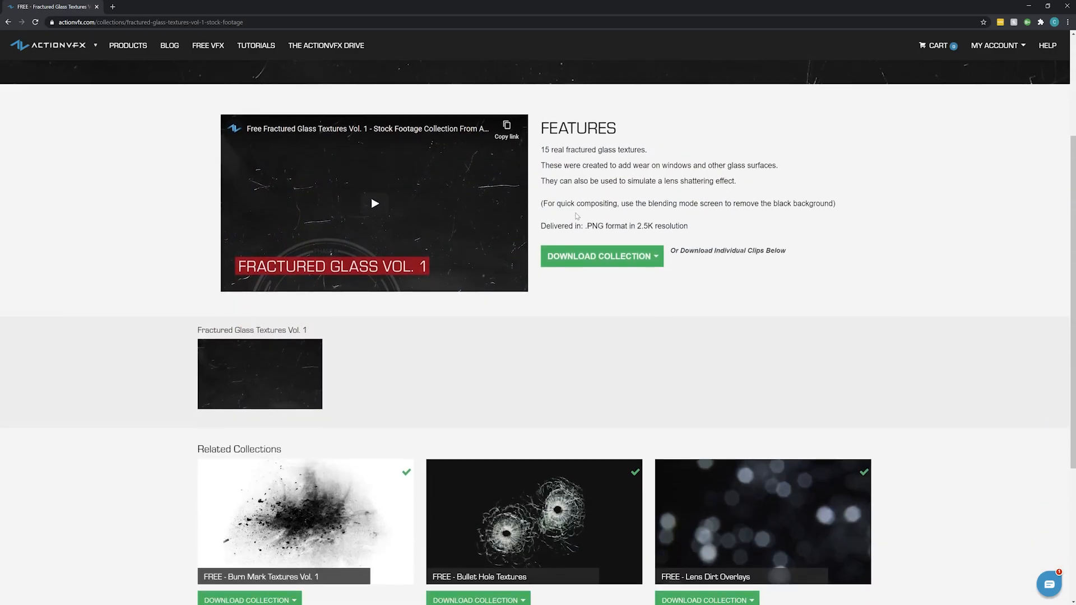
Scroll the Fractured Glass Textures Vol. 1 page down to its features.
{"action": "scroll", "scroll_direction": "down", "scroll_amount": 3}
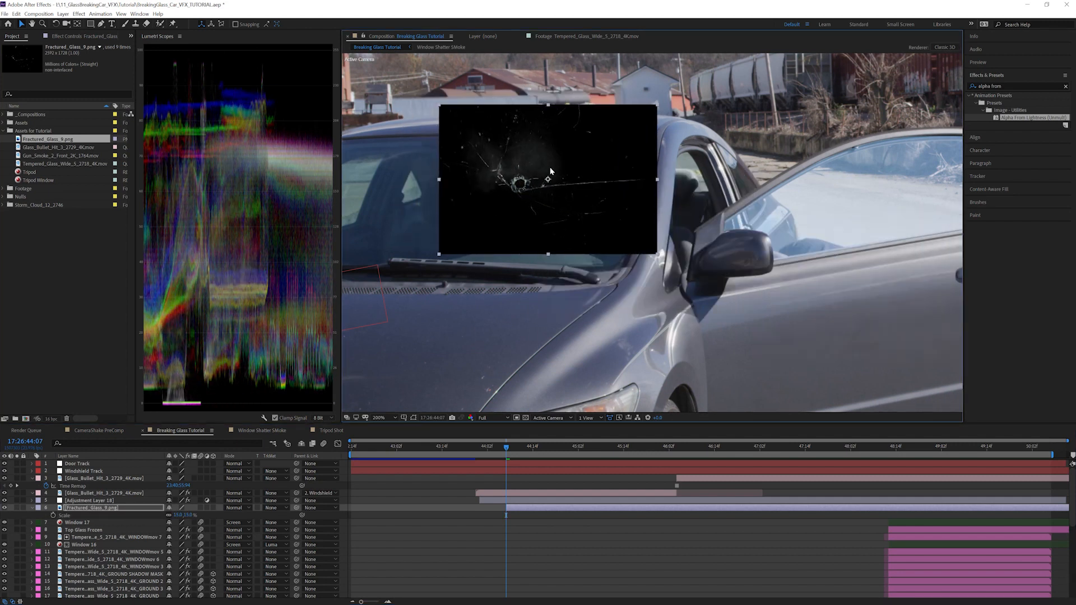
{"action": "mouse_move", "coordinate": [594, 200]}
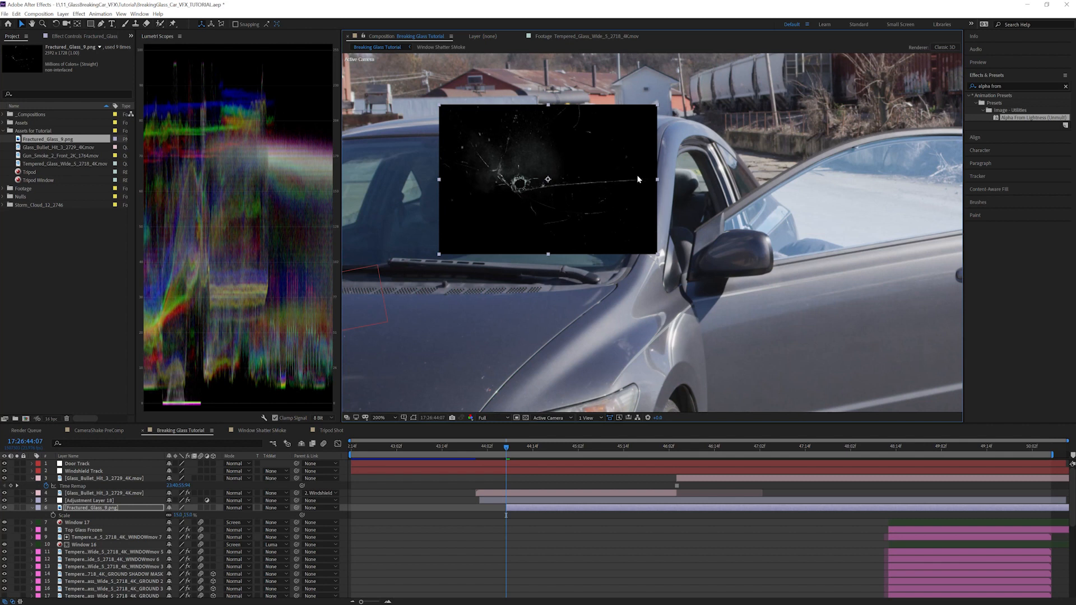
{"action": "mouse_move", "coordinate": [599, 184]}
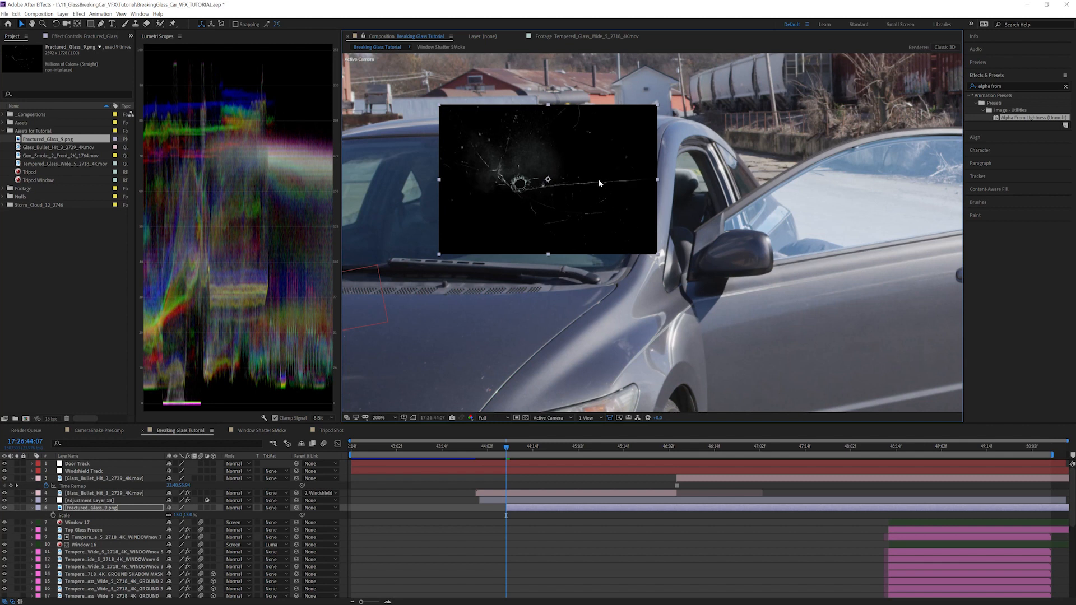
{"action": "mouse_move", "coordinate": [652, 191]}
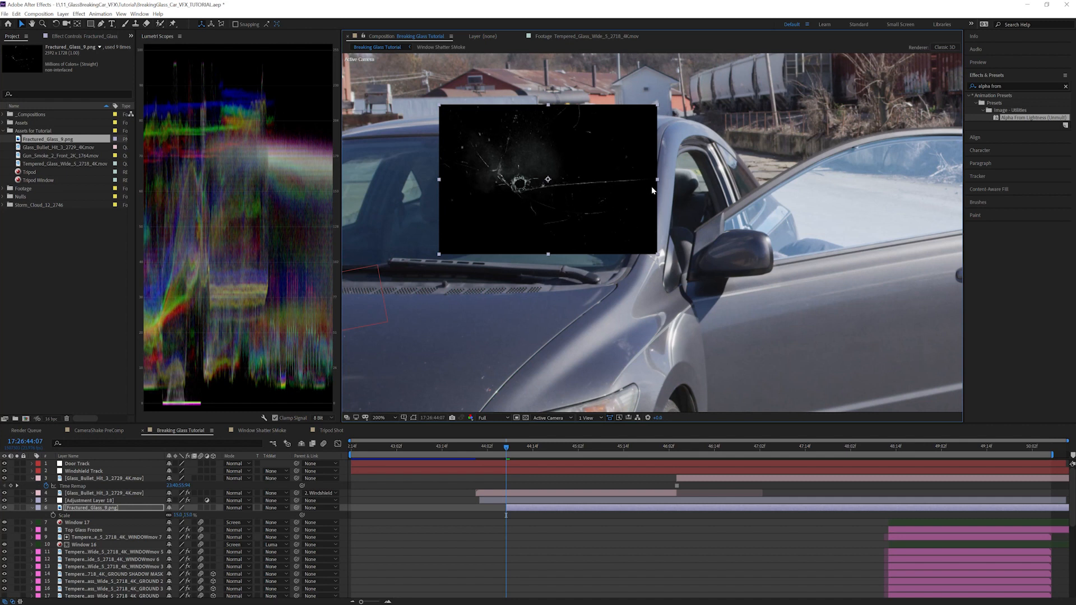
{"action": "mouse_move", "coordinate": [615, 186]}
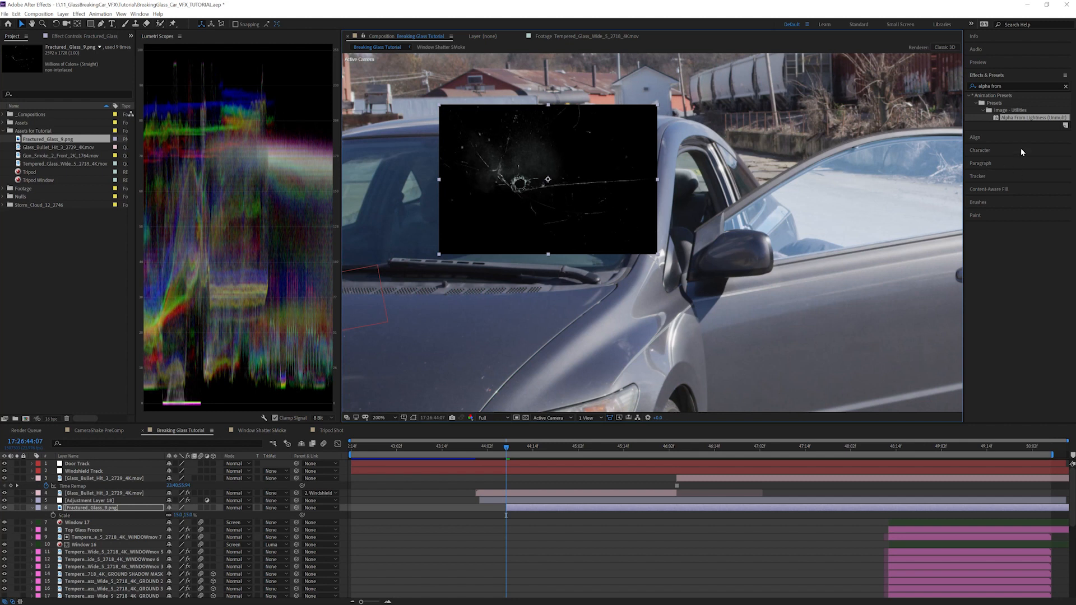
{"action": "mouse_move", "coordinate": [1022, 151]}
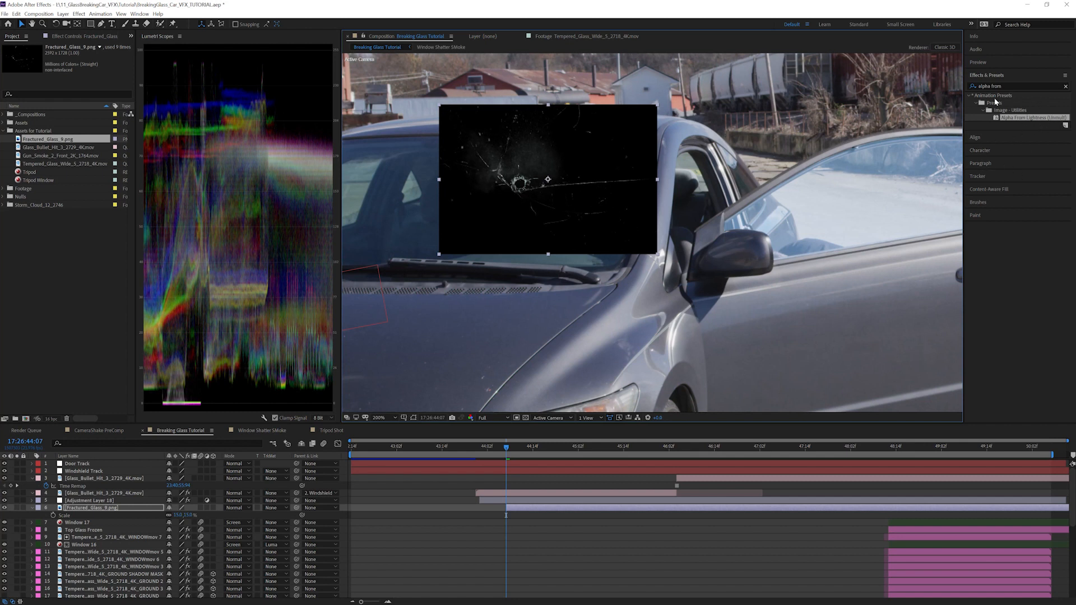
{"action": "mouse_move", "coordinate": [1015, 161]}
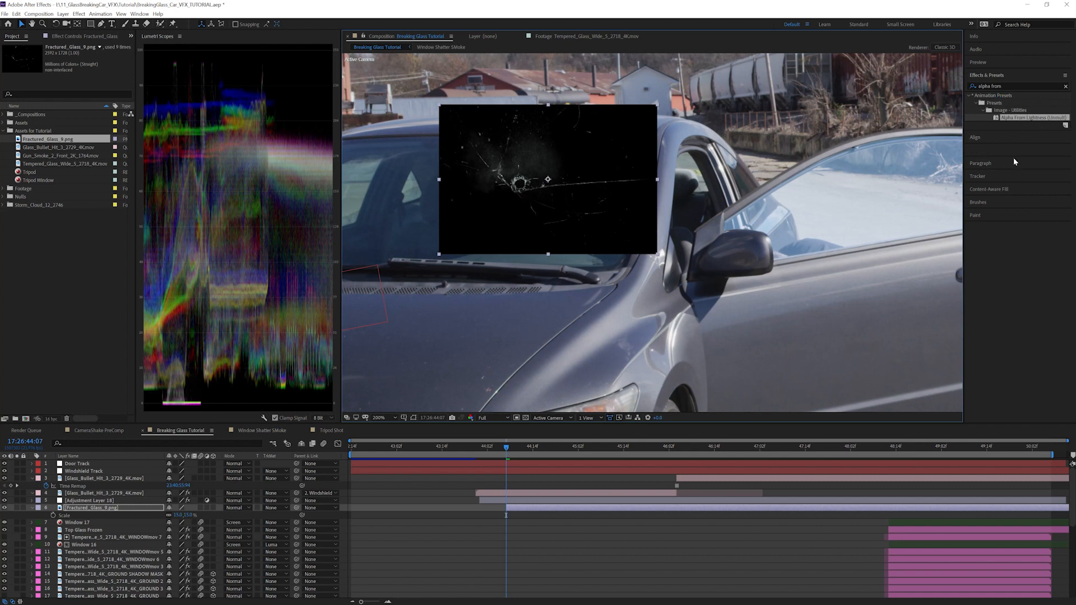
Apply RG Universe uni.Unmult and a Curves adjustment to the Fractured Glass 9 texture.
{"action": "left_click", "coordinate": [78, 13]}
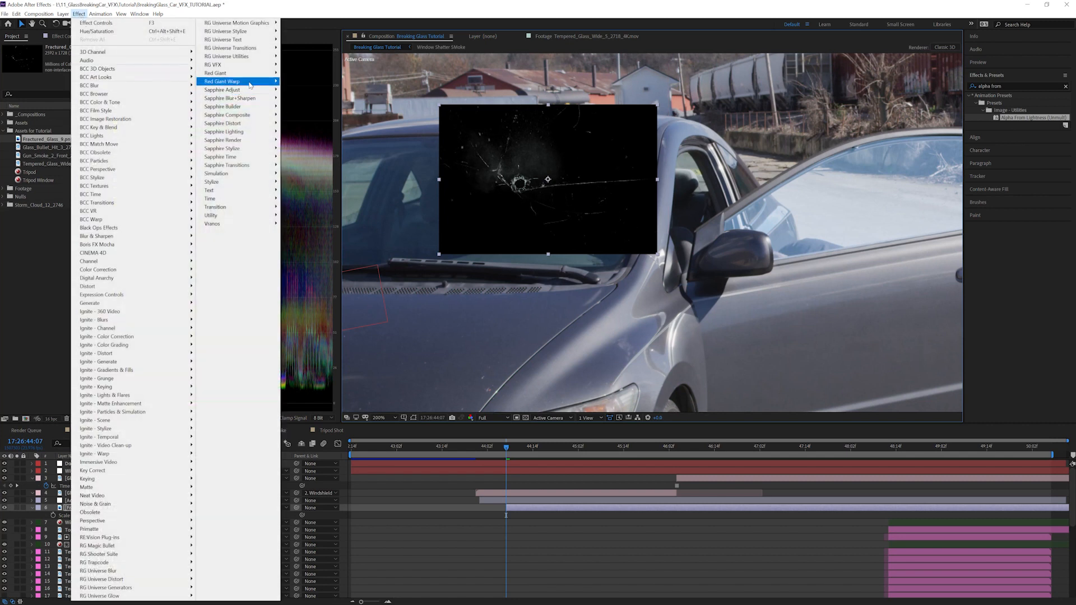
{"action": "mouse_move", "coordinate": [234, 56]}
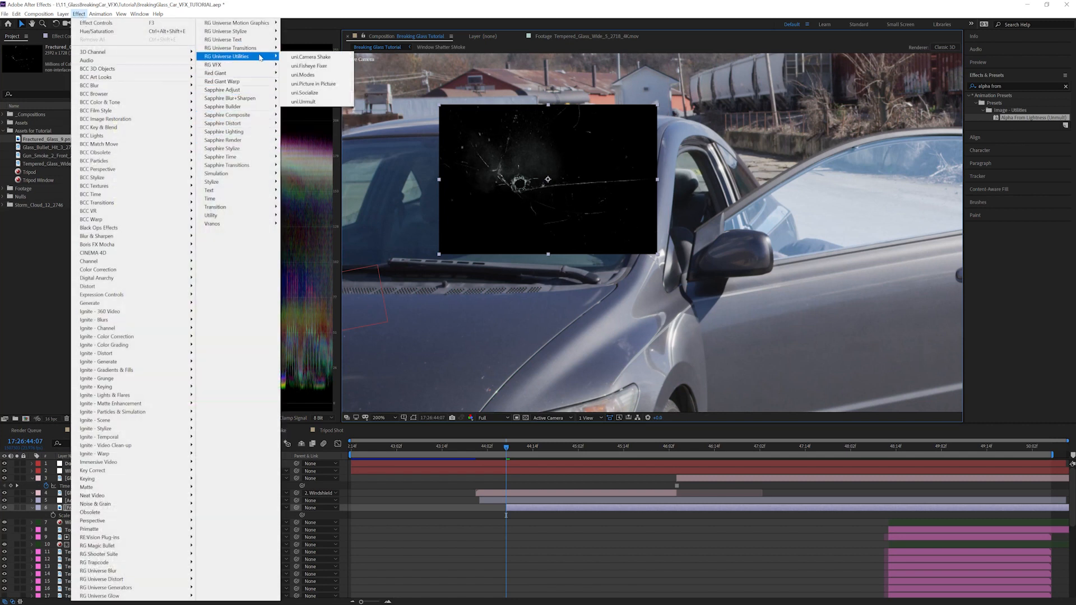
{"action": "left_click", "coordinate": [303, 102]}
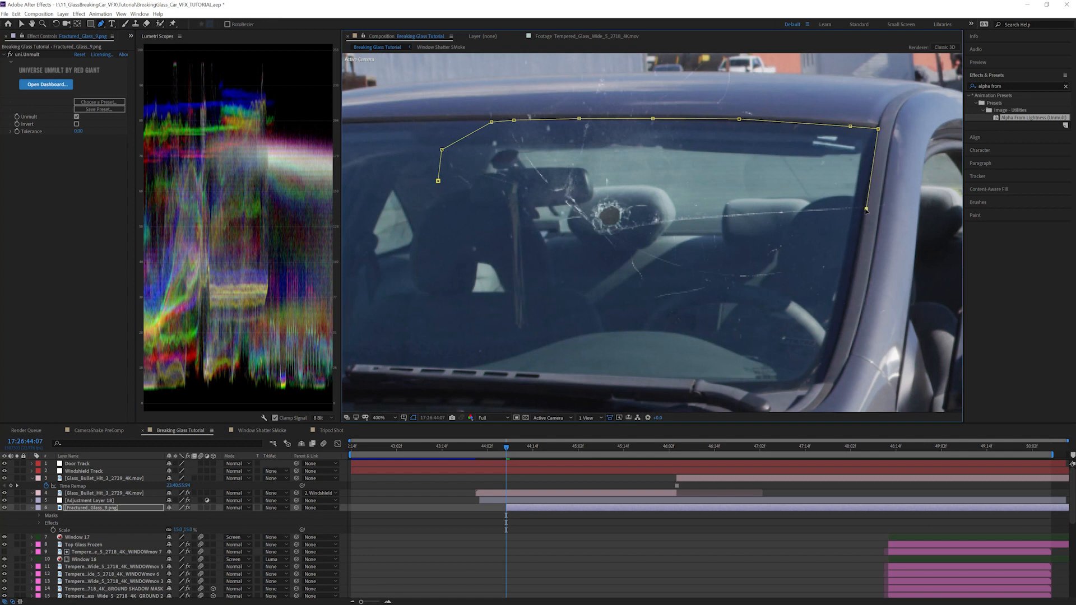
{"action": "left_click", "coordinate": [78, 13]}
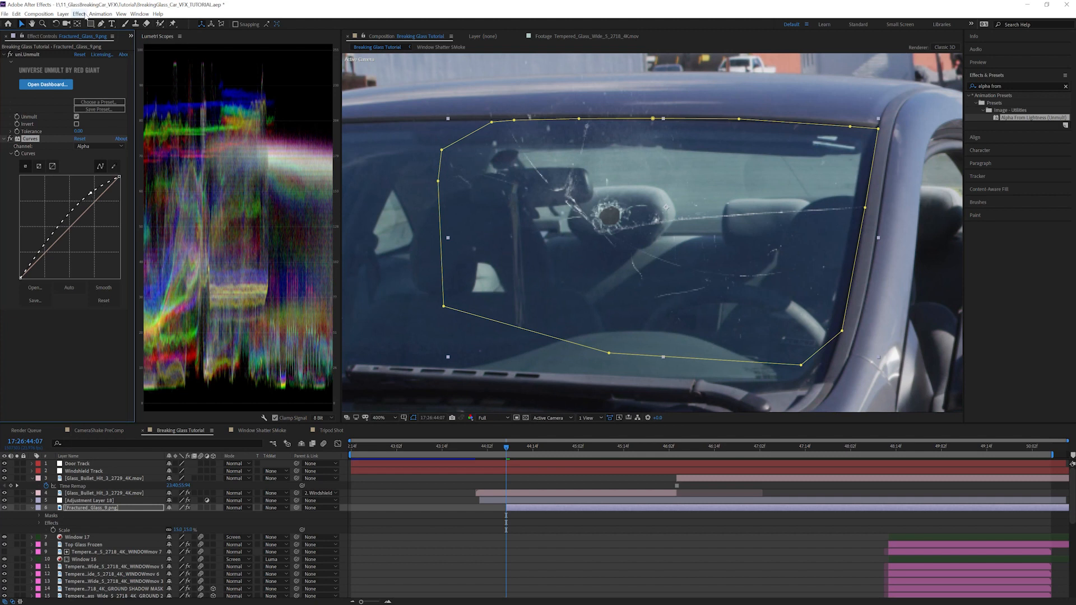
Tint the white cracks pale blue via Map White To.
{"action": "left_click", "coordinate": [79, 13]}
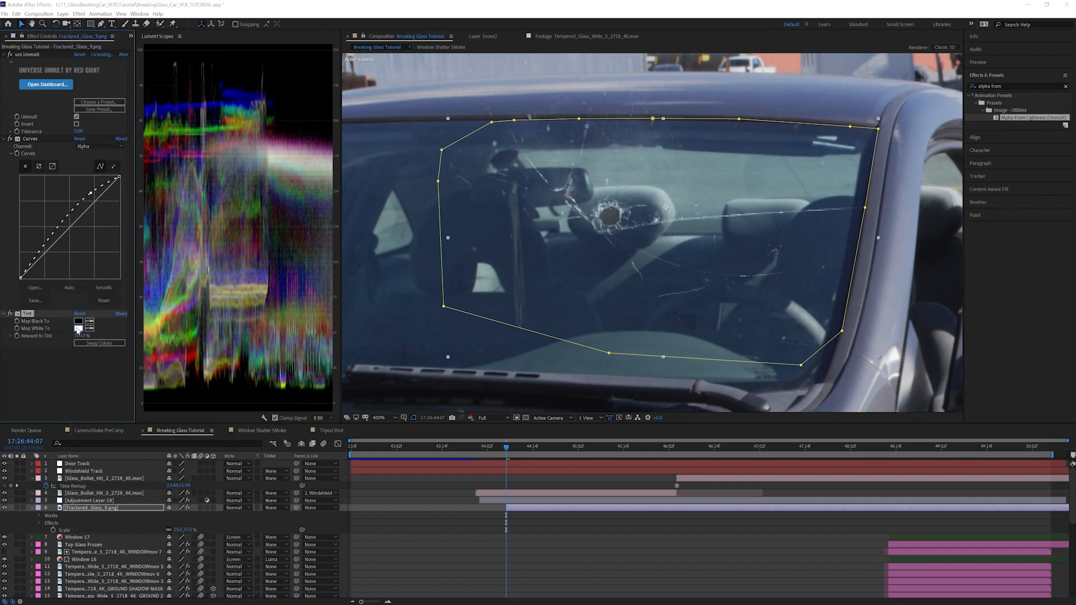
{"action": "left_click", "coordinate": [77, 322]}
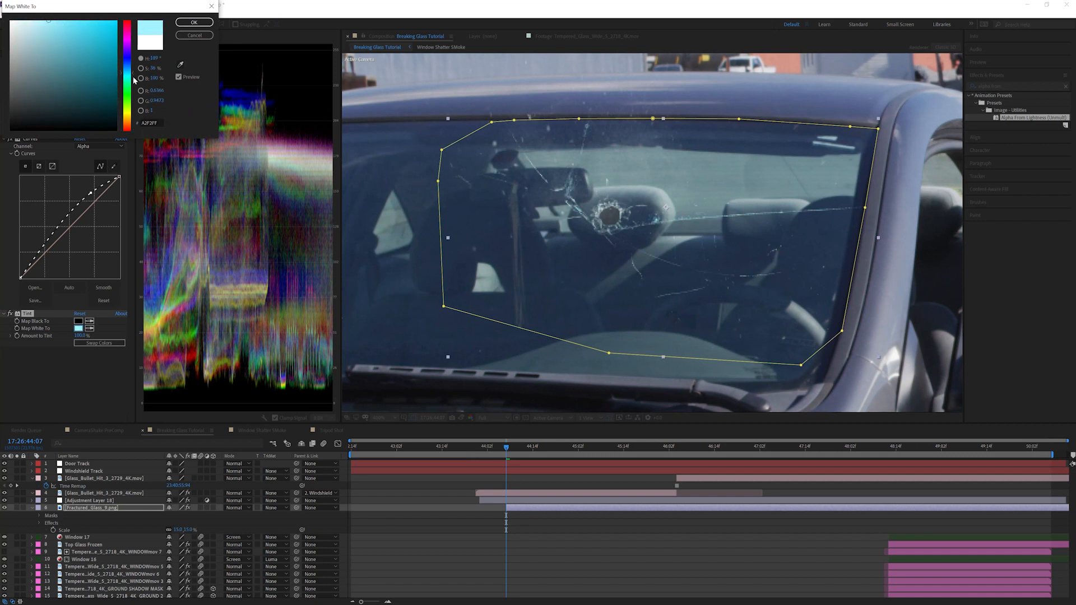
{"action": "left_click", "coordinate": [194, 23]}
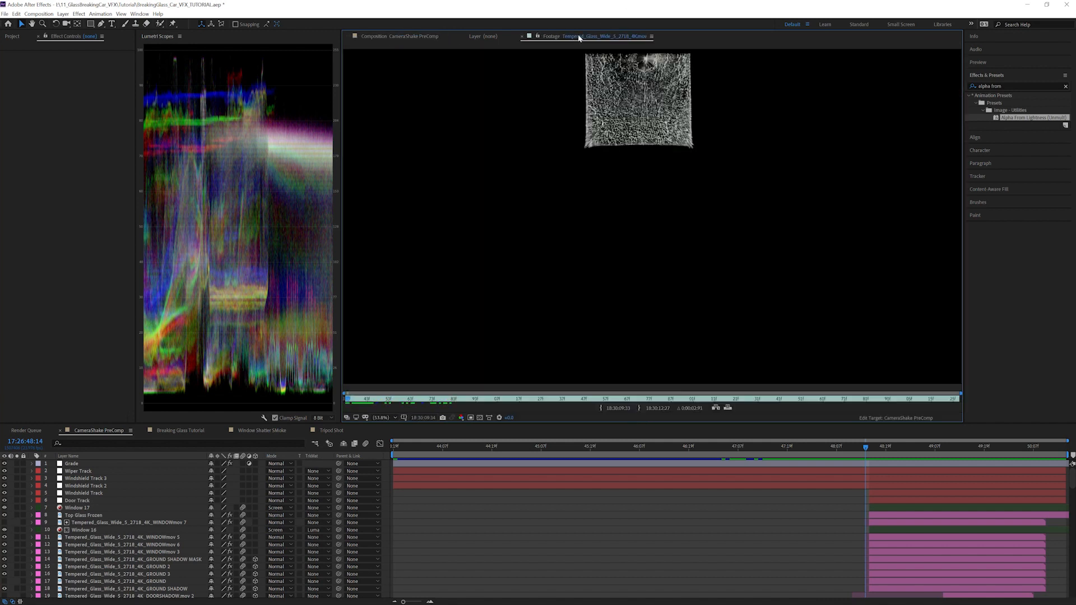
{"action": "mouse_move", "coordinate": [624, 86]}
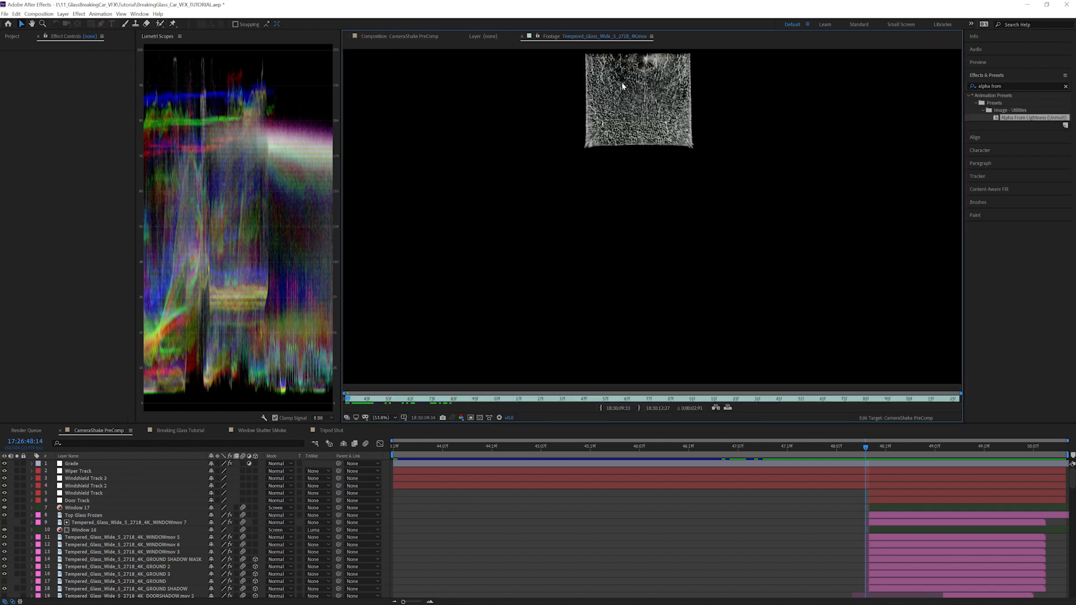
{"action": "mouse_move", "coordinate": [663, 87]}
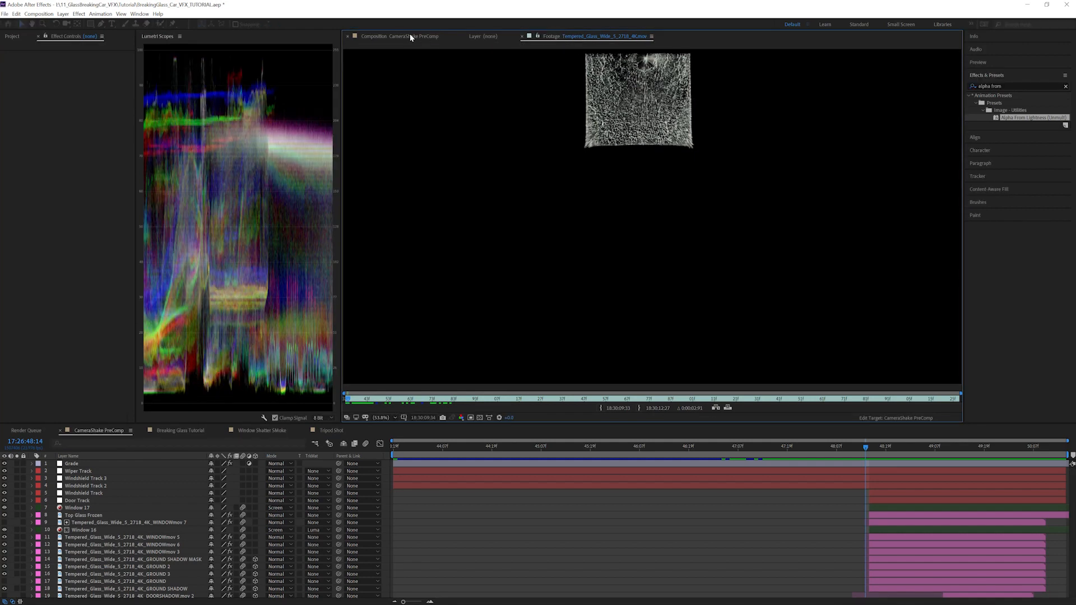
Show the CameraShake PreComp in the Composition viewer.
{"action": "left_click", "coordinate": [408, 36]}
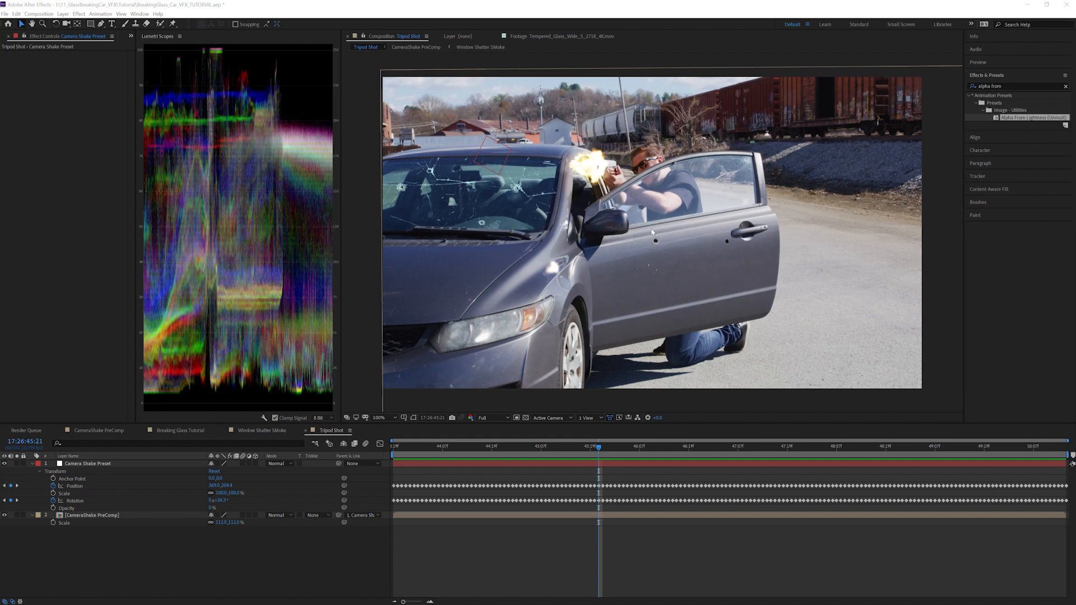
{"action": "mouse_move", "coordinate": [646, 284]}
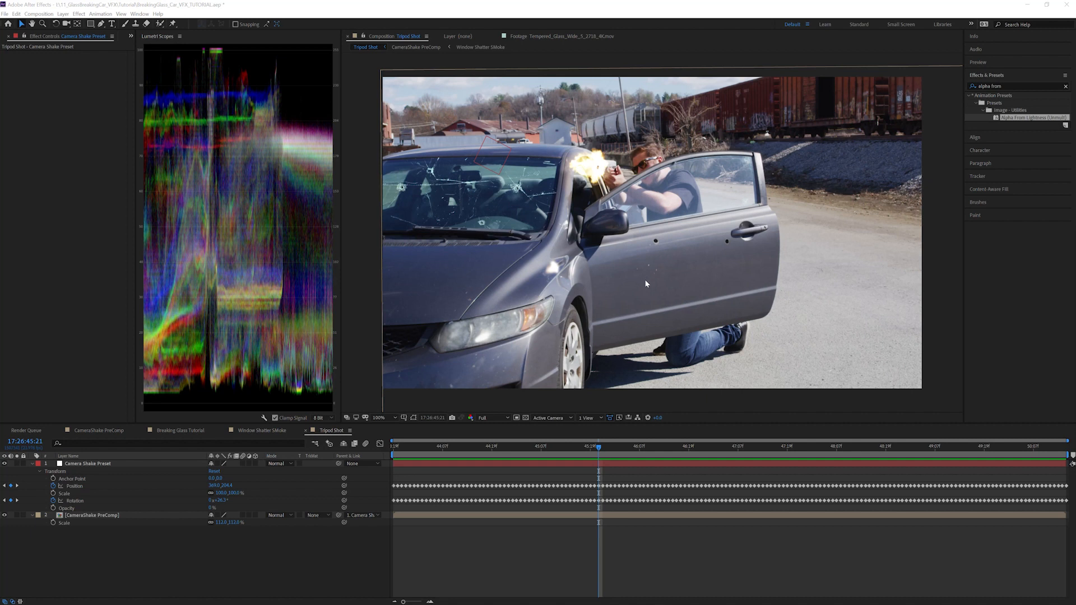
{"action": "mouse_move", "coordinate": [778, 430]}
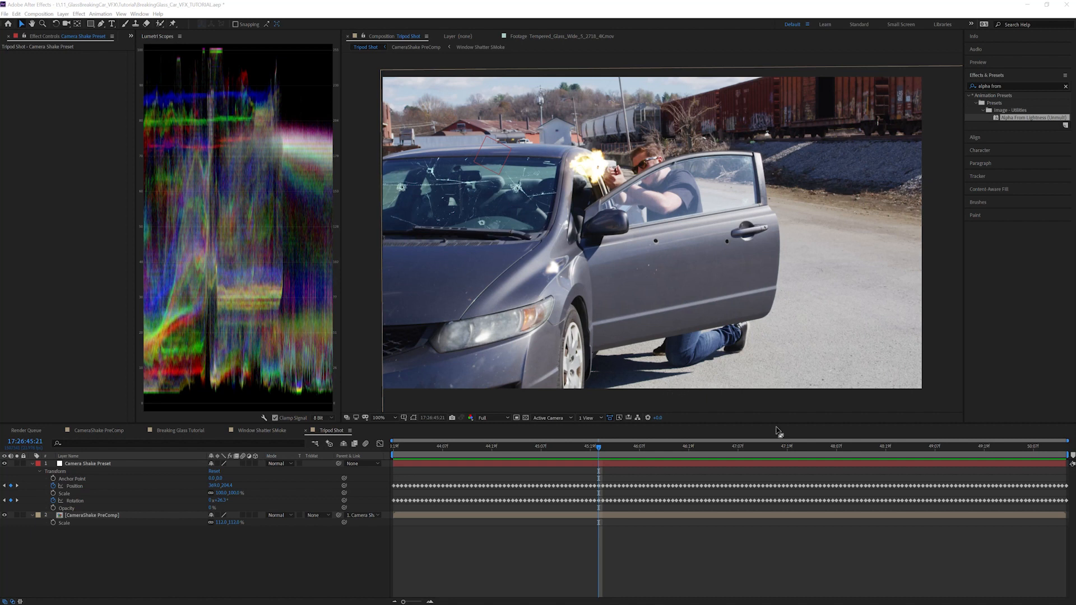
Switch to the Tripod Shot composition to review the Camera Shake Preset keyframes.
{"action": "left_click", "coordinate": [93, 515]}
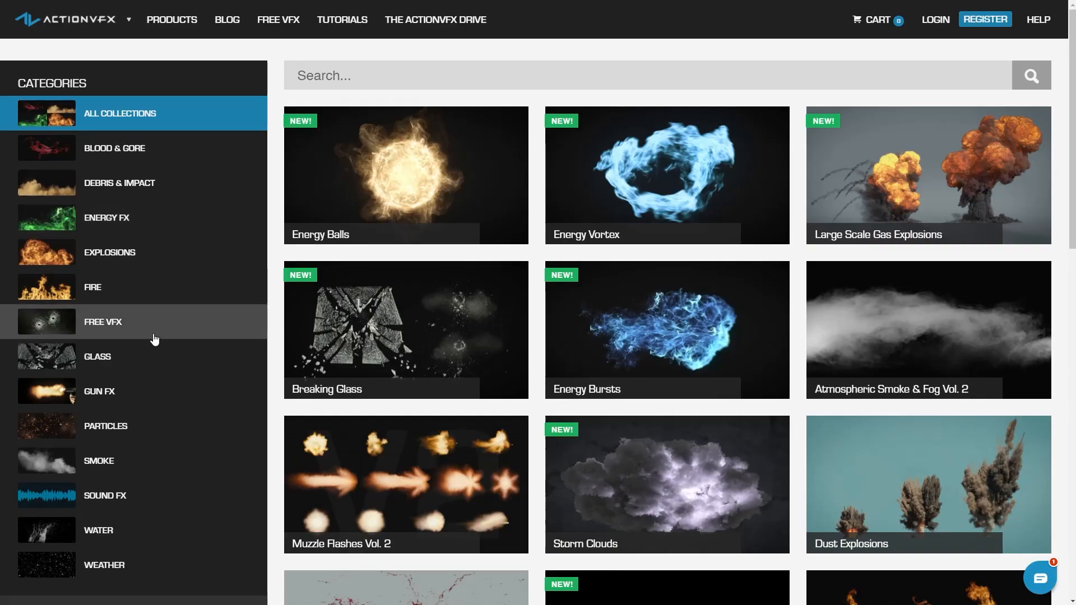
Filter the ActionVFX collections to the Glass category.
{"action": "left_click", "coordinate": [97, 357]}
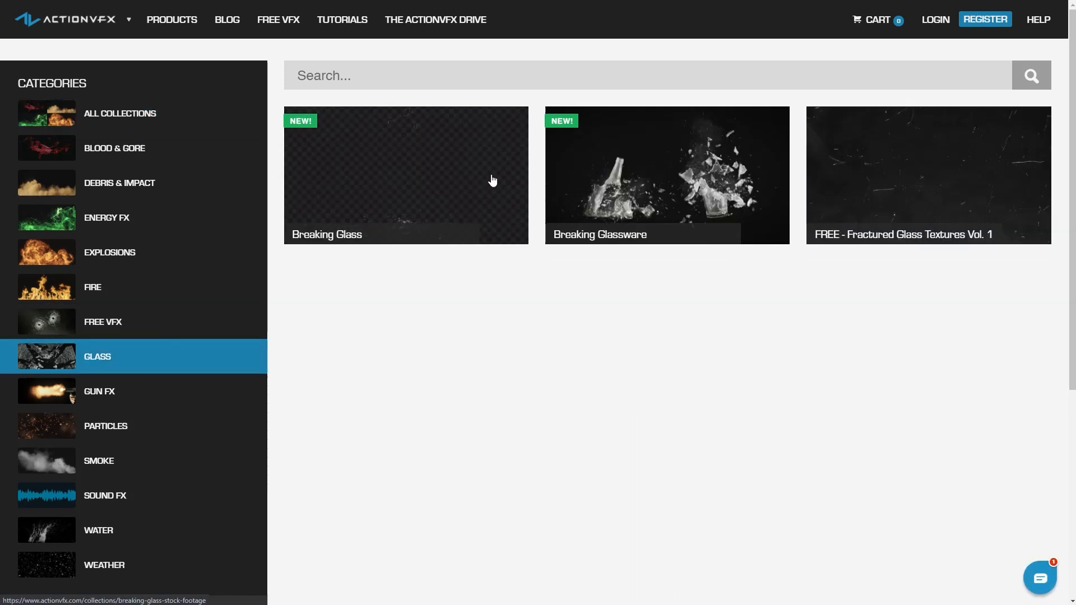
{"action": "mouse_move", "coordinate": [630, 188]}
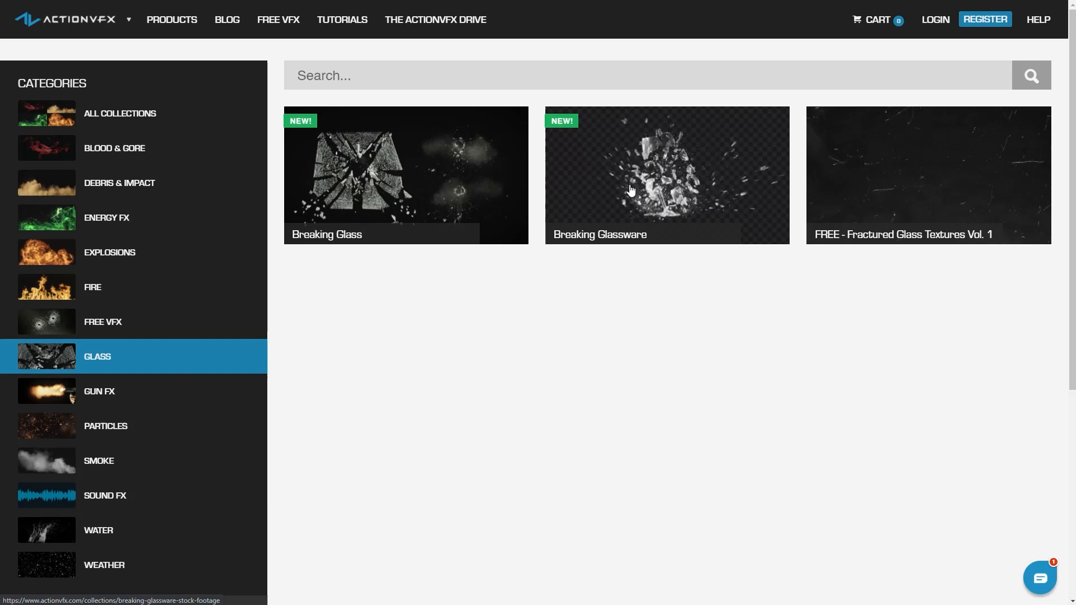